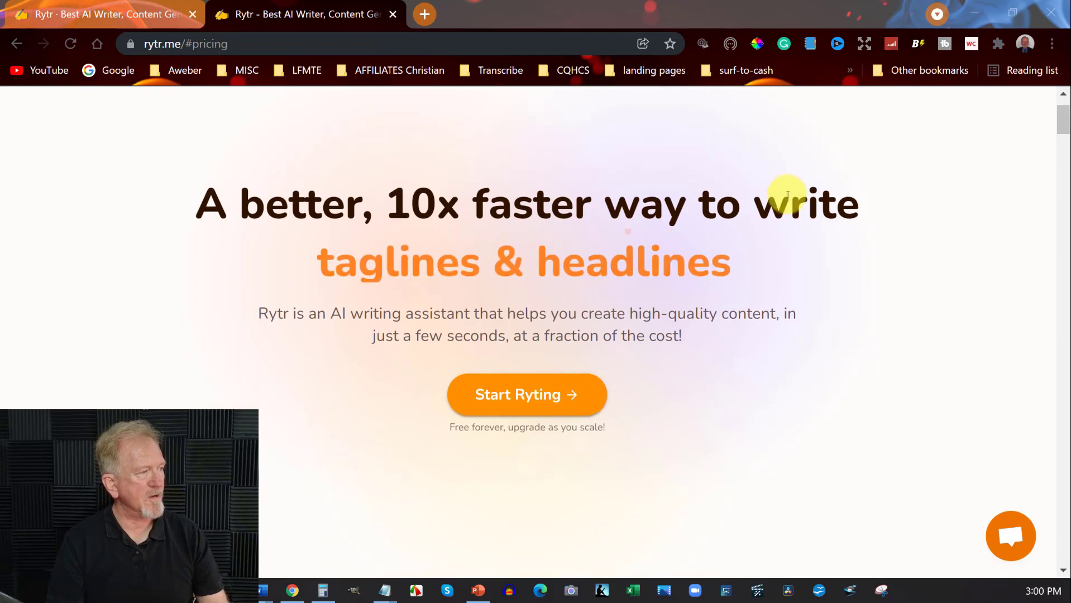
{"action": "mouse_move", "coordinate": [365, 266]}
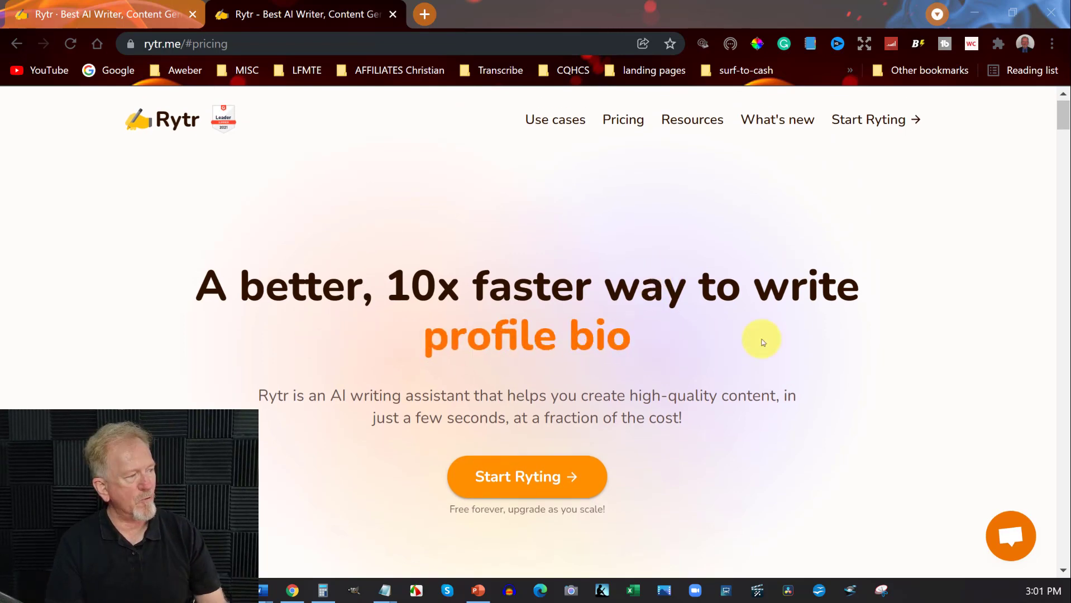
Review the Rytr pricing page, highlighting the $290/year plan, before reaching the Ryte workspace.
{"action": "scroll", "scroll_direction": "down", "scroll_amount": 3}
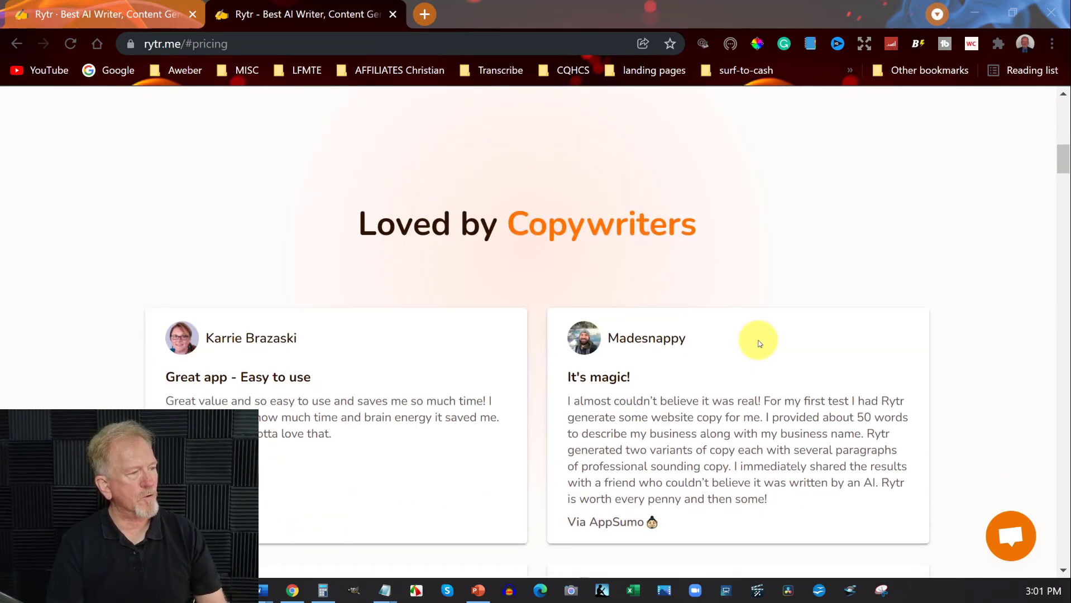
{"action": "scroll", "scroll_direction": "up", "scroll_amount": 3}
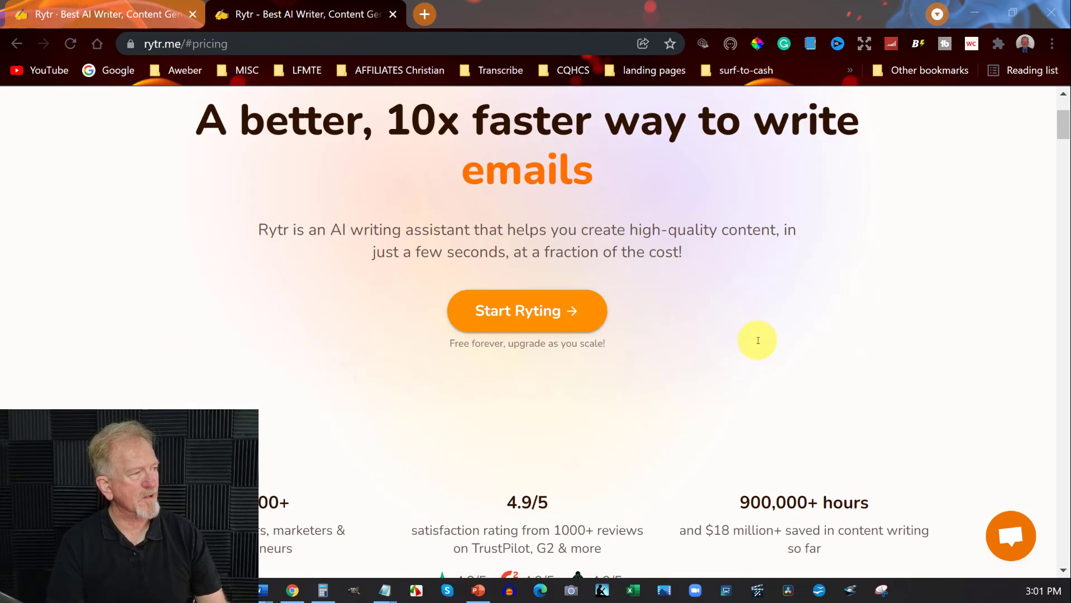
{"action": "scroll", "scroll_direction": "down", "scroll_amount": 3}
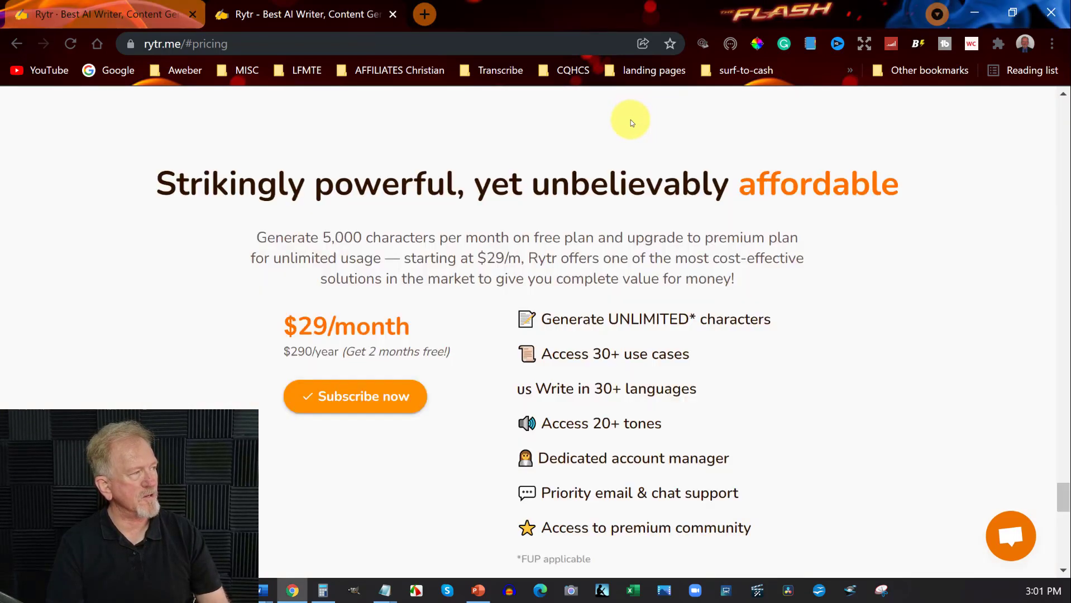
{"action": "mouse_move", "coordinate": [913, 294]}
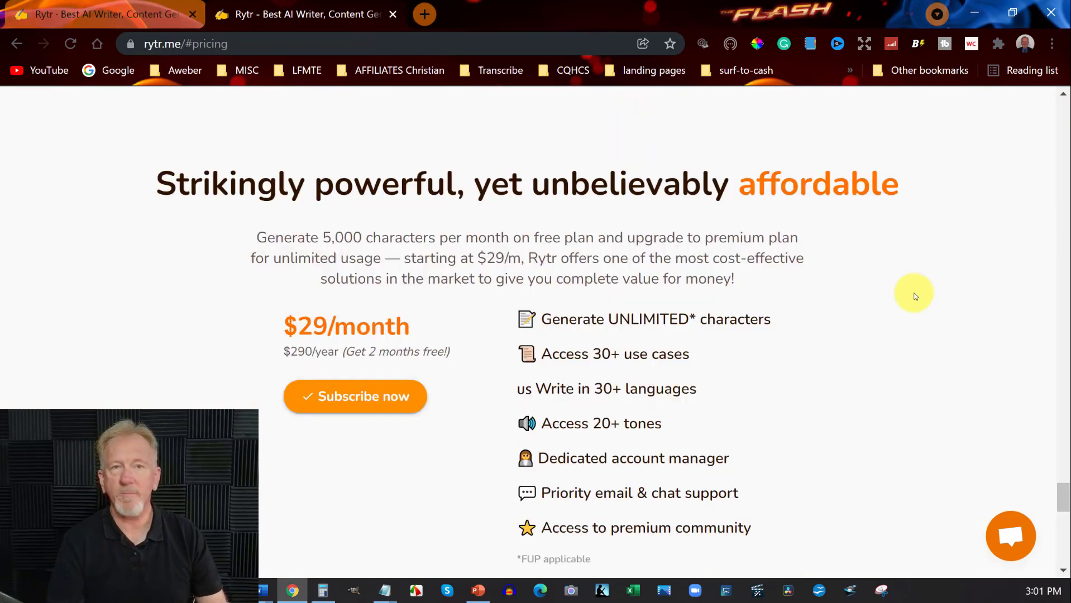
{"action": "double_click", "coordinate": [374, 327]}
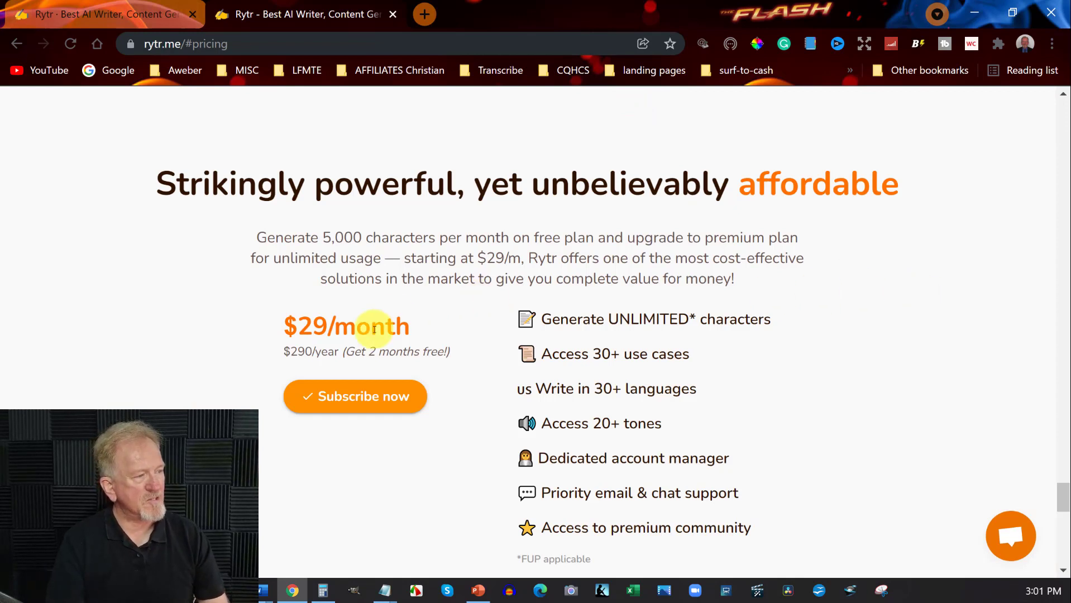
{"action": "mouse_move", "coordinate": [320, 368]}
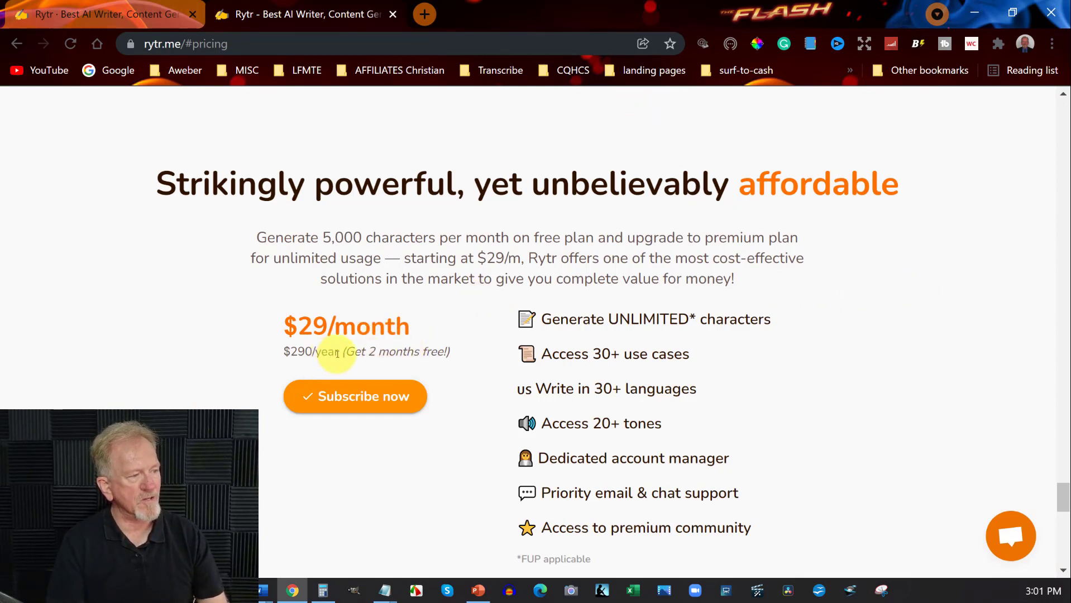
{"action": "mouse_move", "coordinate": [337, 352]}
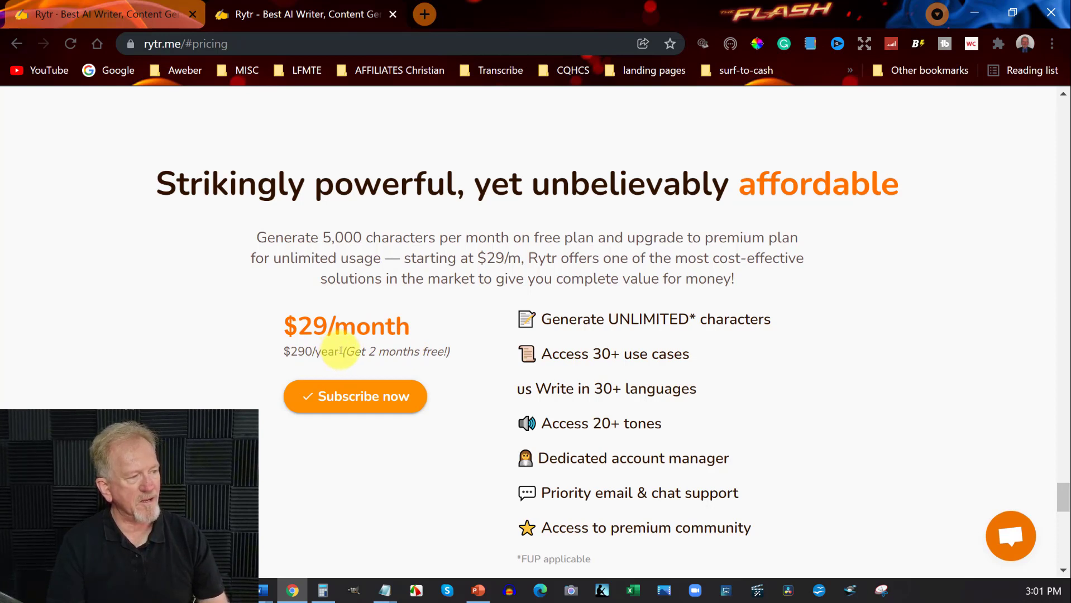
{"action": "double_click", "coordinate": [315, 350]}
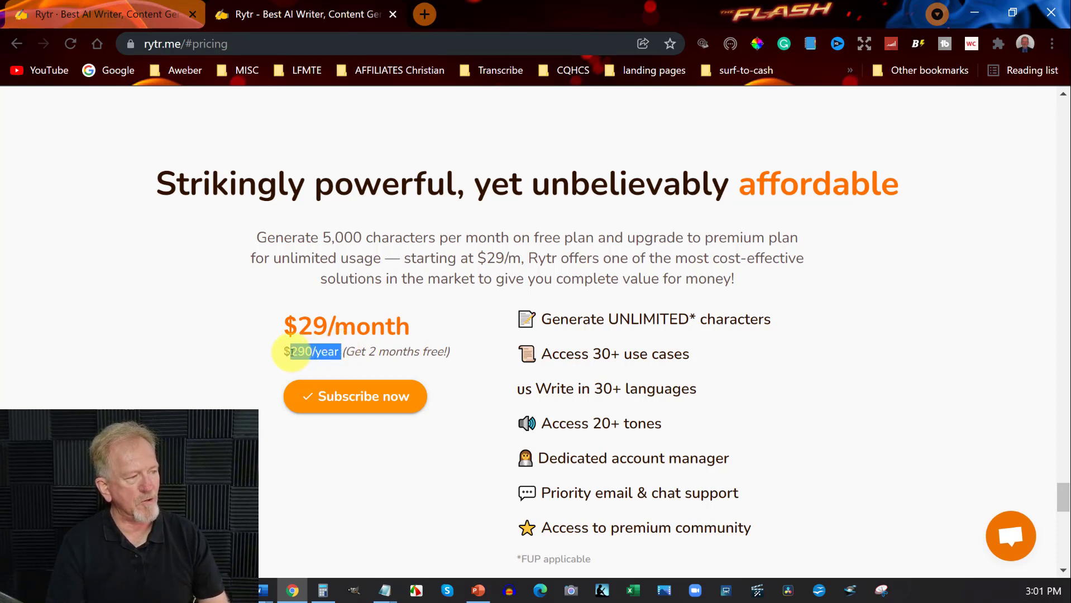
{"action": "mouse_move", "coordinate": [463, 340]}
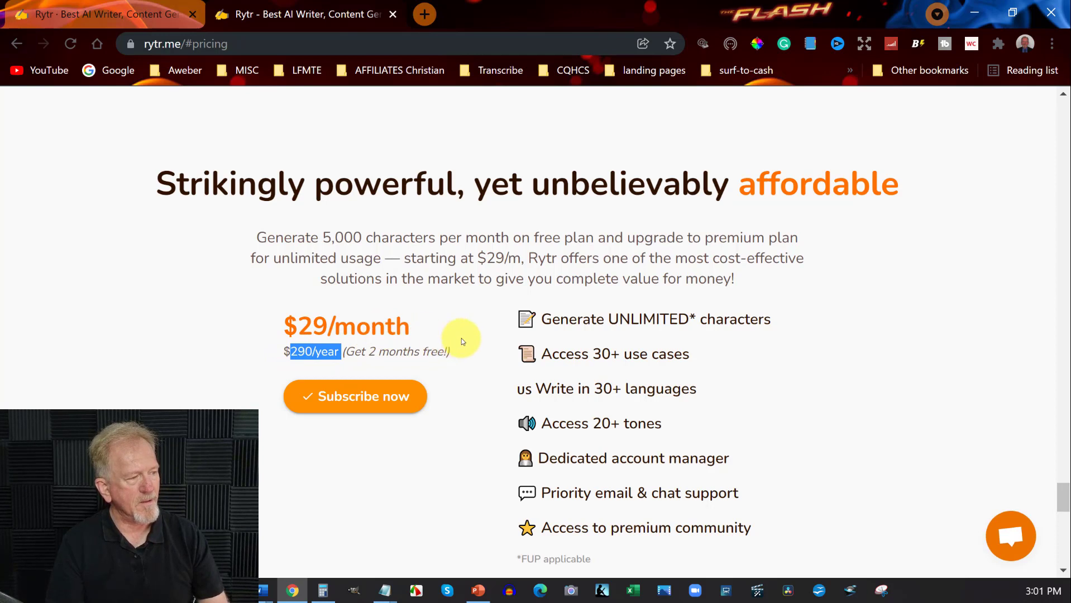
{"action": "mouse_move", "coordinate": [487, 302]}
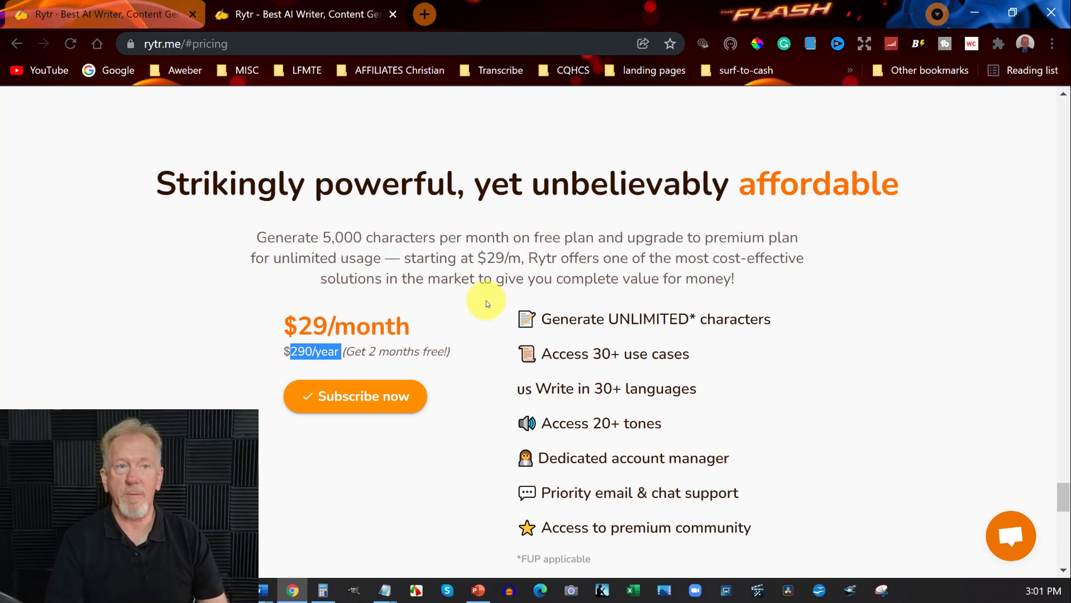
{"action": "mouse_move", "coordinate": [480, 320]}
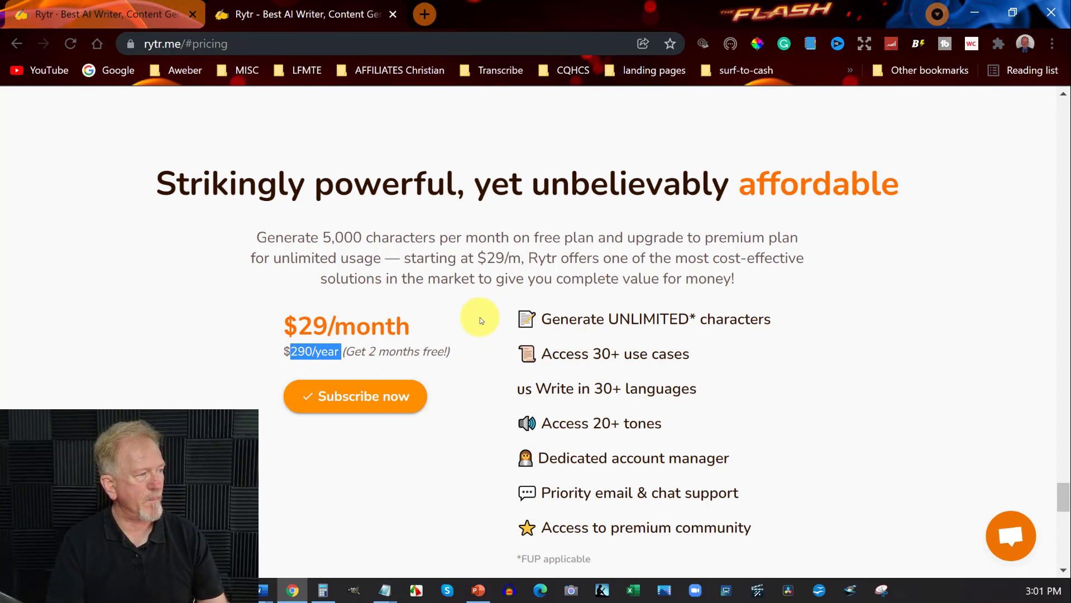
{"action": "scroll", "scroll_direction": "down", "scroll_amount": 3}
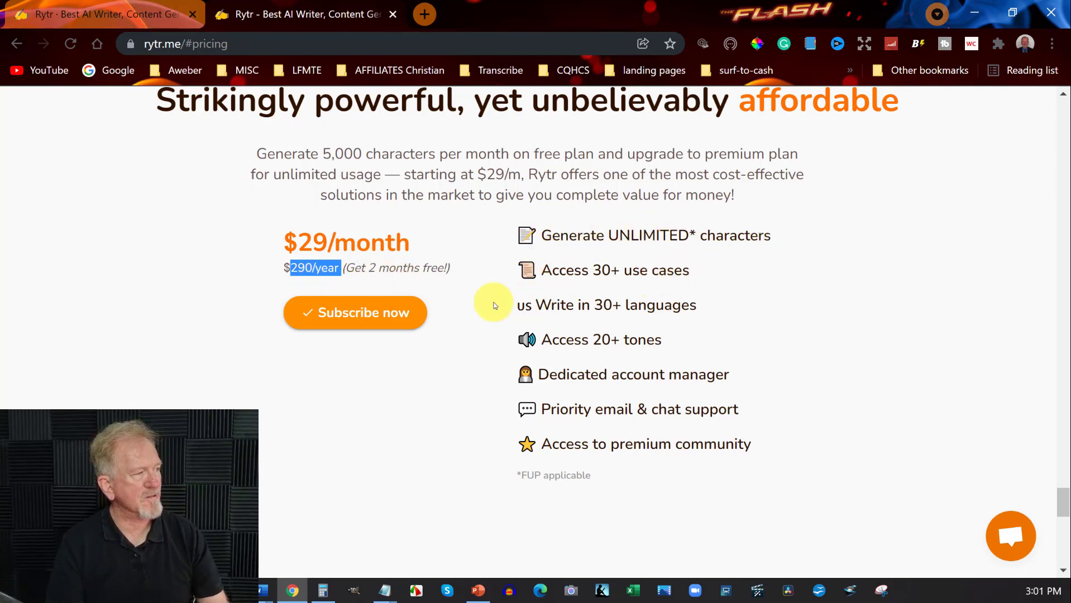
{"action": "mouse_move", "coordinate": [750, 274]}
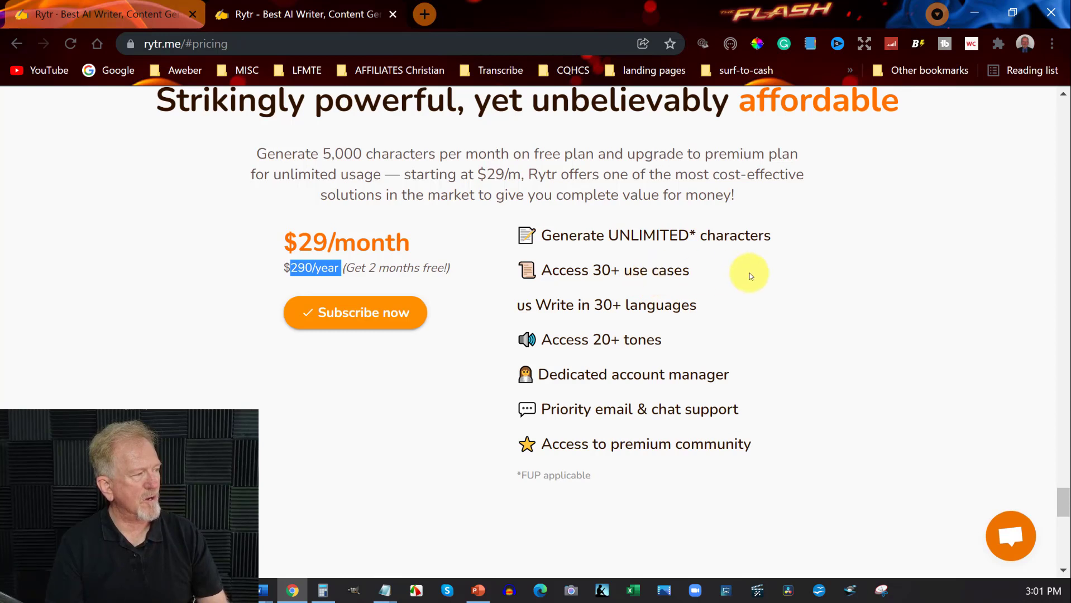
{"action": "mouse_move", "coordinate": [715, 304]}
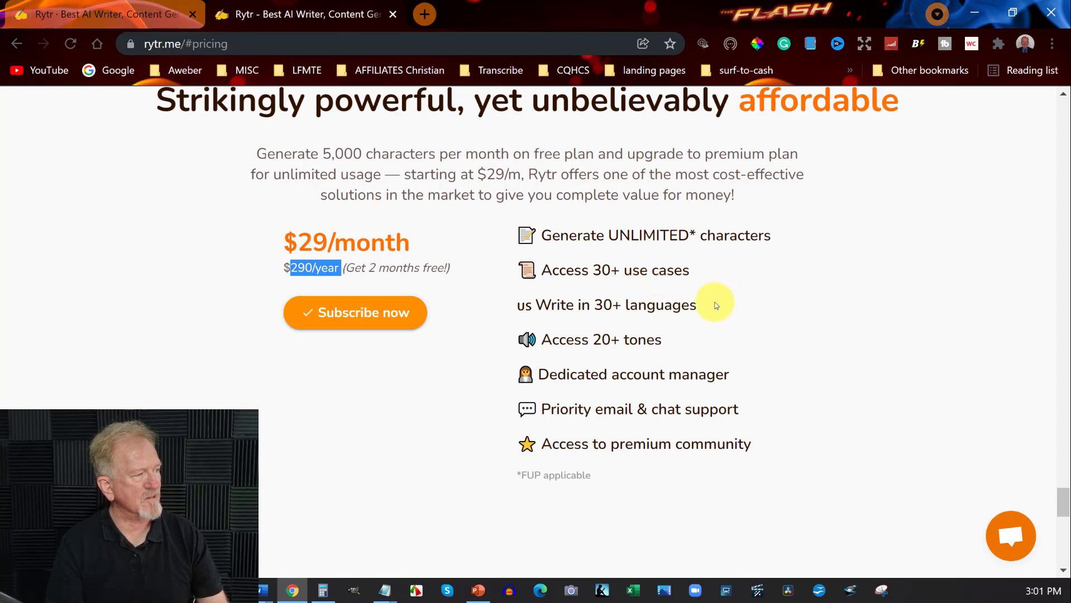
{"action": "mouse_move", "coordinate": [723, 314]}
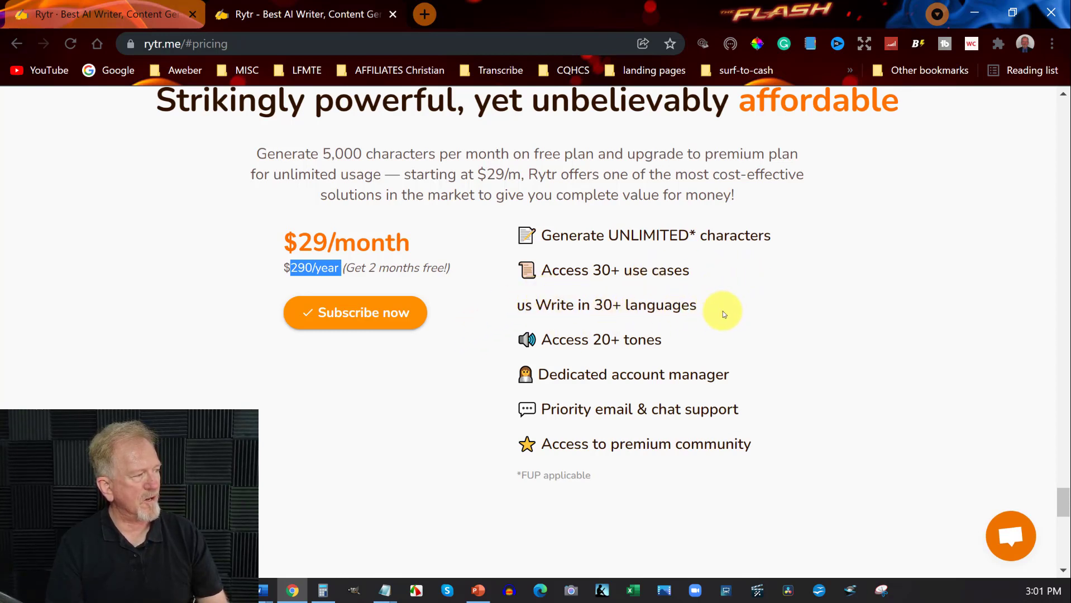
{"action": "mouse_move", "coordinate": [705, 332]}
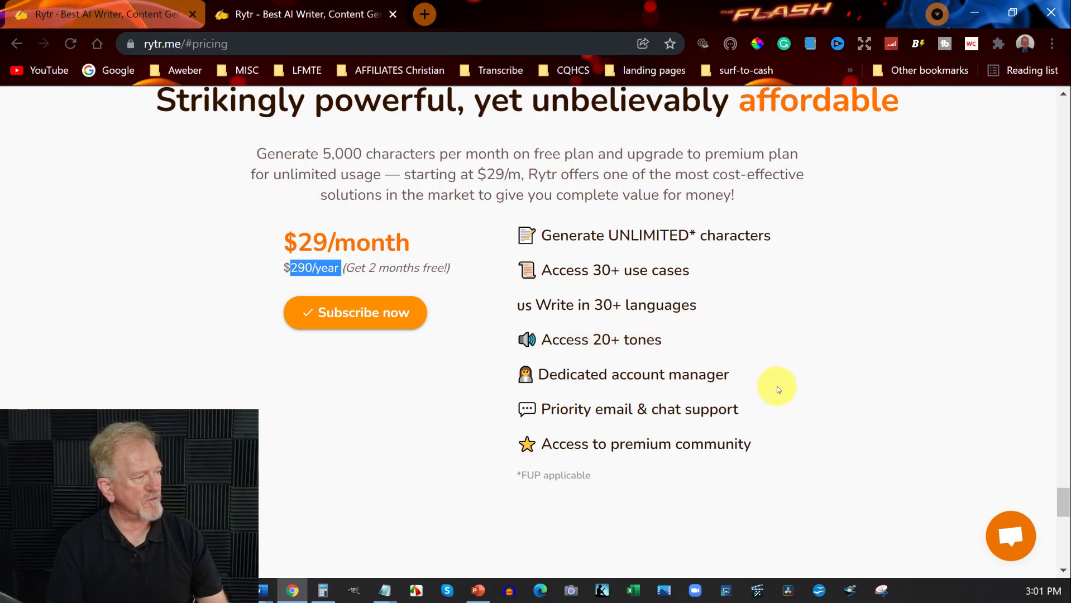
{"action": "mouse_move", "coordinate": [757, 405]}
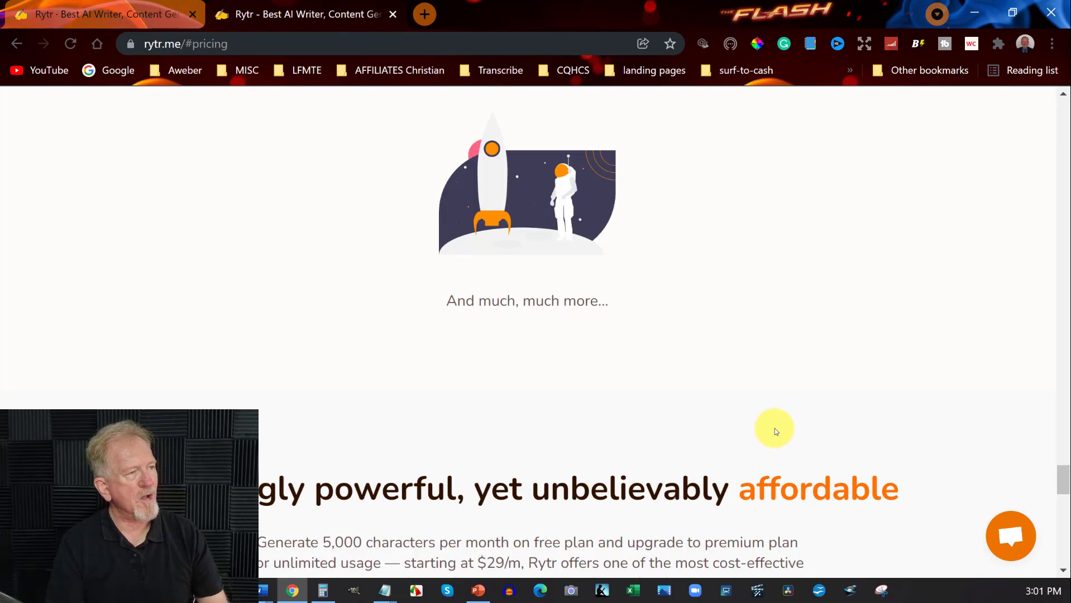
{"action": "scroll", "scroll_direction": "up", "scroll_amount": 3}
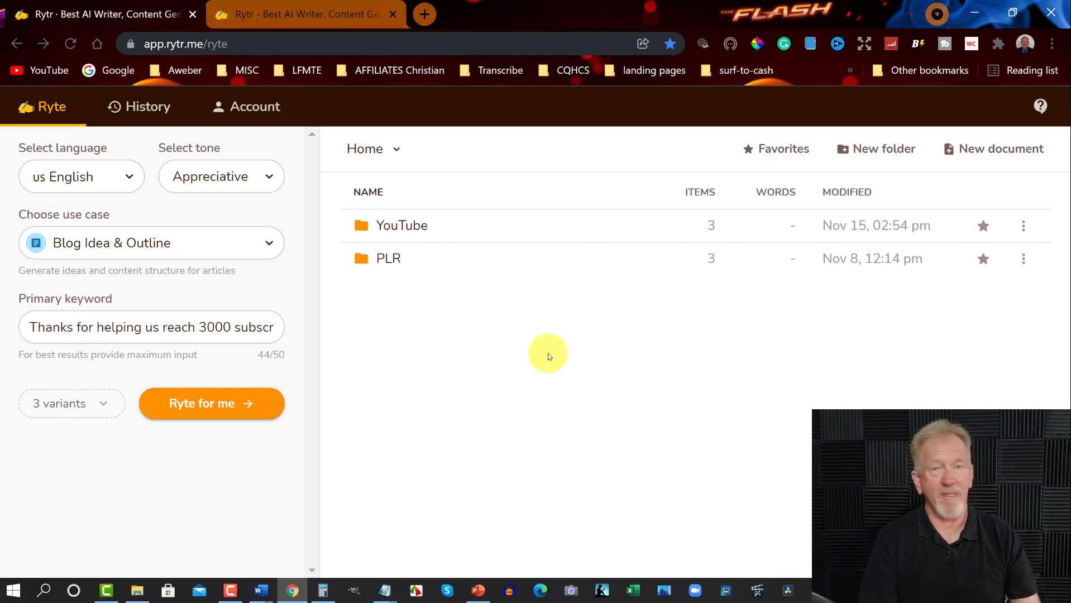
{"action": "mouse_move", "coordinate": [542, 355]}
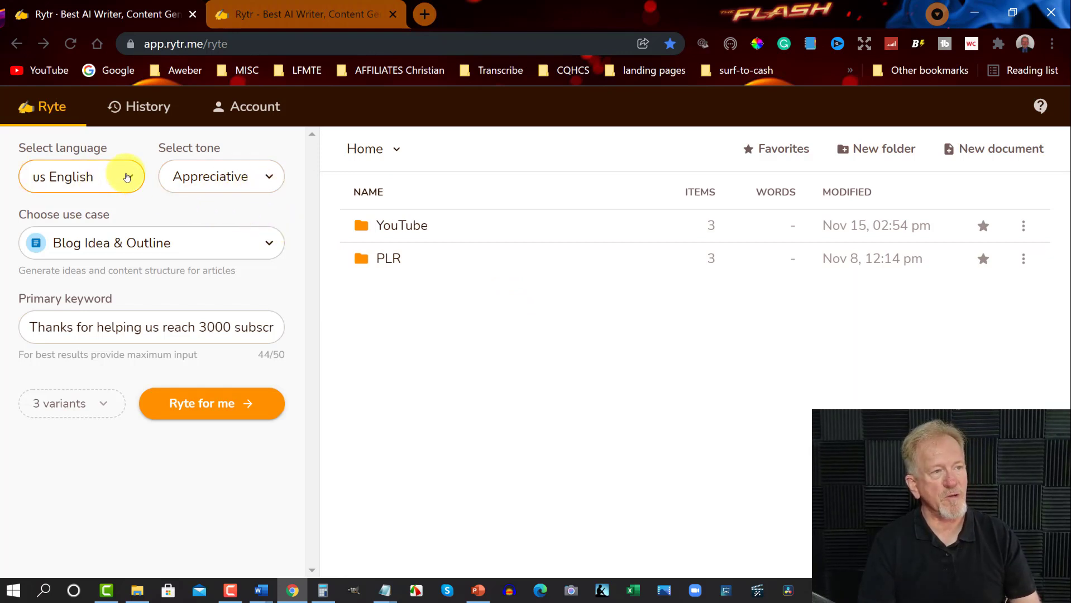
{"action": "left_click", "coordinate": [82, 176]}
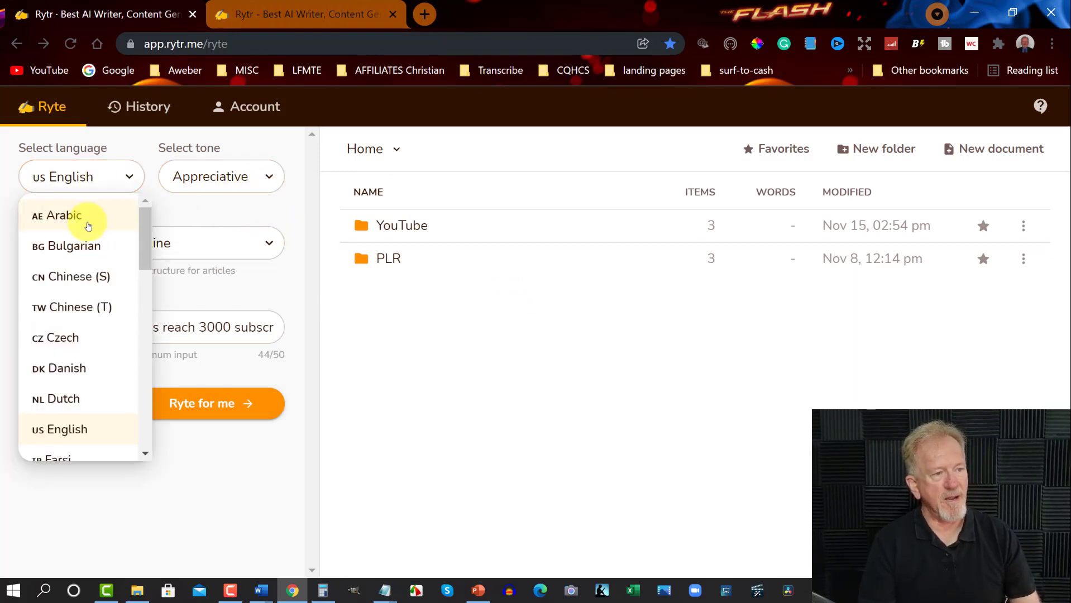
{"action": "scroll", "scroll_direction": "down", "scroll_amount": 3}
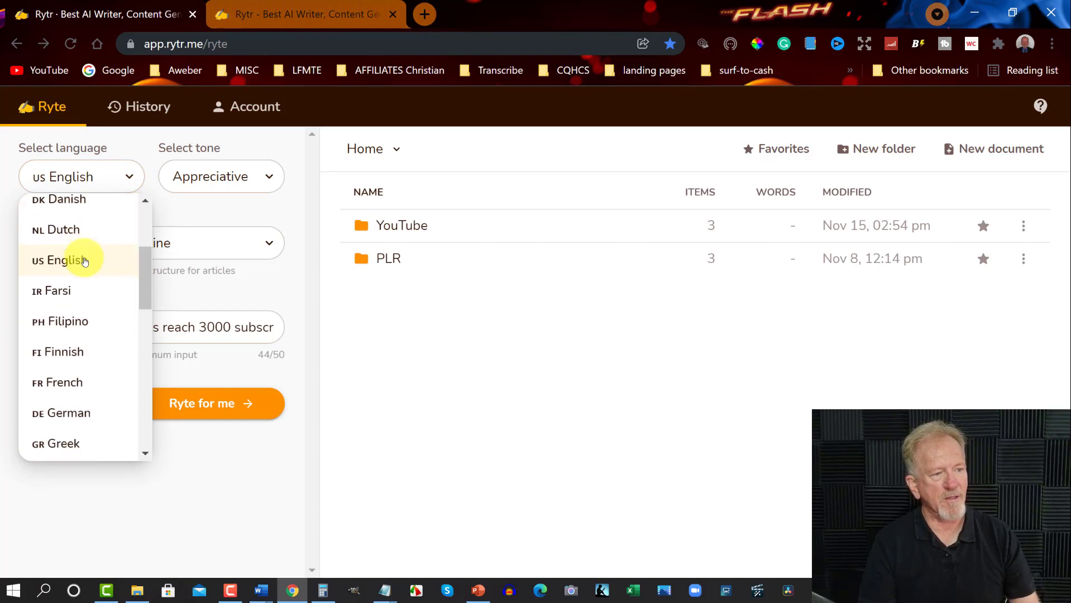
{"action": "scroll", "scroll_direction": "down", "scroll_amount": 3}
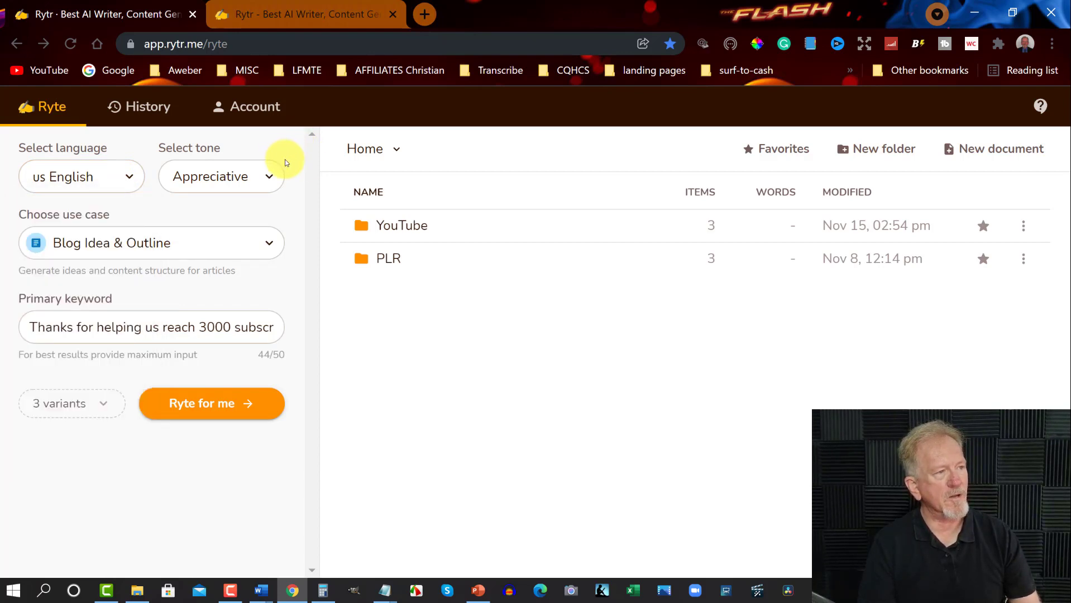
Browse the tone list down to Worried, keeping Appreciative as the chosen tone.
{"action": "left_click", "coordinate": [221, 176]}
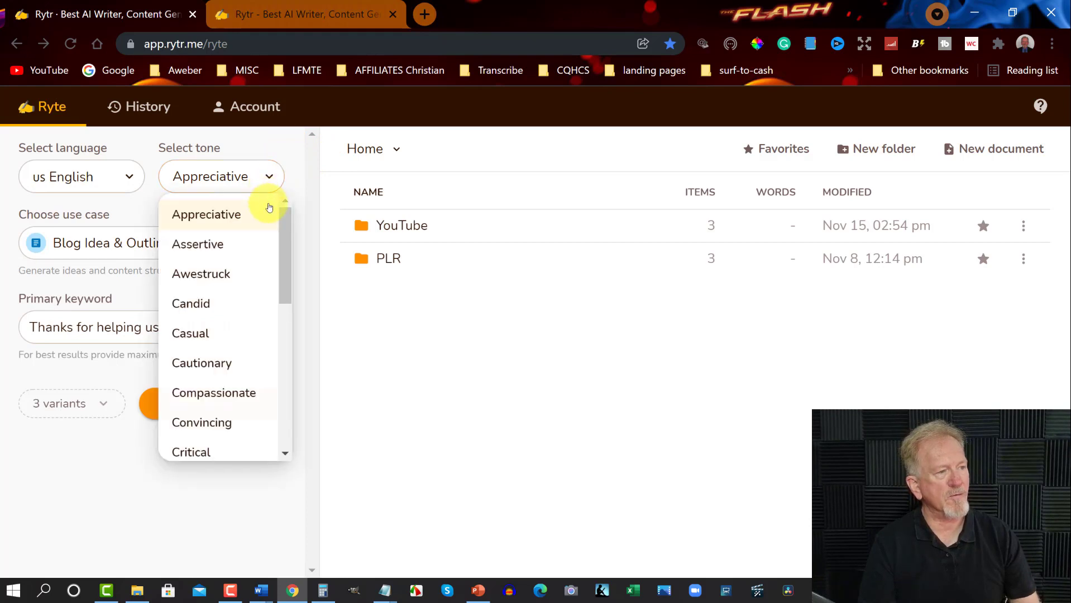
{"action": "mouse_move", "coordinate": [255, 222]}
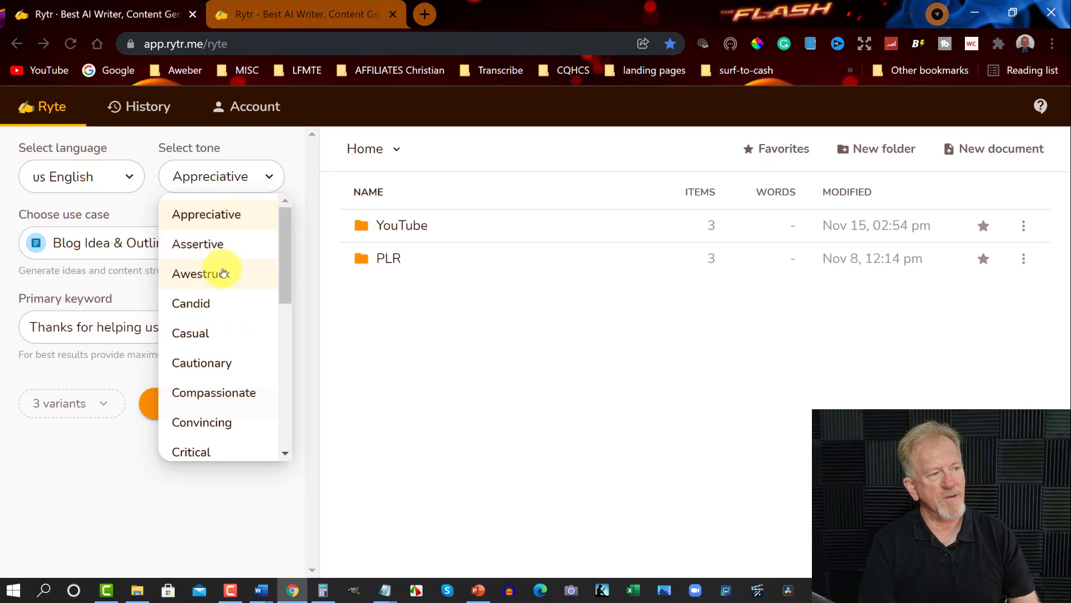
{"action": "mouse_move", "coordinate": [207, 332]}
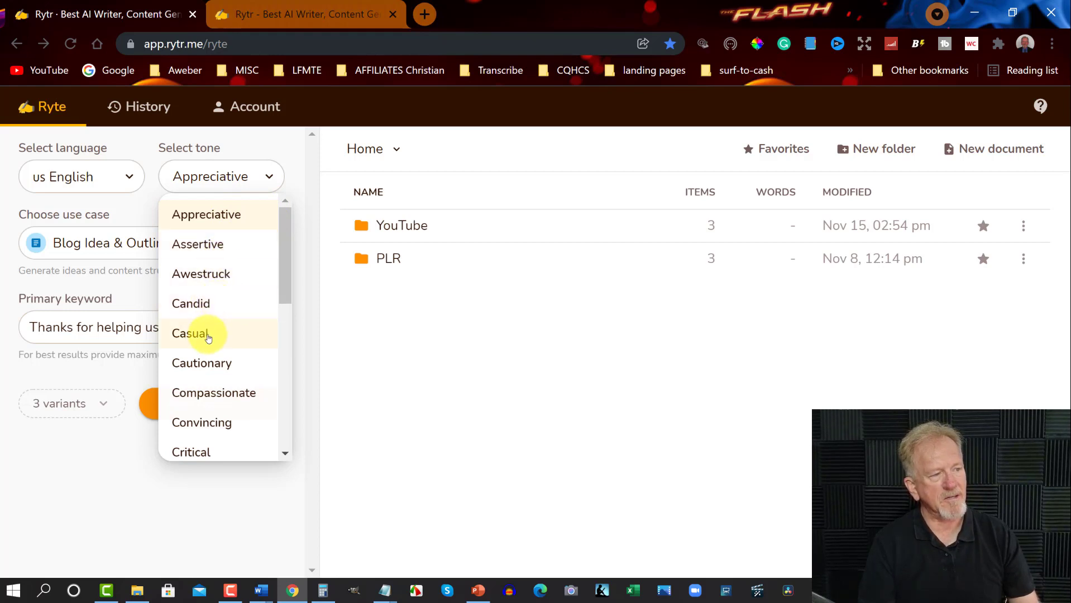
{"action": "scroll", "scroll_direction": "down", "scroll_amount": 3}
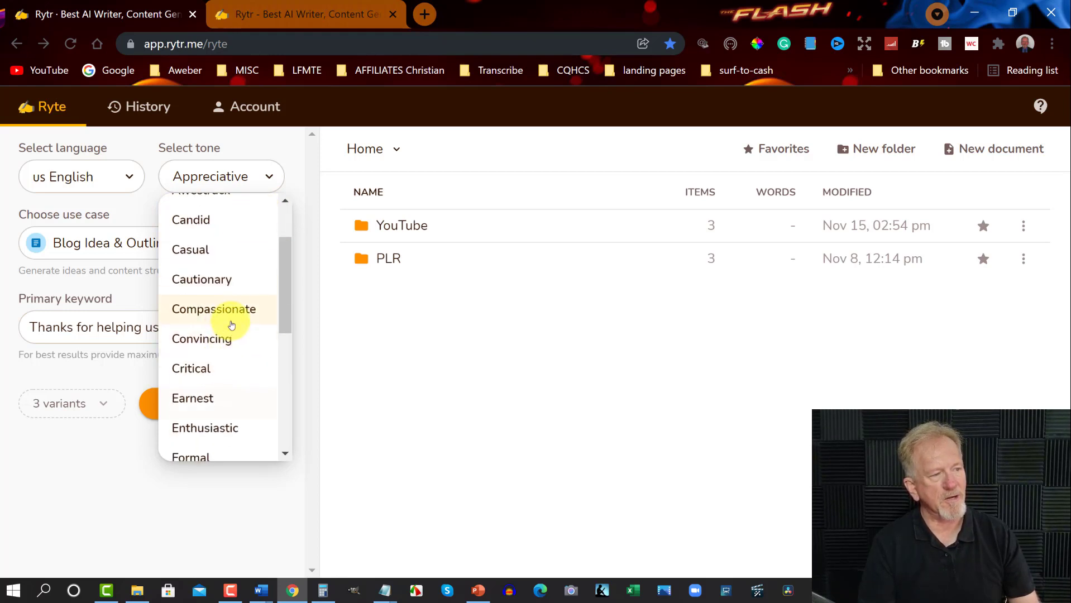
{"action": "scroll", "scroll_direction": "down", "scroll_amount": 3}
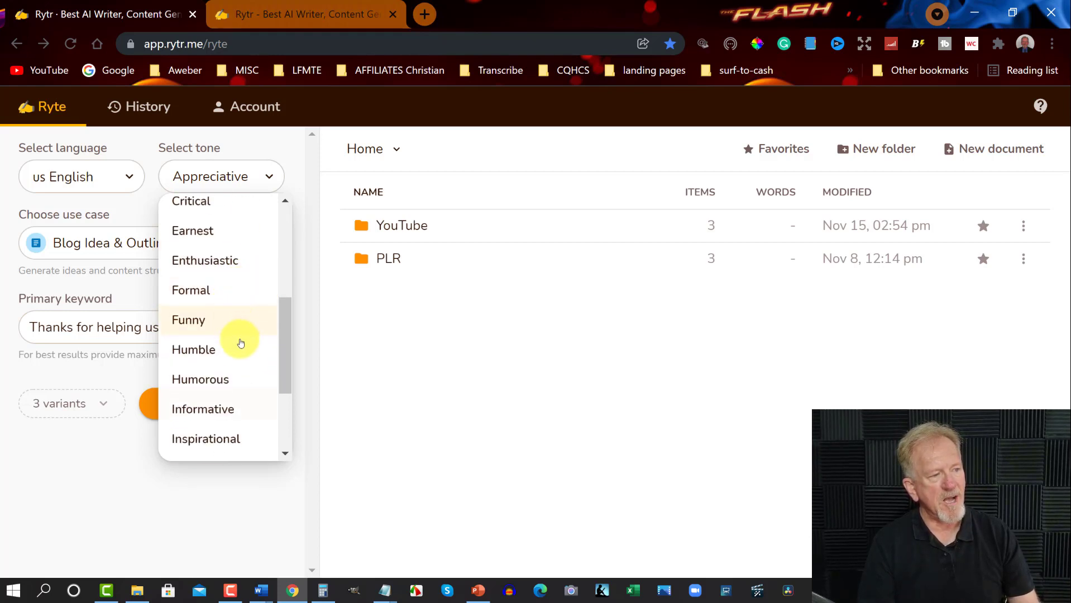
{"action": "scroll", "scroll_direction": "down", "scroll_amount": 3}
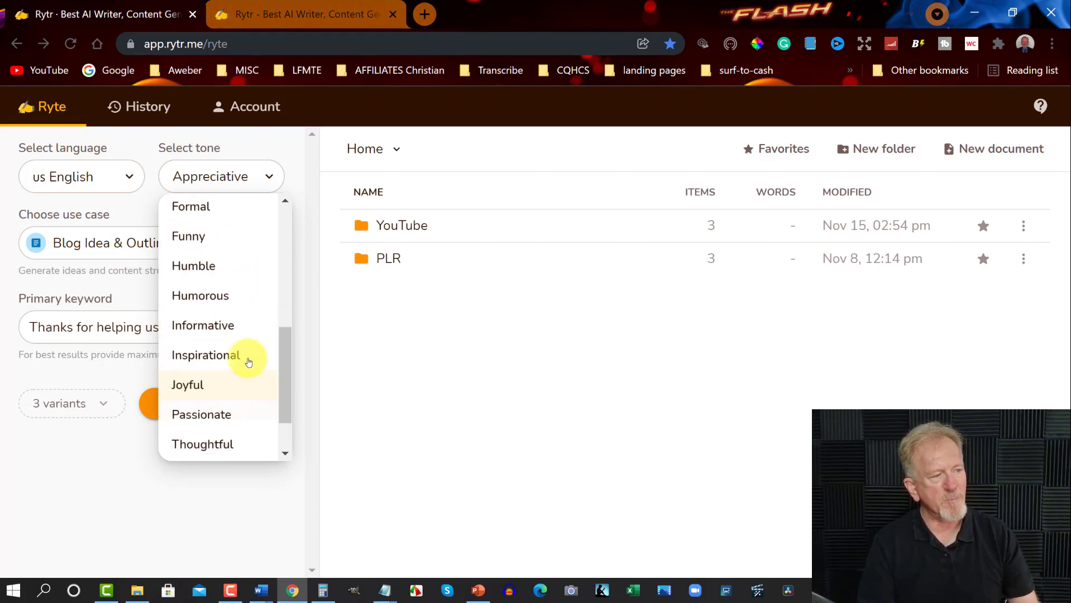
{"action": "scroll", "scroll_direction": "down", "scroll_amount": 3}
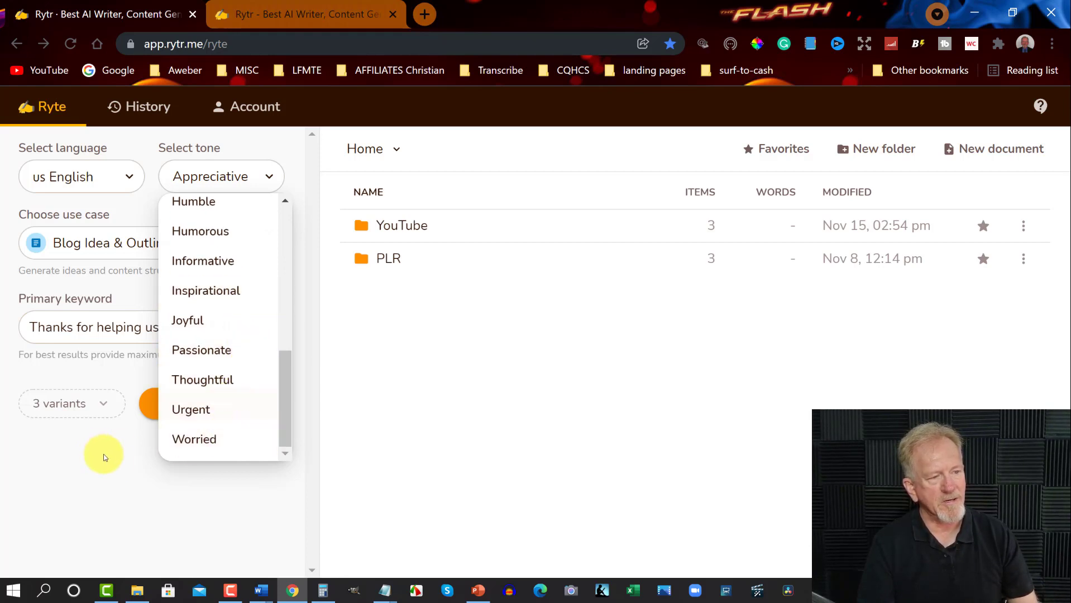
{"action": "mouse_move", "coordinate": [253, 386]}
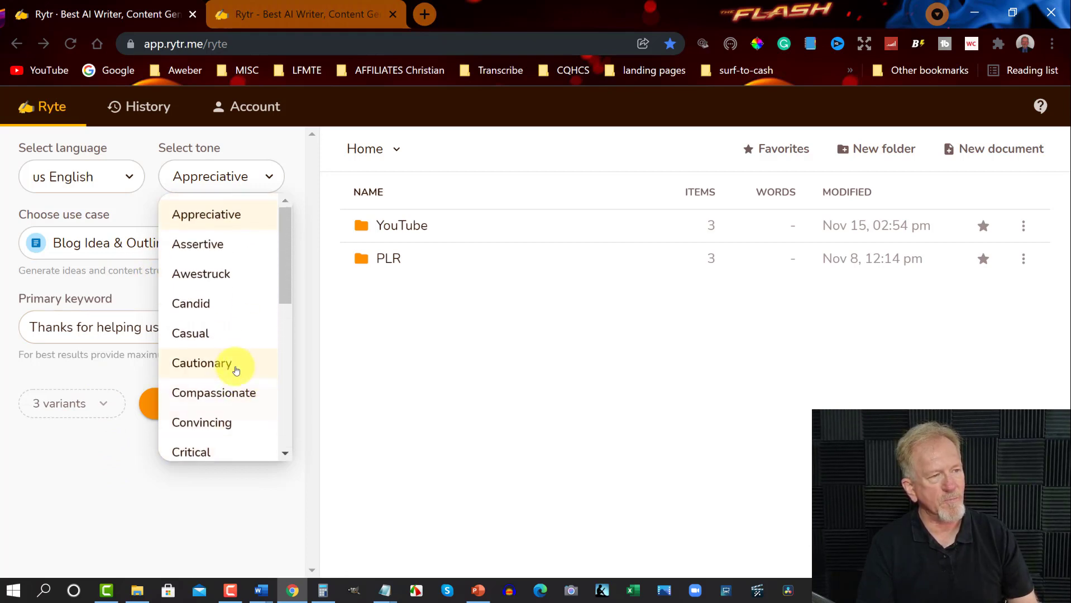
{"action": "mouse_move", "coordinate": [296, 151]}
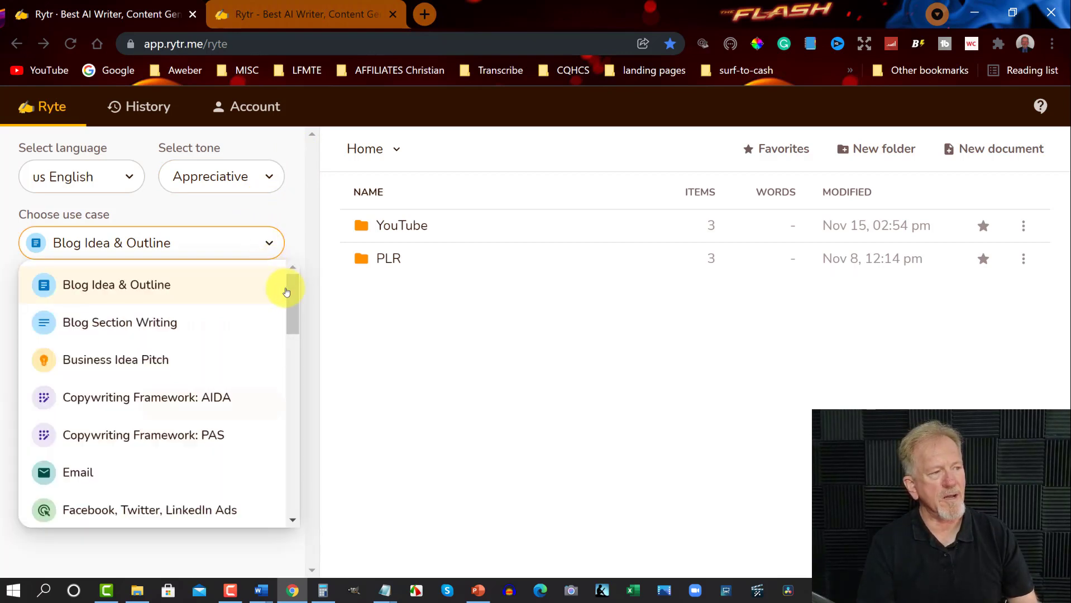
{"action": "mouse_move", "coordinate": [185, 285]}
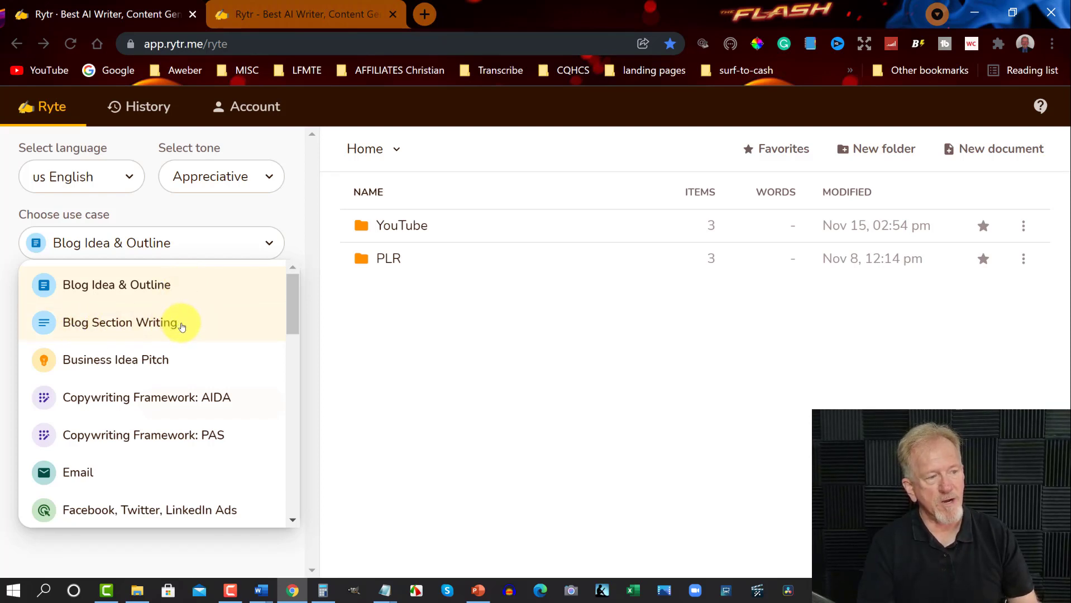
{"action": "mouse_move", "coordinate": [215, 333]}
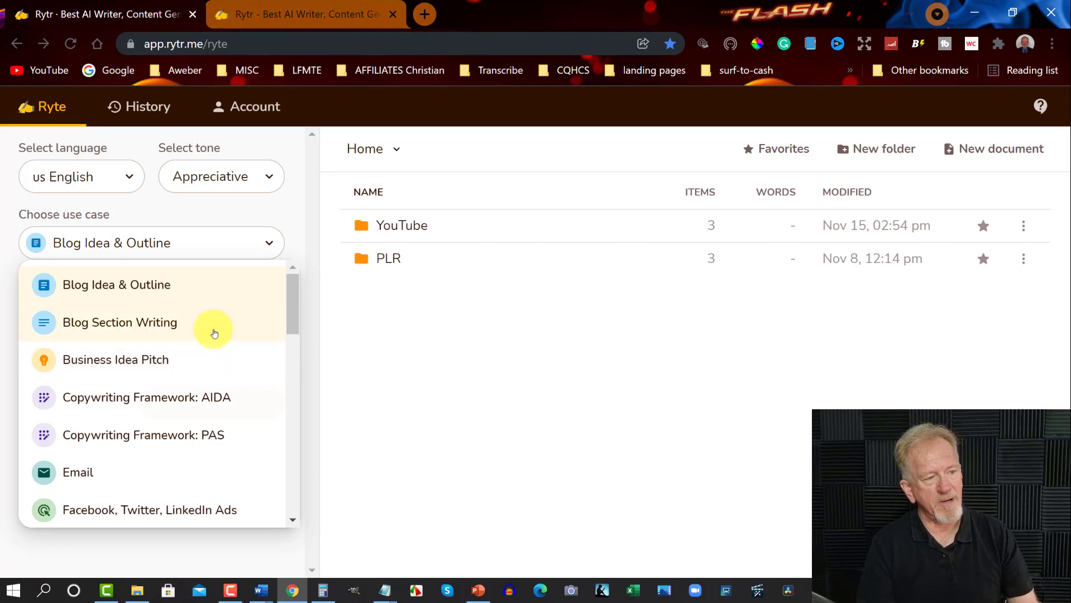
Scroll through the entire use-case list to its end, keeping Blog Idea & Outline selected.
{"action": "scroll", "scroll_direction": "down", "scroll_amount": 3}
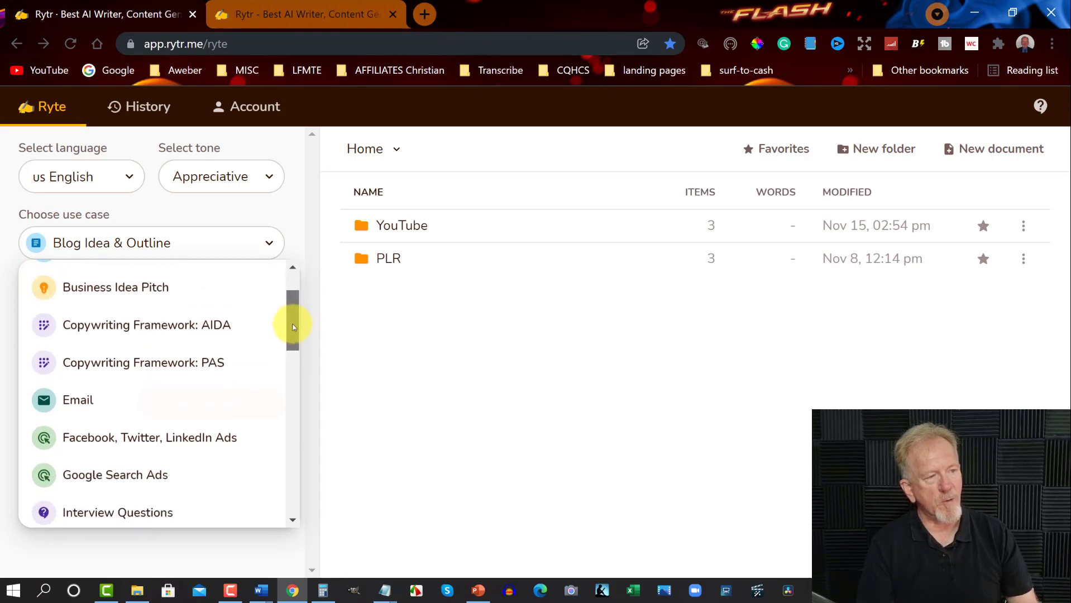
{"action": "scroll", "scroll_direction": "down", "scroll_amount": 3}
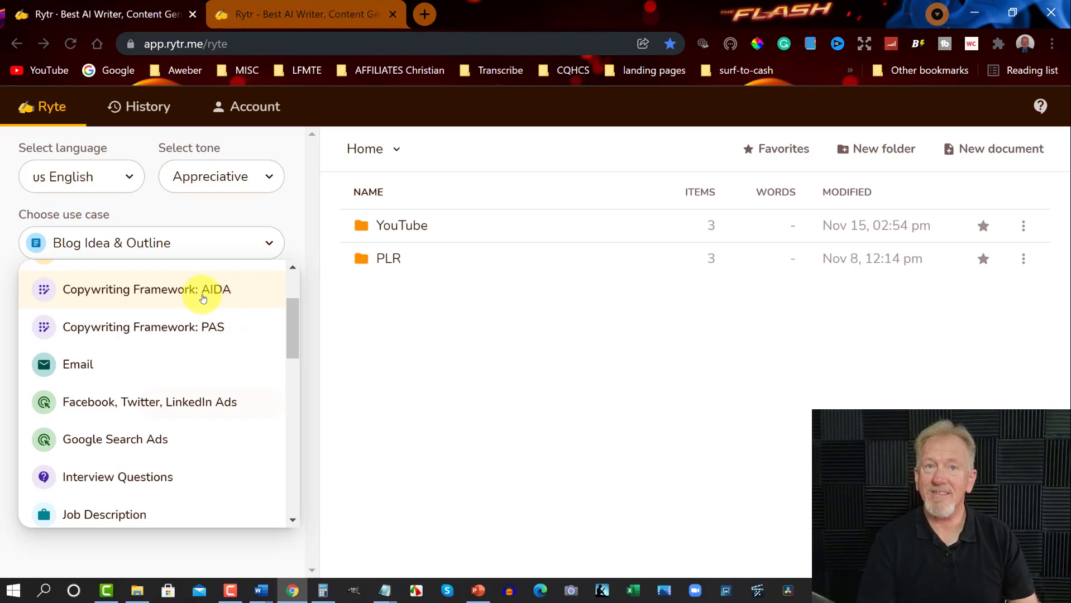
{"action": "mouse_move", "coordinate": [82, 342]}
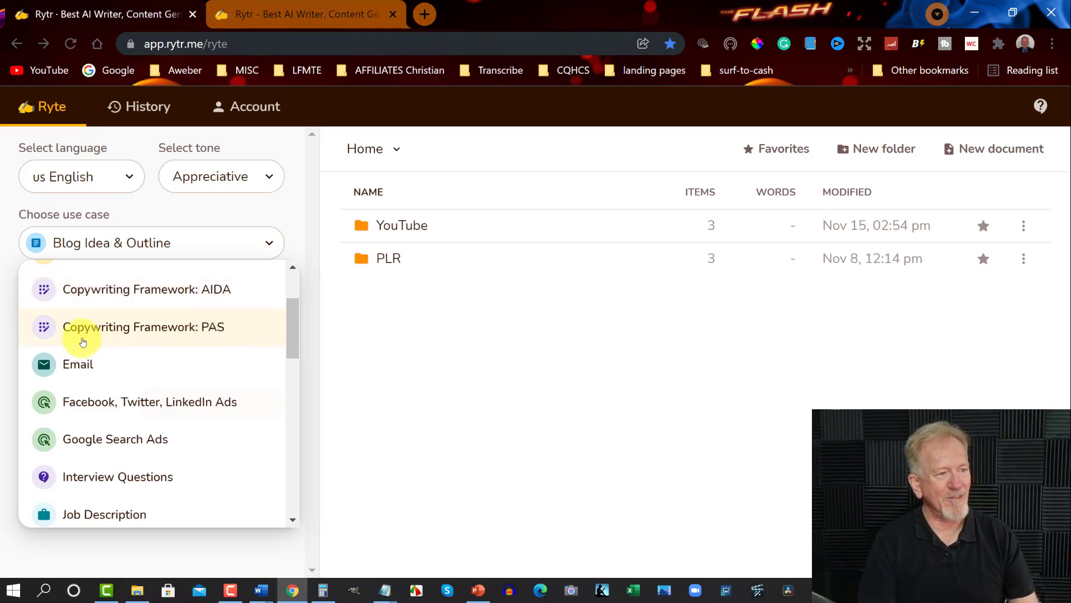
{"action": "mouse_move", "coordinate": [222, 334]}
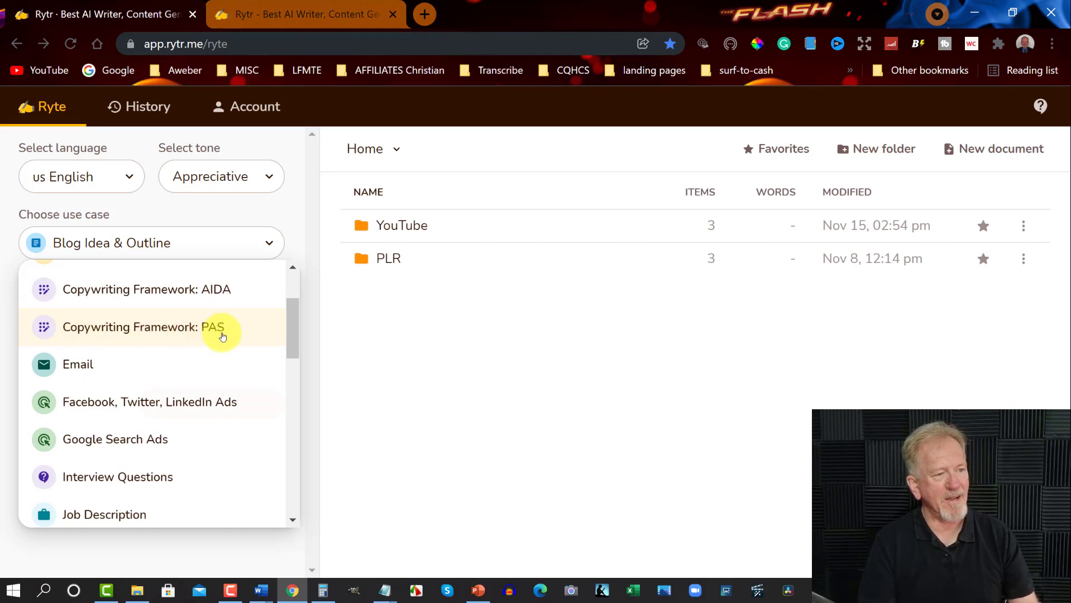
{"action": "mouse_move", "coordinate": [73, 374]}
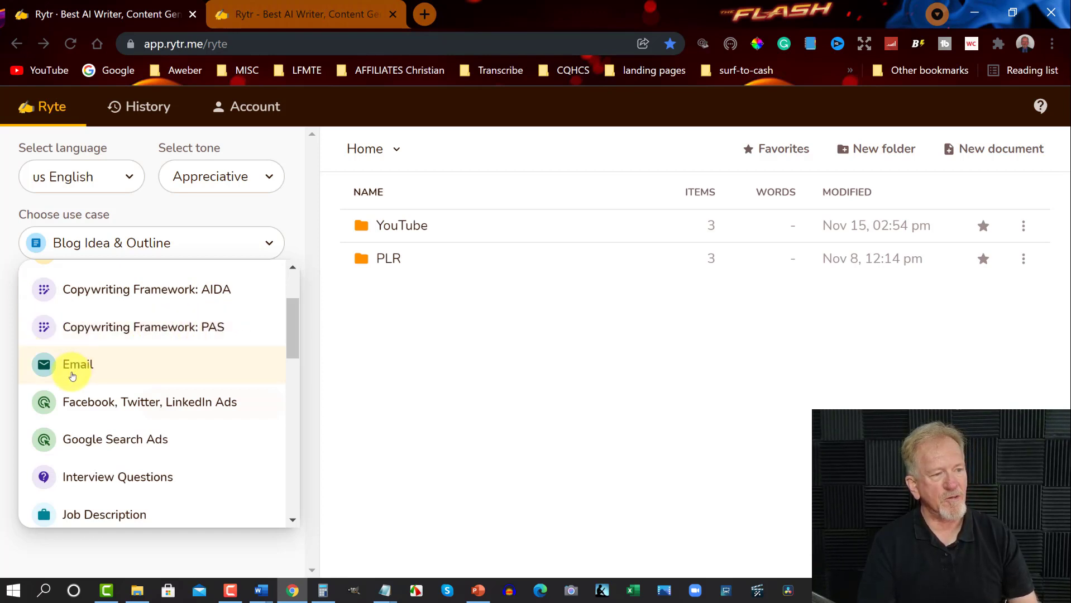
{"action": "mouse_move", "coordinate": [293, 333]}
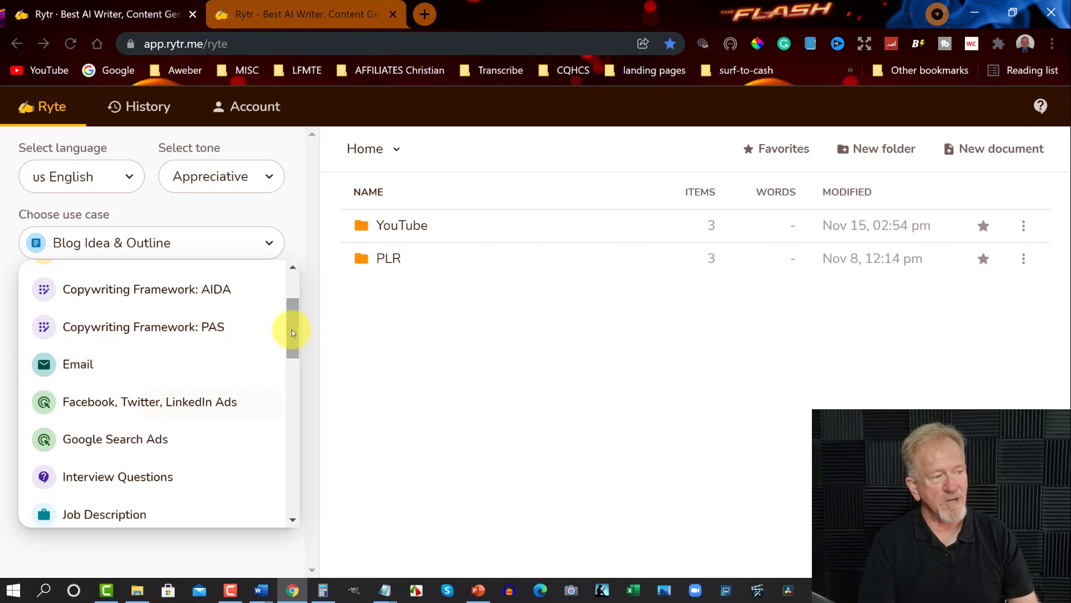
{"action": "scroll", "scroll_direction": "down", "scroll_amount": 3}
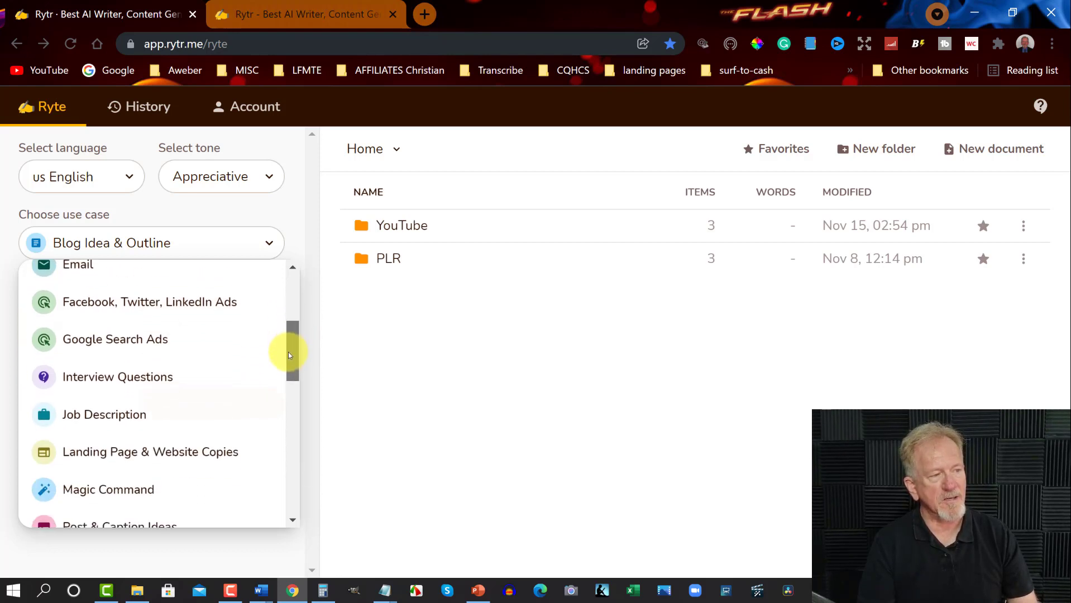
{"action": "mouse_move", "coordinate": [161, 347]}
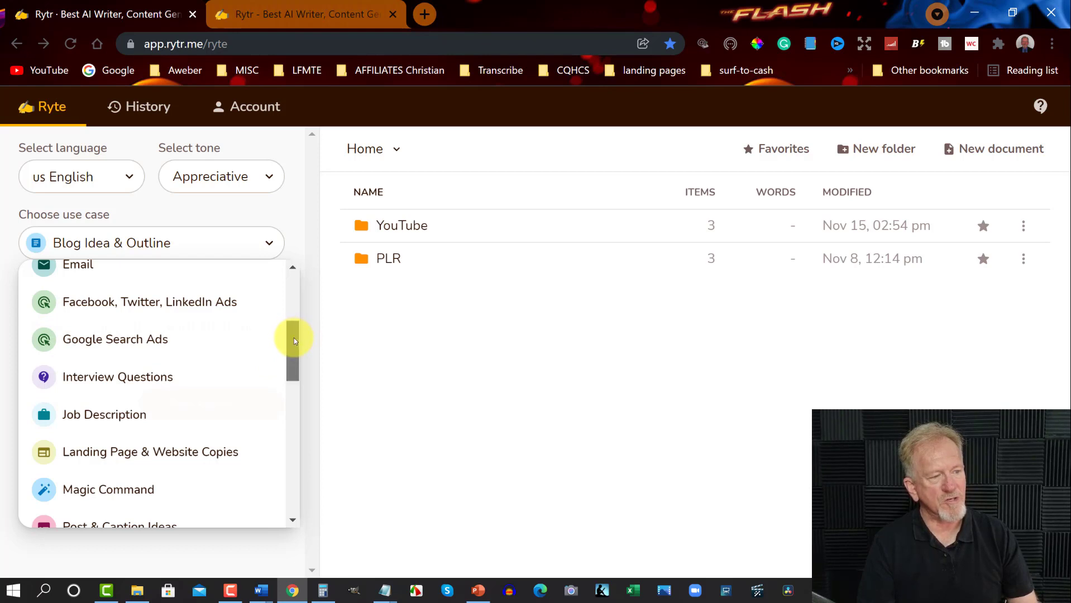
{"action": "scroll", "scroll_direction": "down", "scroll_amount": 3}
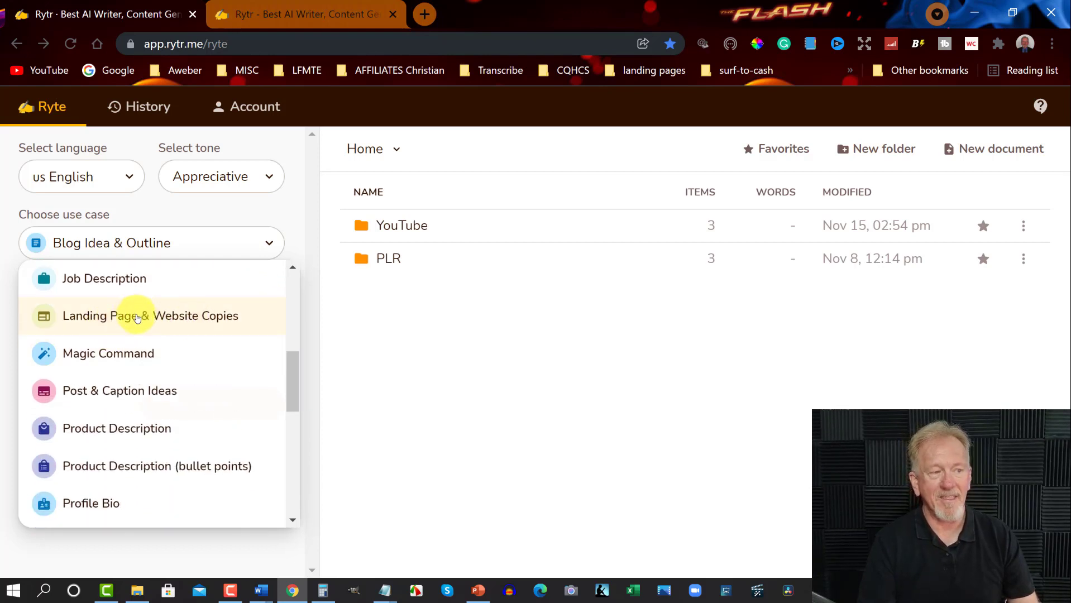
{"action": "mouse_move", "coordinate": [138, 342]}
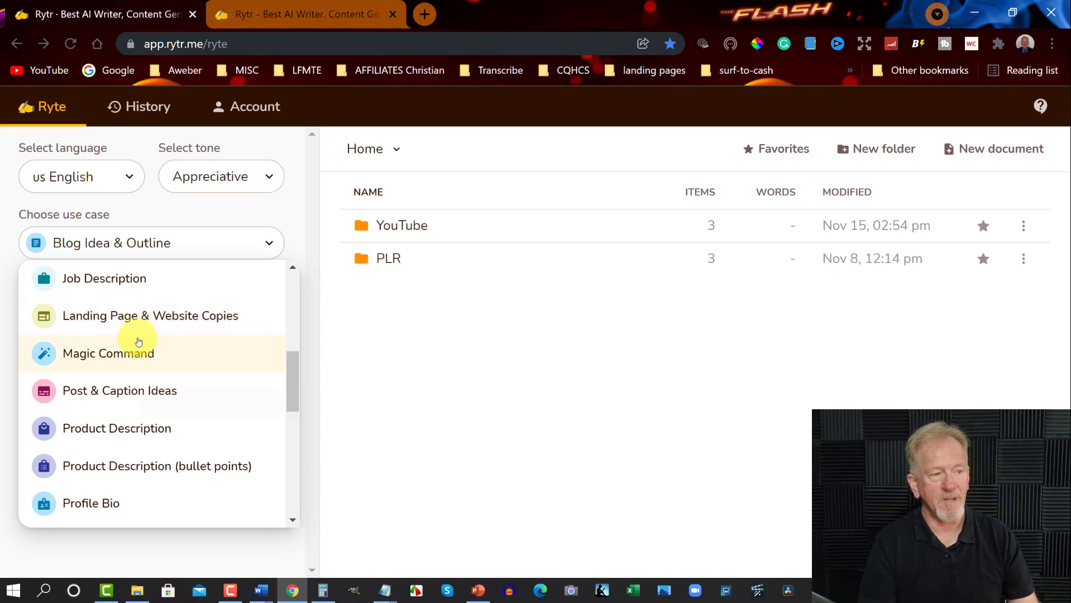
{"action": "mouse_move", "coordinate": [127, 396]}
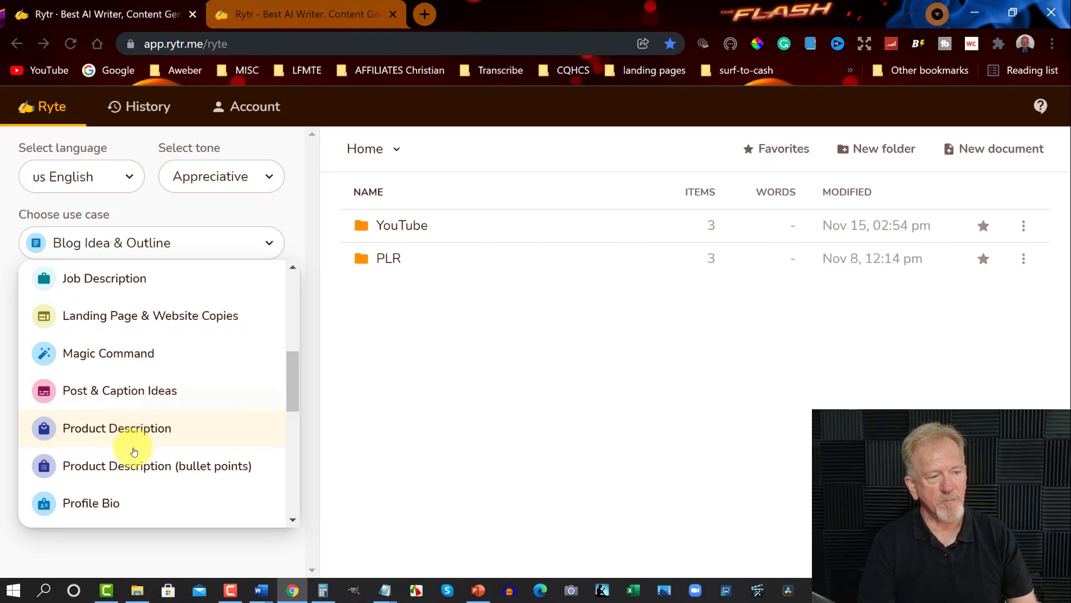
{"action": "mouse_move", "coordinate": [210, 449]}
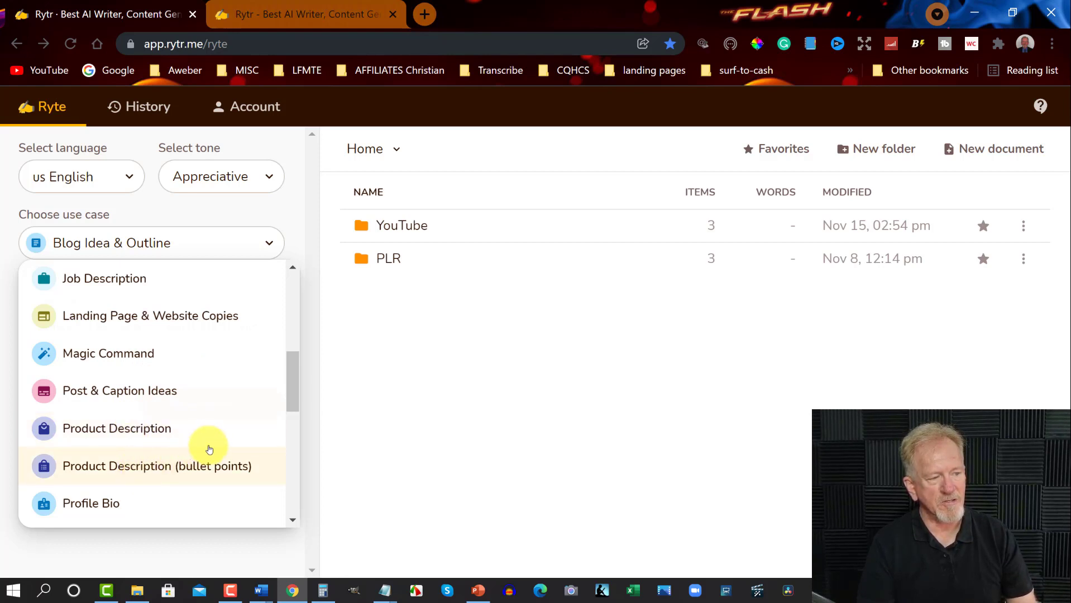
{"action": "scroll", "scroll_direction": "down", "scroll_amount": 3}
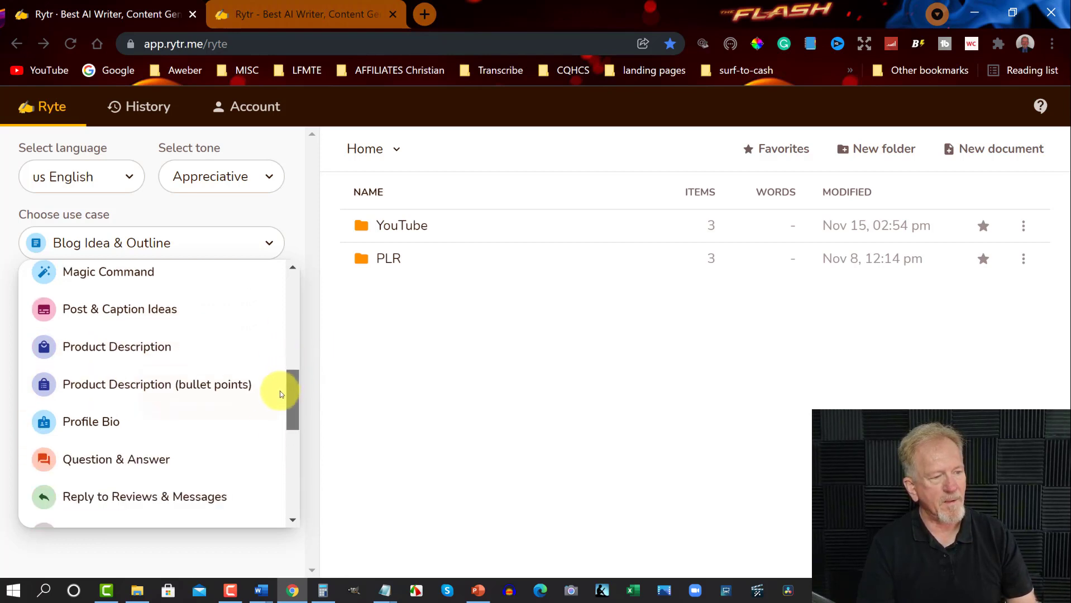
{"action": "scroll", "scroll_direction": "down", "scroll_amount": 3}
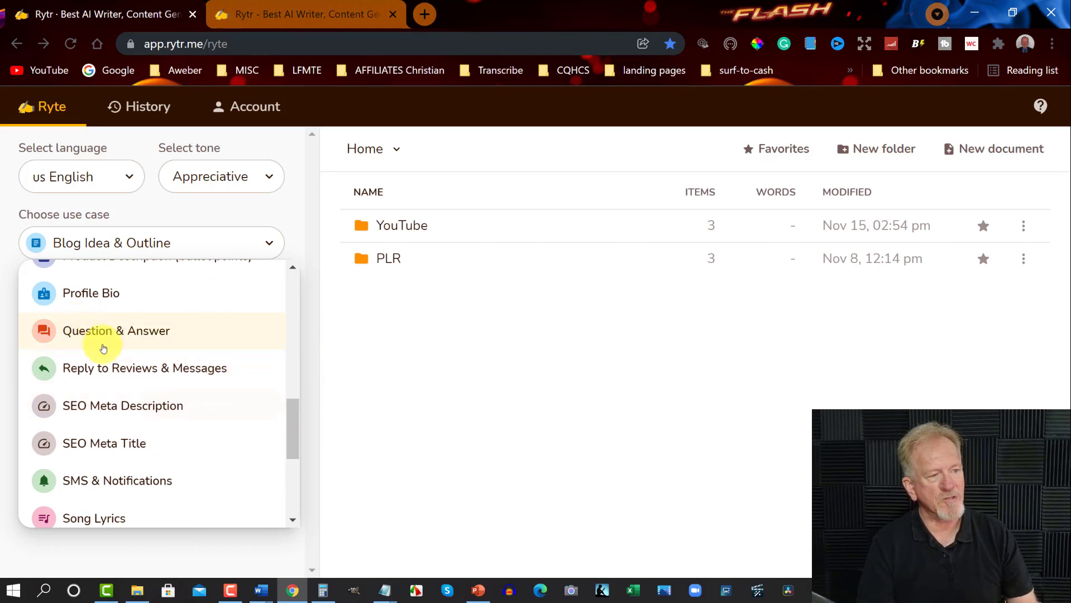
{"action": "mouse_move", "coordinate": [189, 380]}
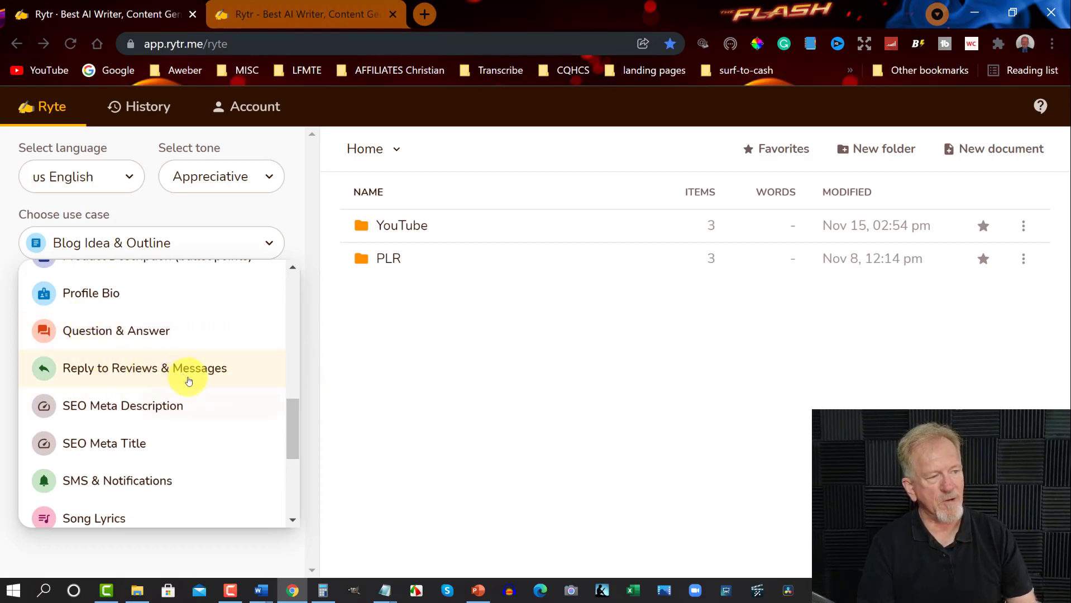
{"action": "mouse_move", "coordinate": [145, 445]}
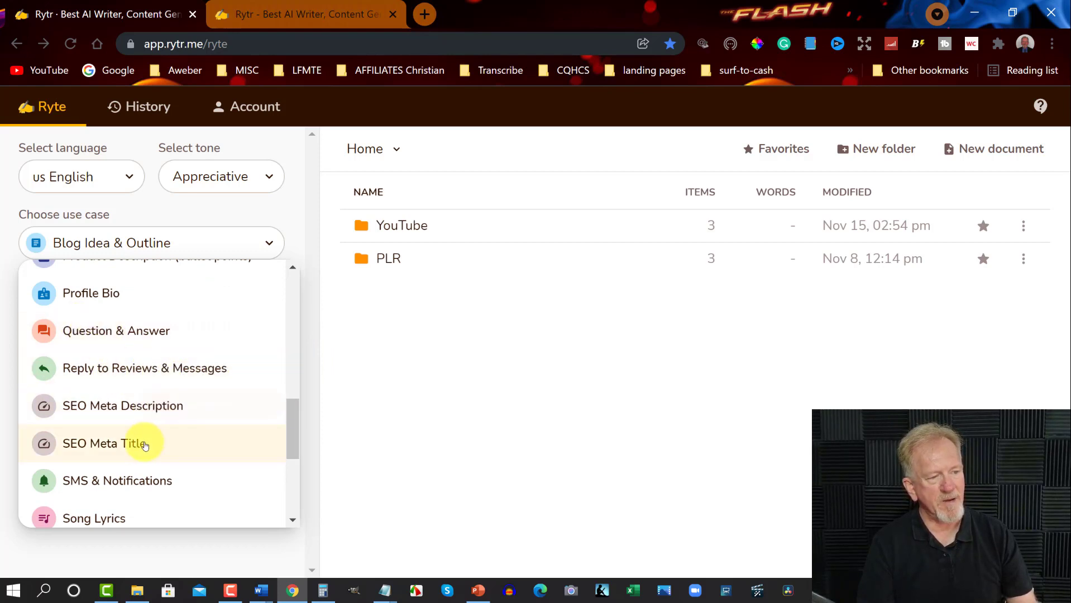
{"action": "scroll", "scroll_direction": "down", "scroll_amount": 3}
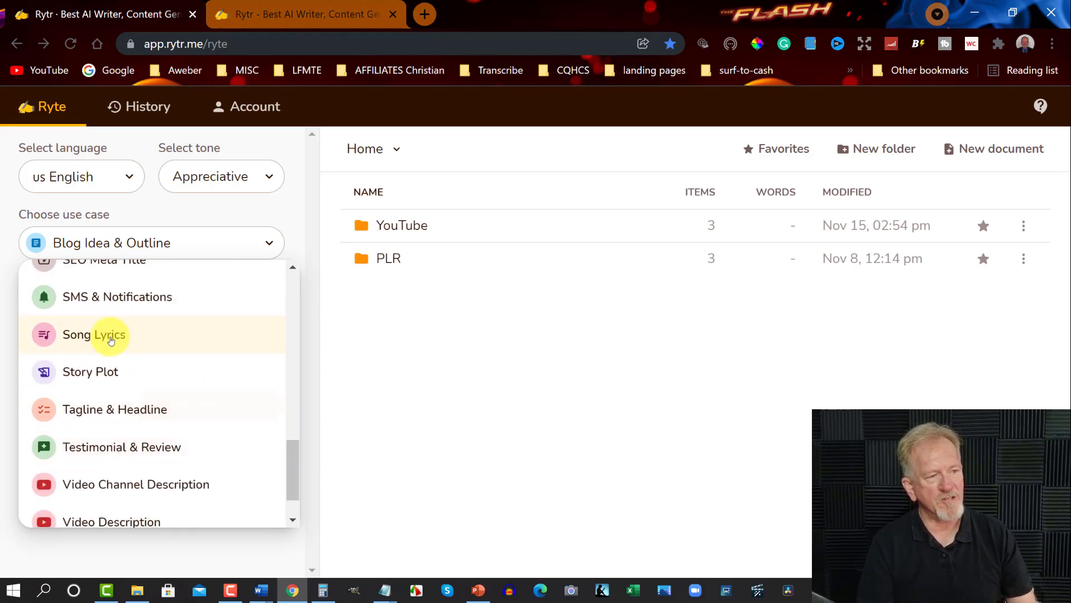
{"action": "mouse_move", "coordinate": [112, 372]}
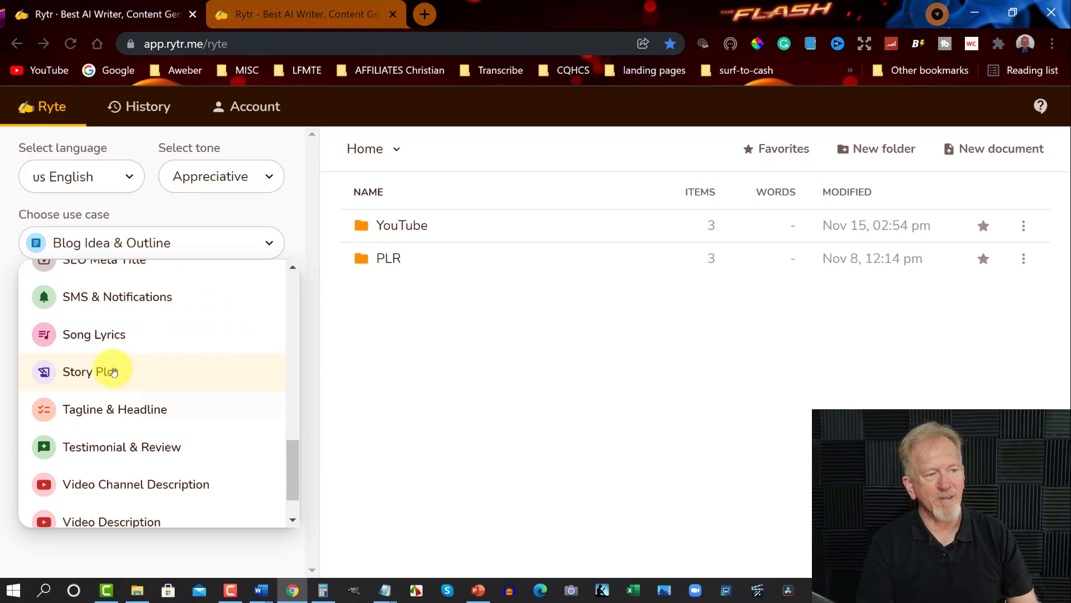
{"action": "mouse_move", "coordinate": [66, 341]}
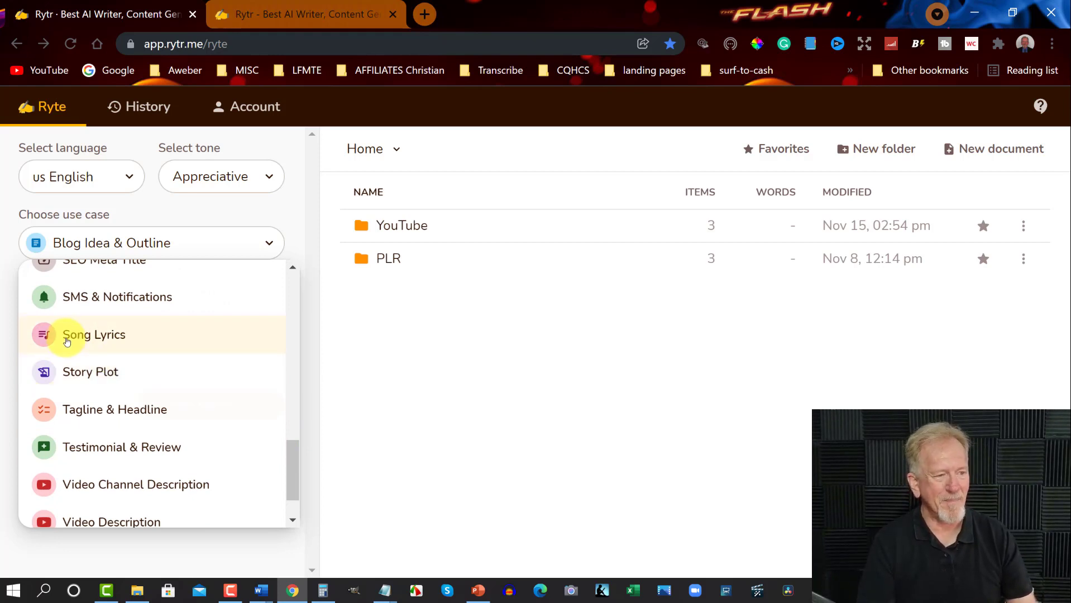
{"action": "mouse_move", "coordinate": [84, 413]}
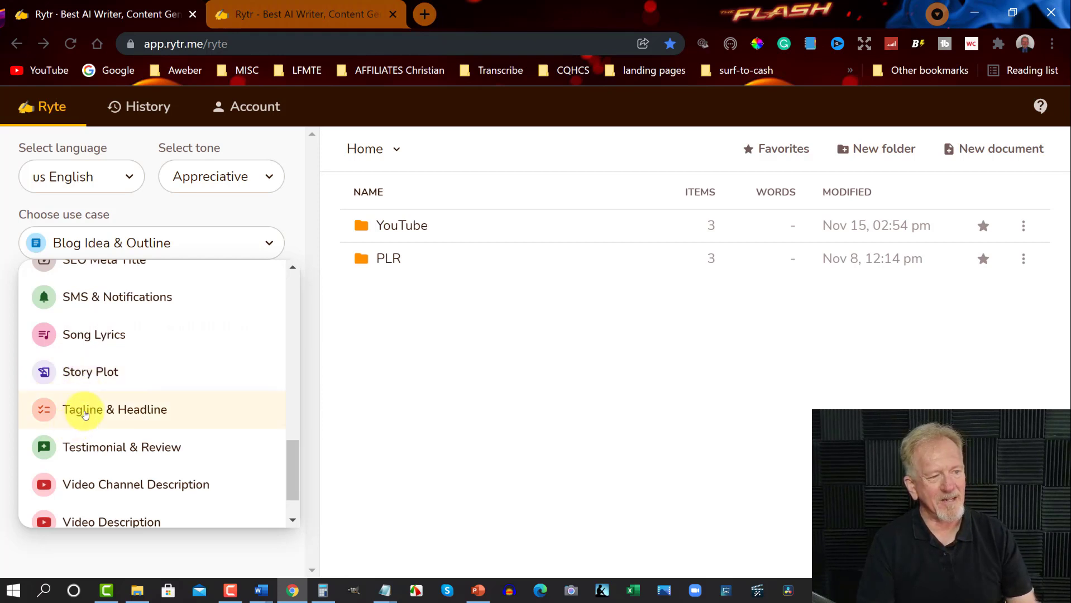
{"action": "scroll", "scroll_direction": "down", "scroll_amount": 3}
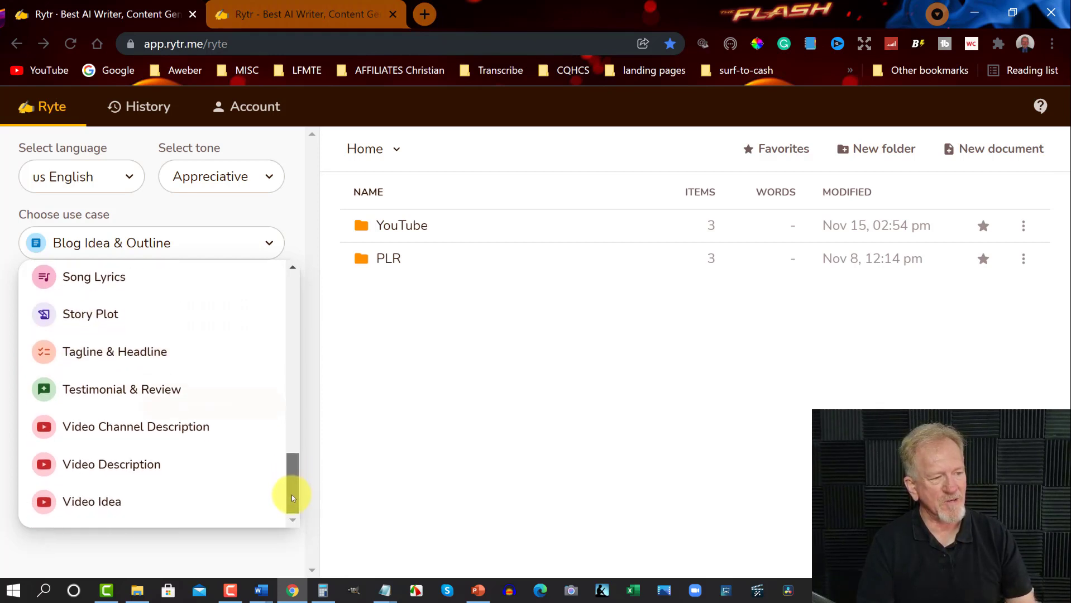
{"action": "mouse_move", "coordinate": [196, 442]}
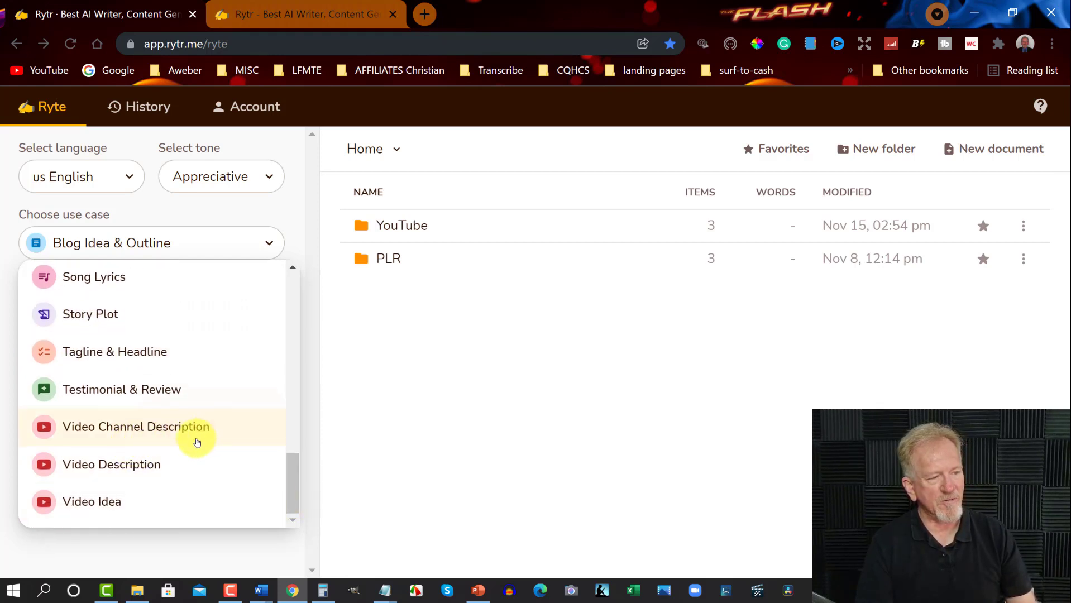
{"action": "mouse_move", "coordinate": [132, 510]}
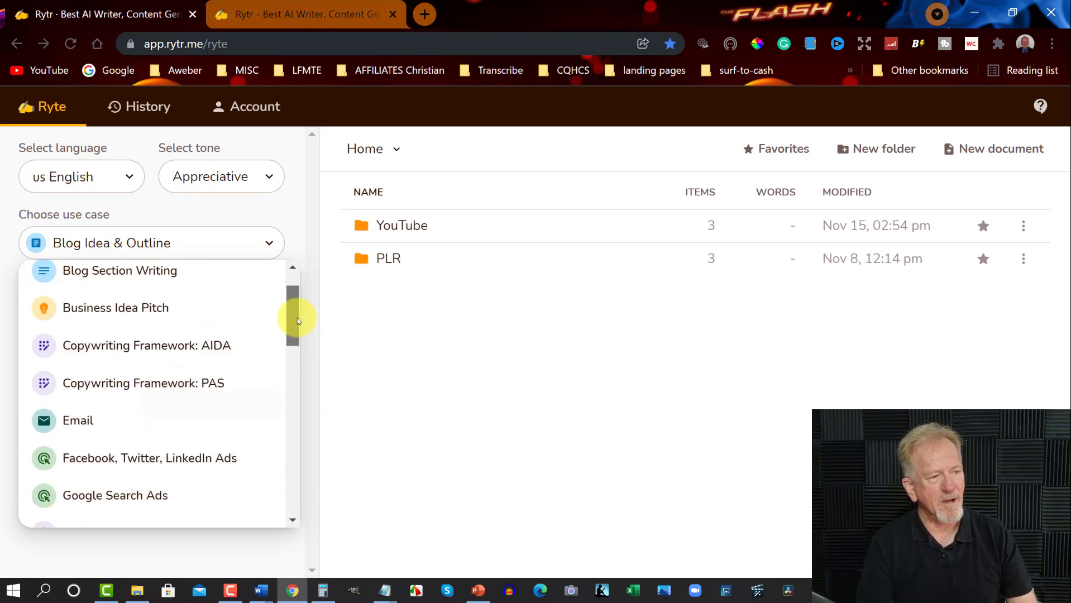
{"action": "scroll", "scroll_direction": "down", "scroll_amount": 3}
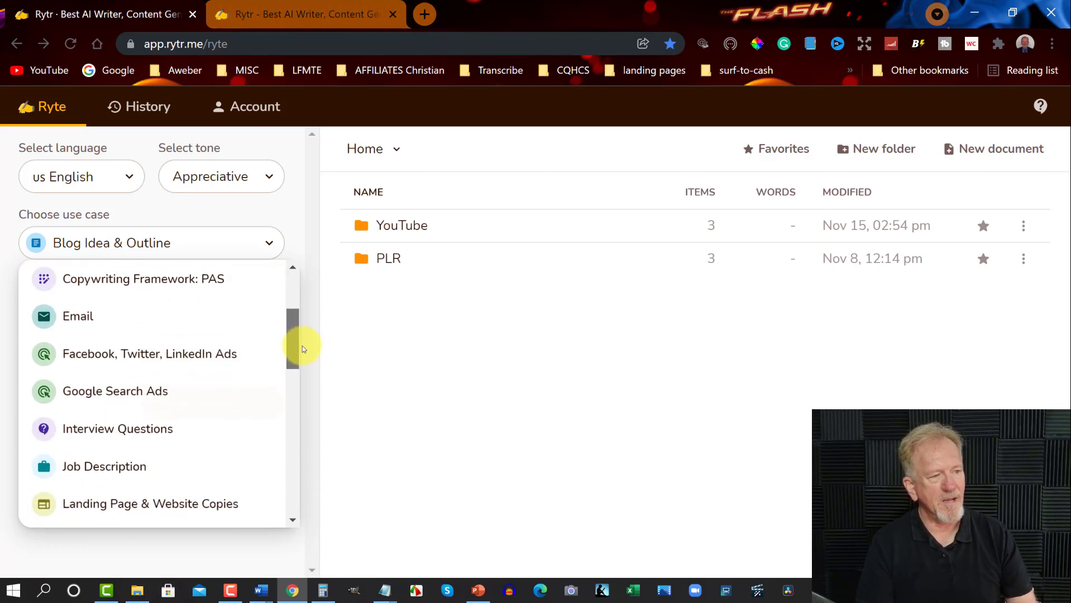
{"action": "scroll", "scroll_direction": "down", "scroll_amount": 3}
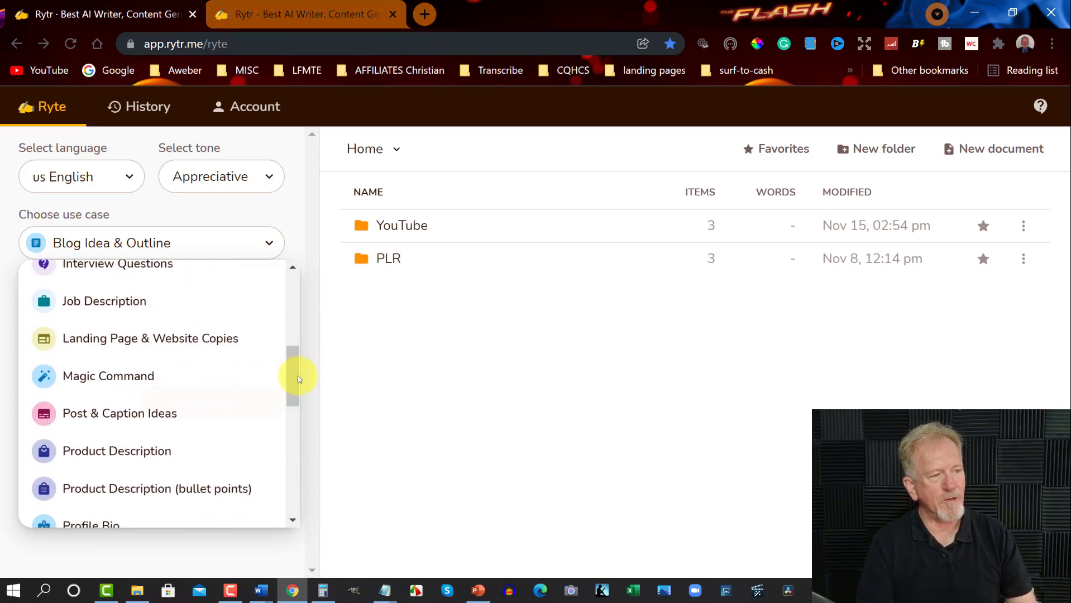
{"action": "mouse_move", "coordinate": [187, 340]}
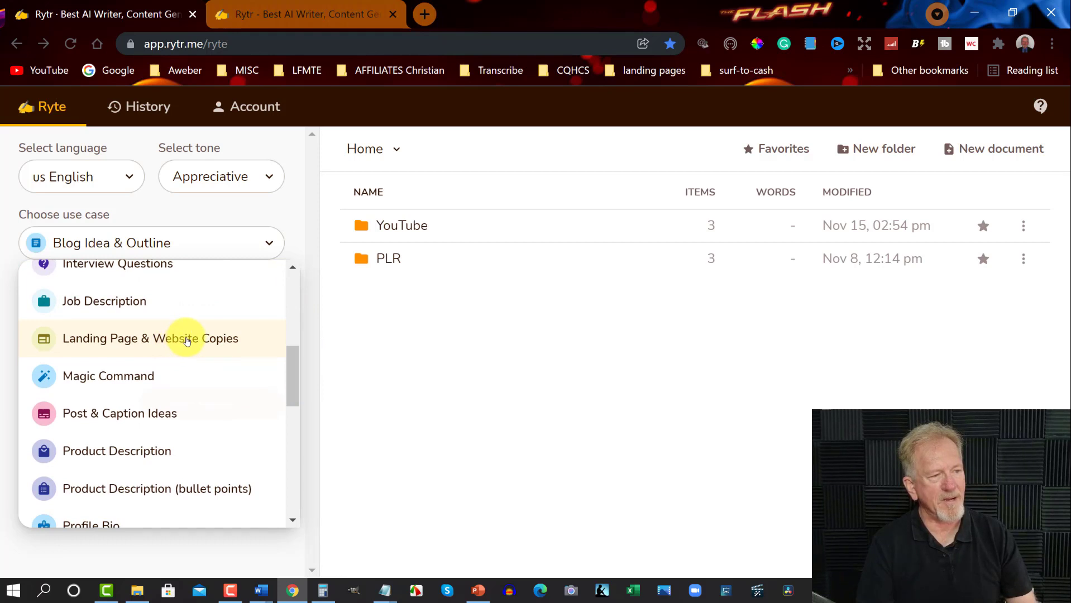
Choose Landing Page & Website Copies and enter website name 'YouTube Success Secrets'.
{"action": "left_click", "coordinate": [187, 338]}
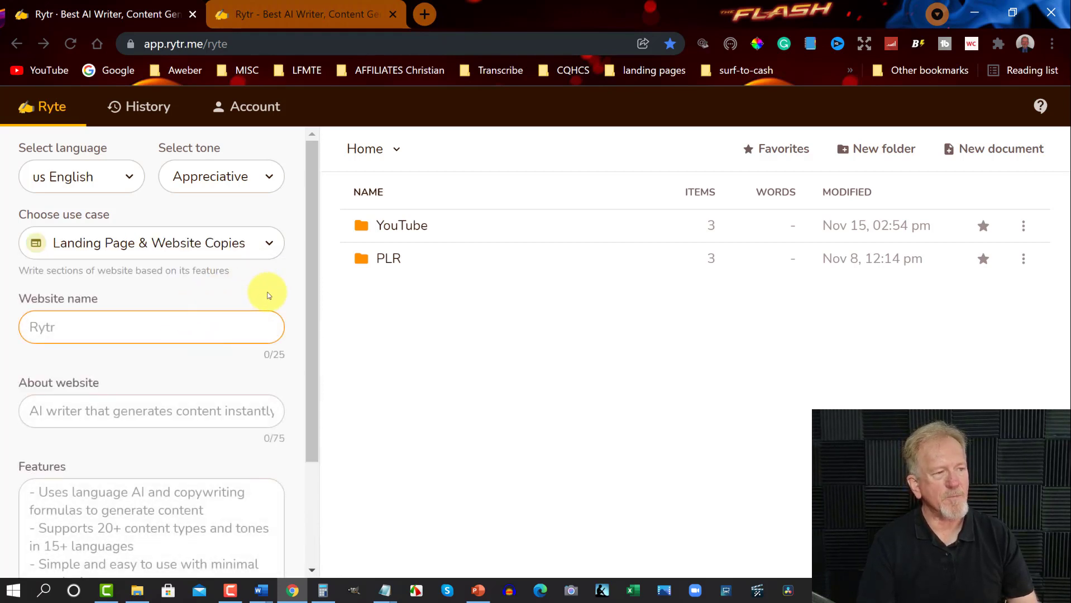
{"action": "mouse_move", "coordinate": [281, 273]}
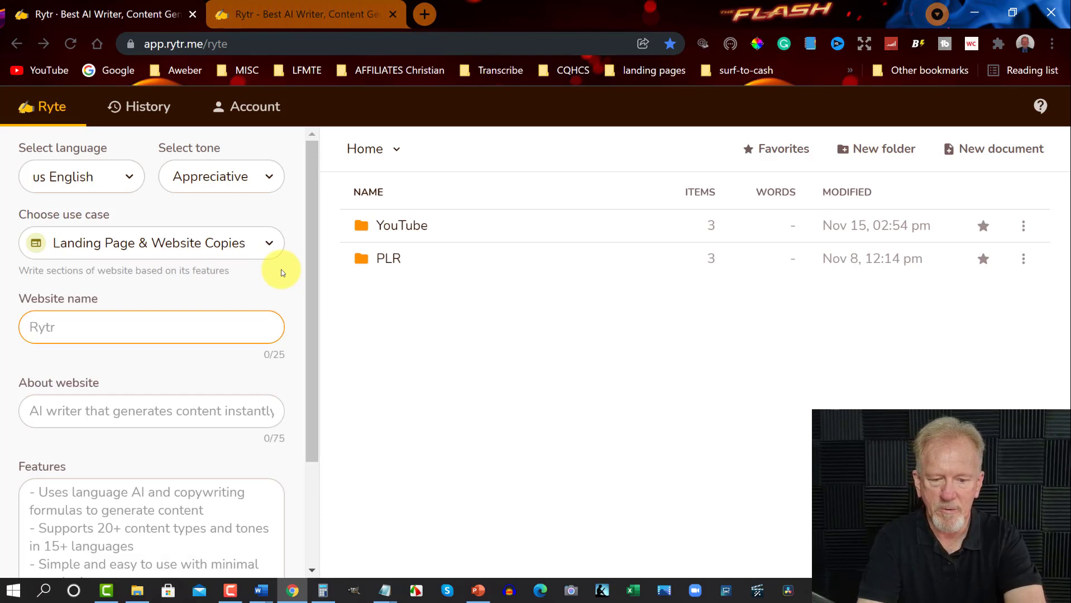
{"action": "type", "text": "YouTUbe"}
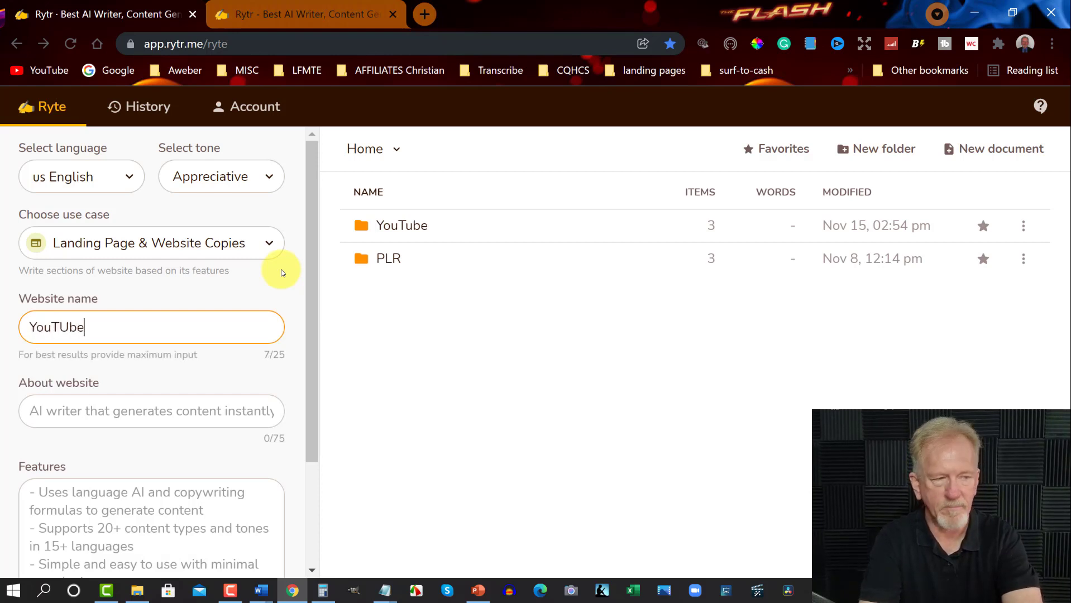
{"action": "key", "text": "Backspace"}
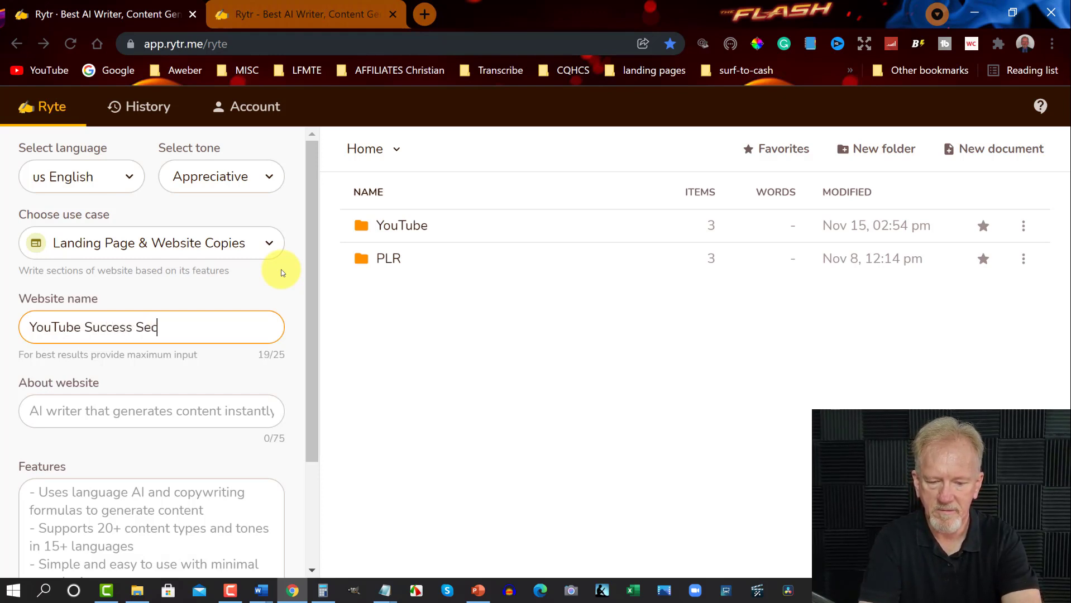
{"action": "type", "text": "rets"}
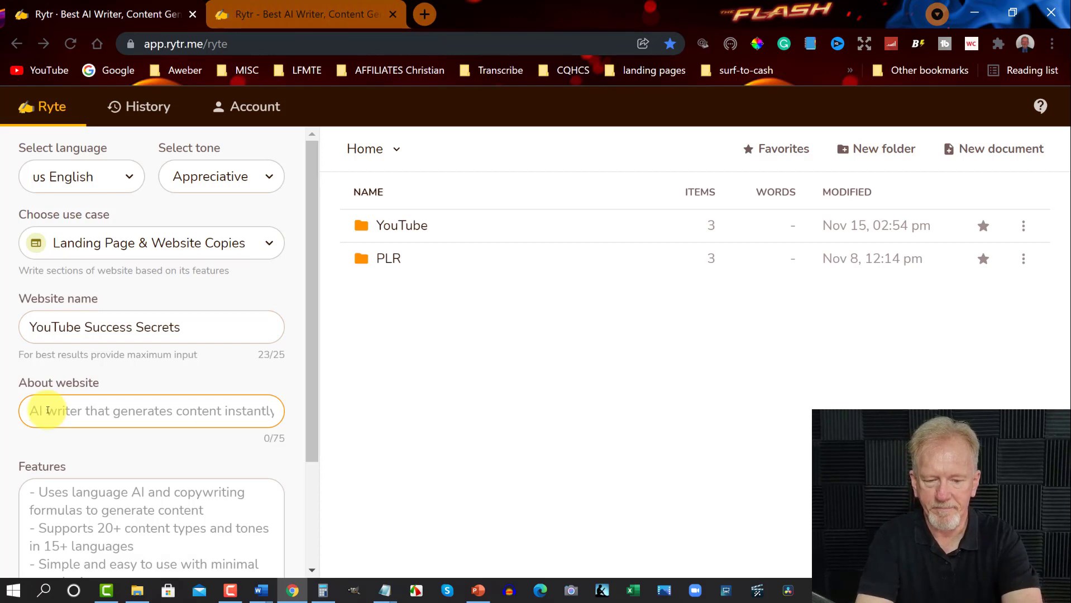
Describe the site: how to get your YouTube channel monetized without 1000 subs and 4000 watch hours.
{"action": "type", "text": "How to g"}
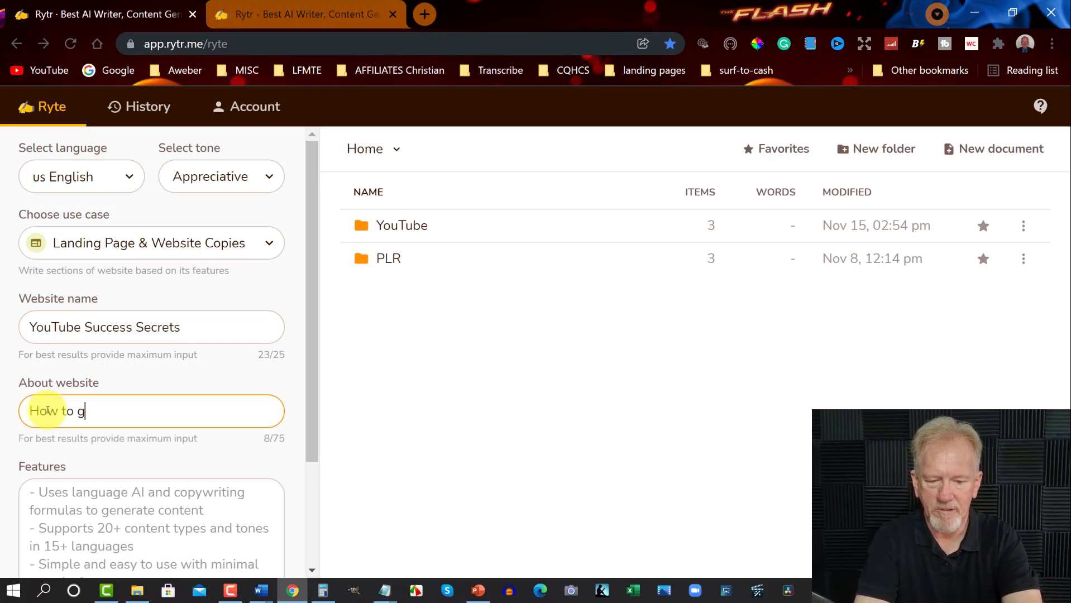
{"action": "type", "text": "et your"}
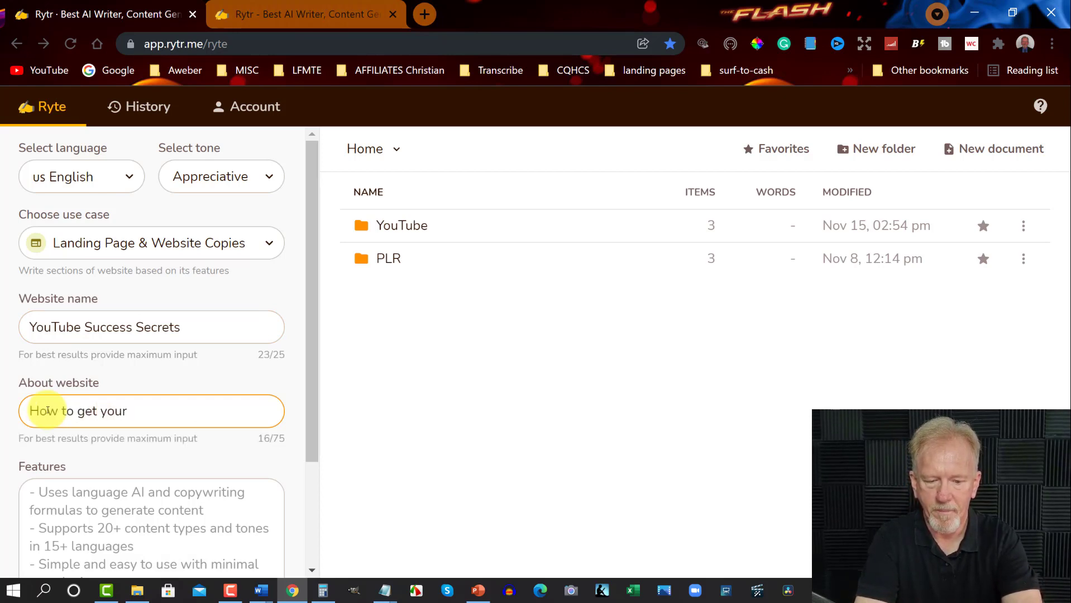
{"action": "type", "text": "YouTube channel monetized"}
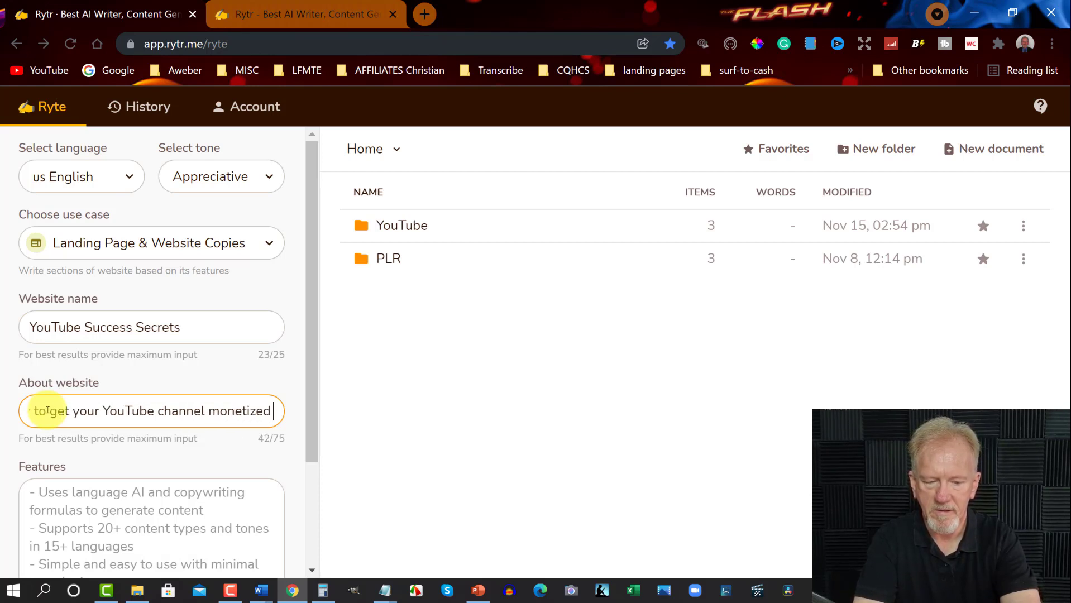
{"action": "type", "text": "b"}
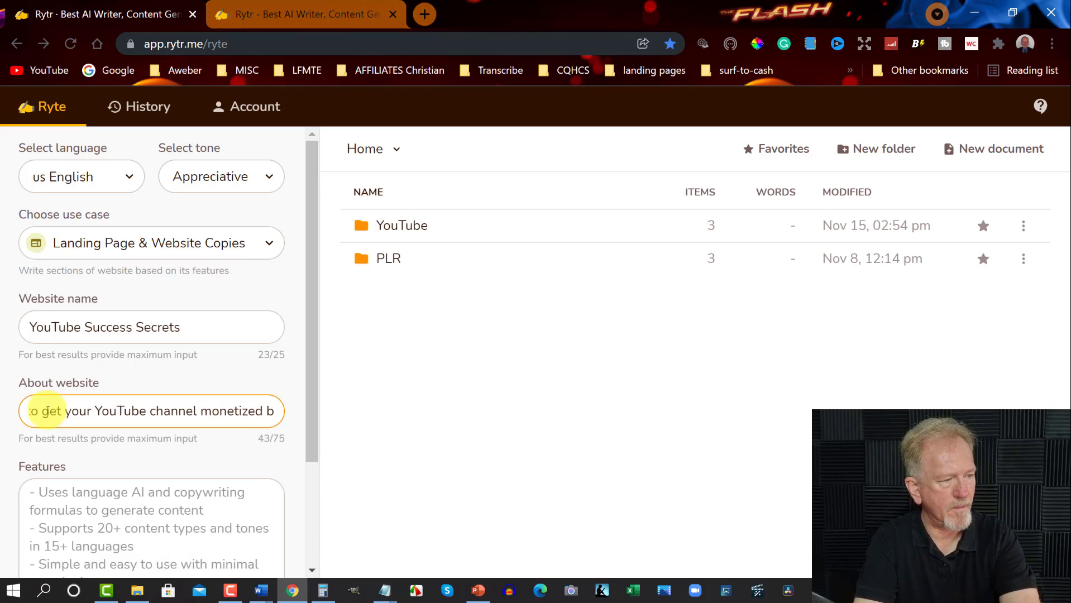
{"action": "key", "text": "Backspace"}
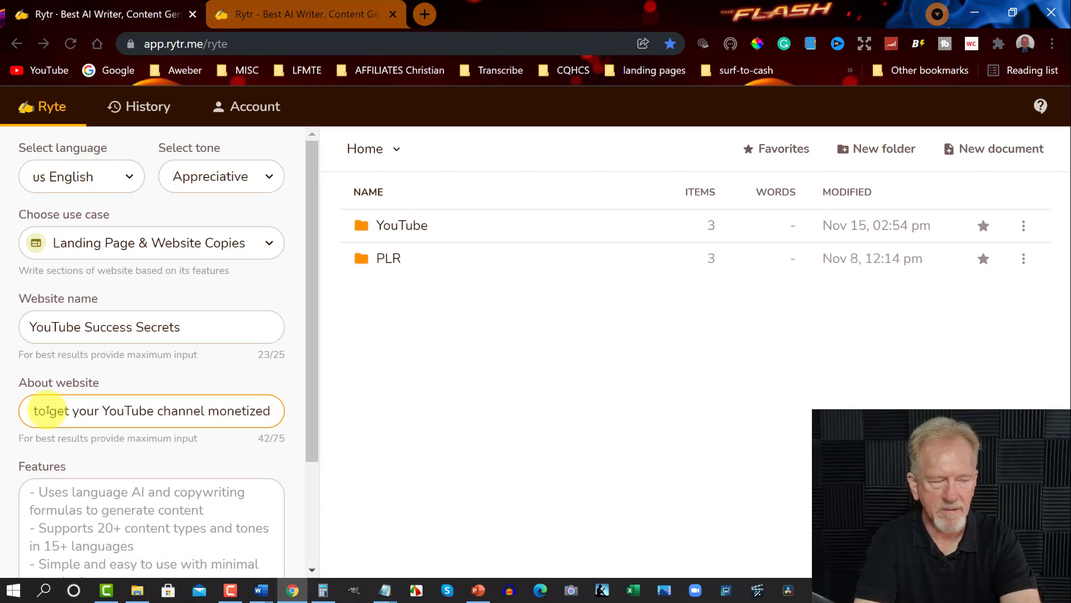
{"action": "type", "text": "without reaching 1000 subs a"}
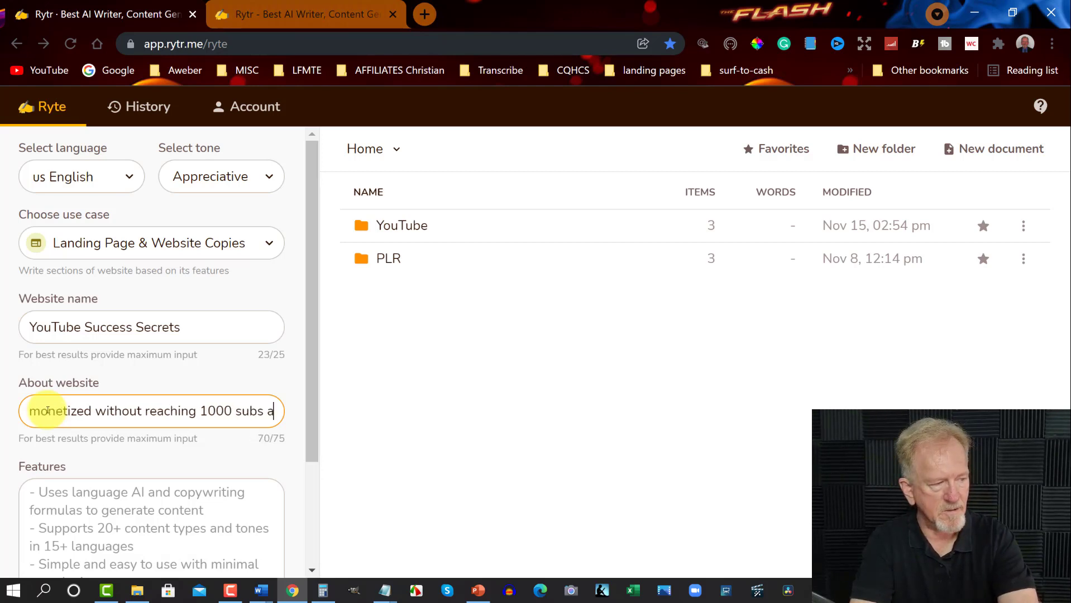
{"action": "type", "text": "nd"}
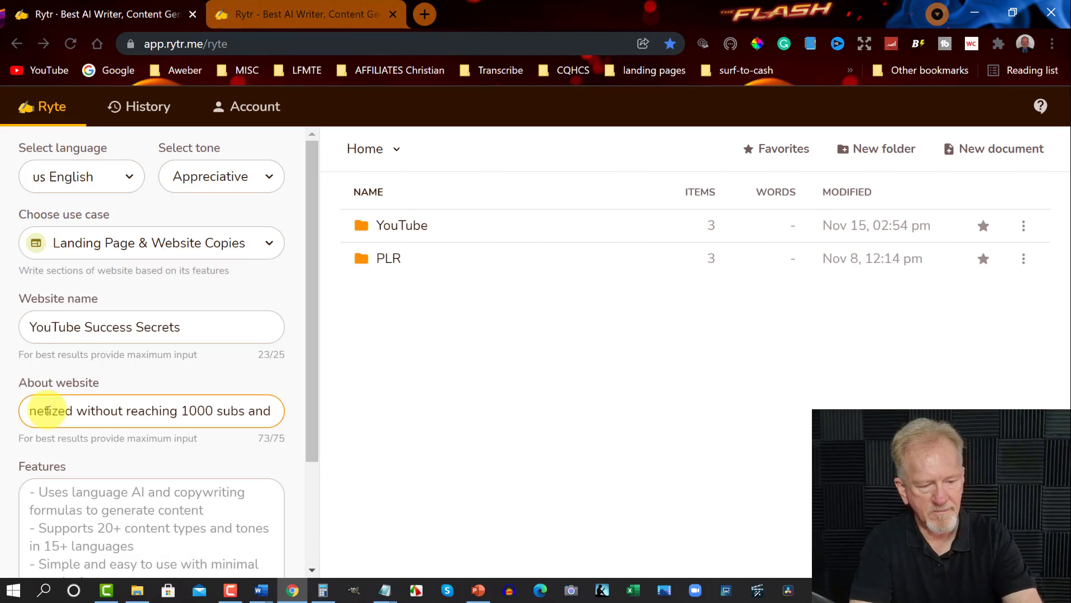
{"action": "type", "text": "40"}
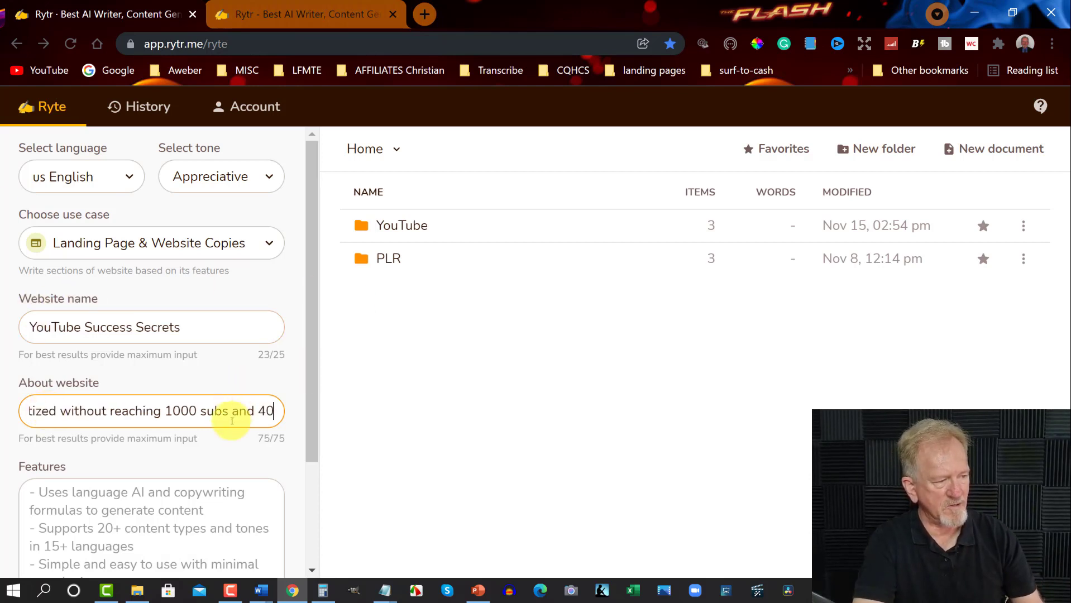
Trim the description to 74/75 characters, replacing 'and' with '&' and shortening words.
{"action": "double_click", "coordinate": [239, 411]}
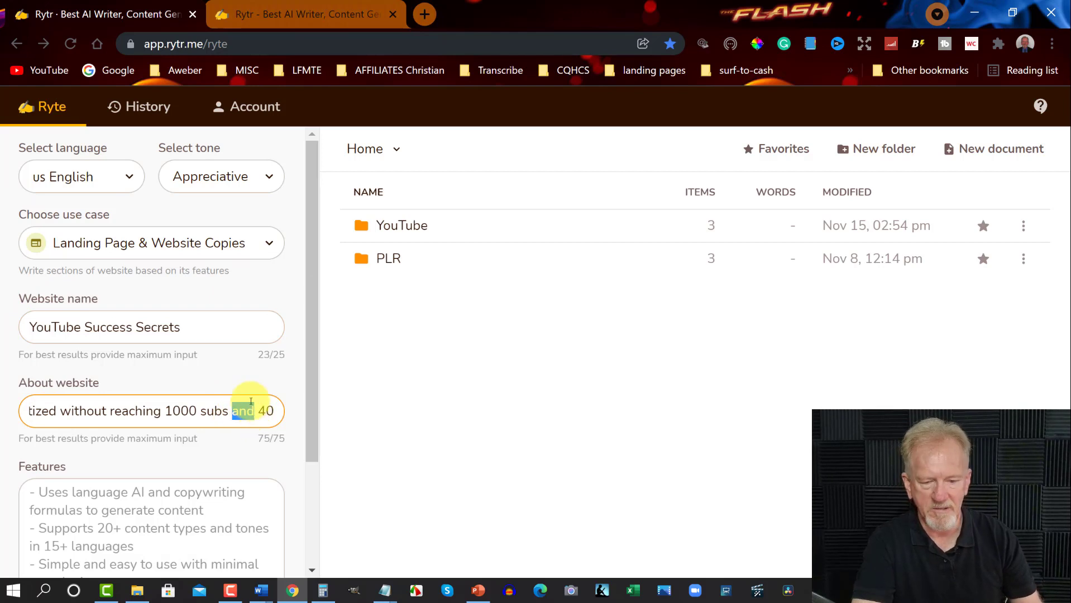
{"action": "type", "text": "&"}
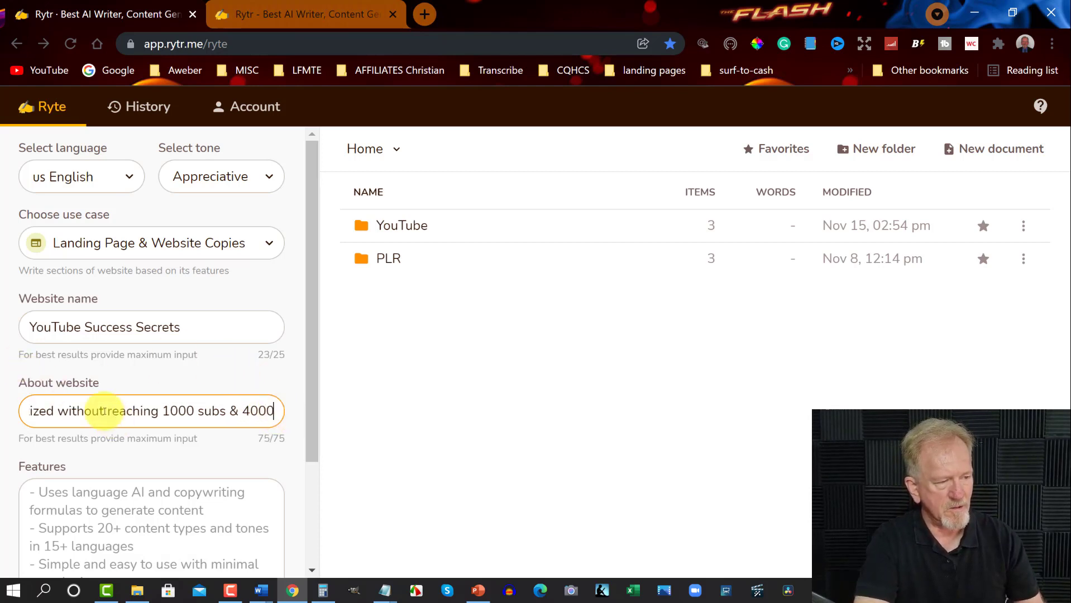
{"action": "double_click", "coordinate": [79, 411]}
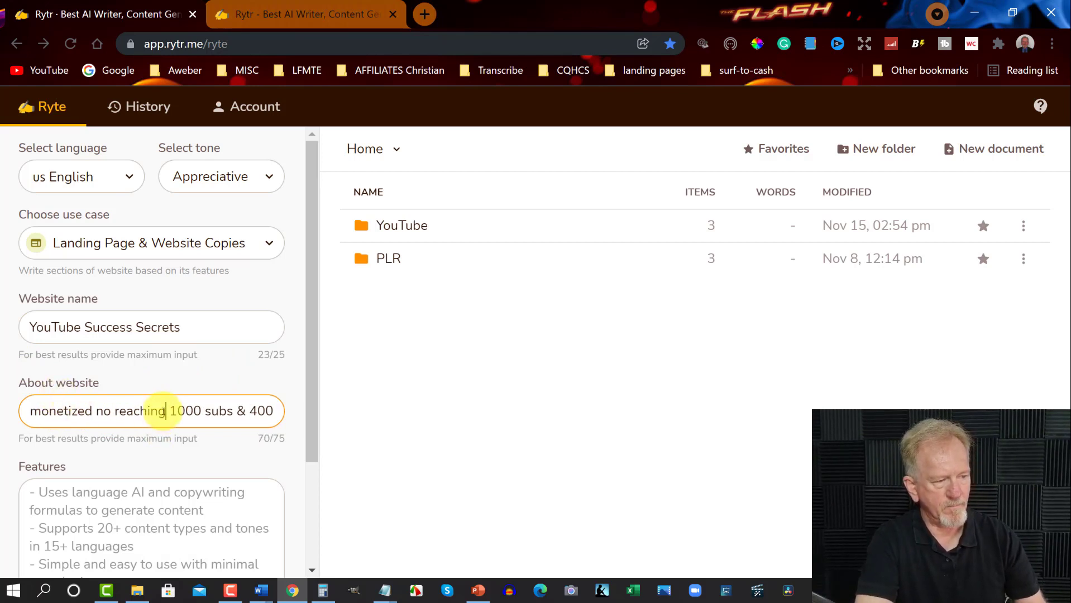
{"action": "double_click", "coordinate": [139, 411]}
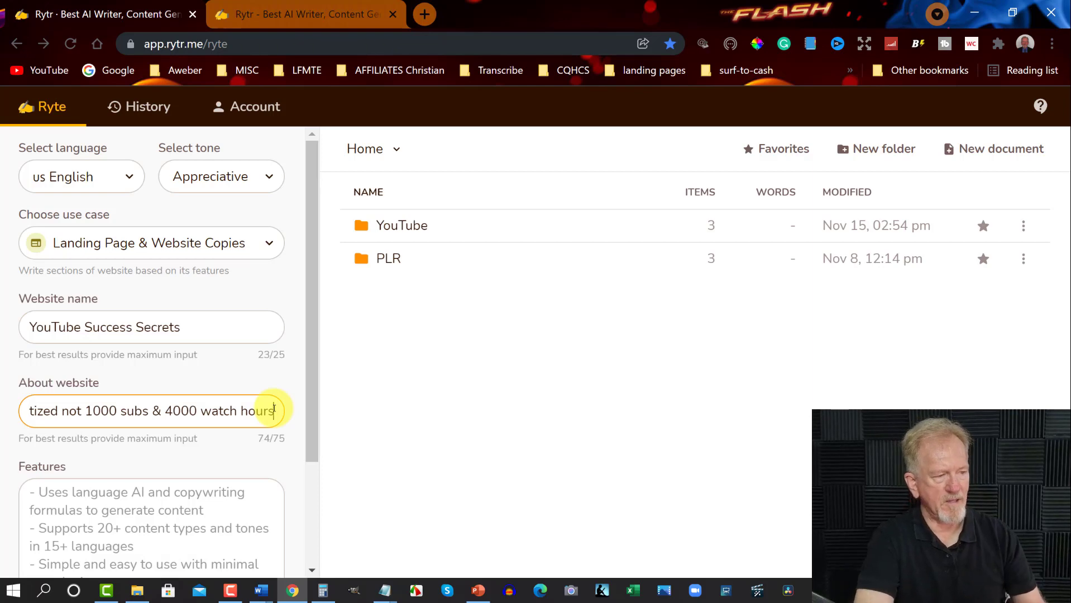
Fill the Features field with what visitors will learn about monetizing, Google and clickbait headlines.
{"action": "left_click", "coordinate": [30, 492]}
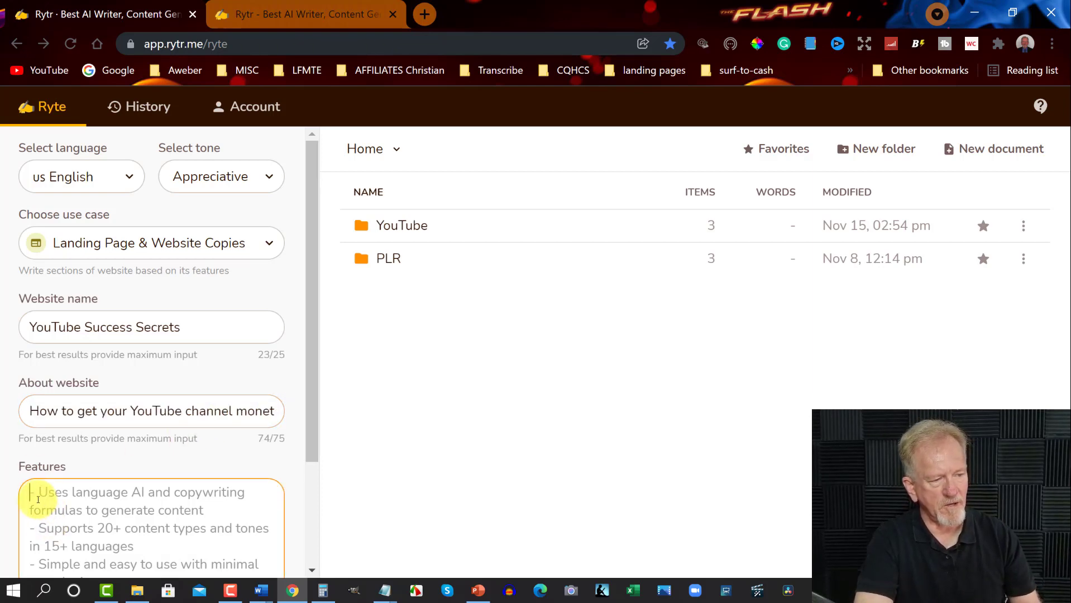
{"action": "scroll", "scroll_direction": "down", "scroll_amount": 3}
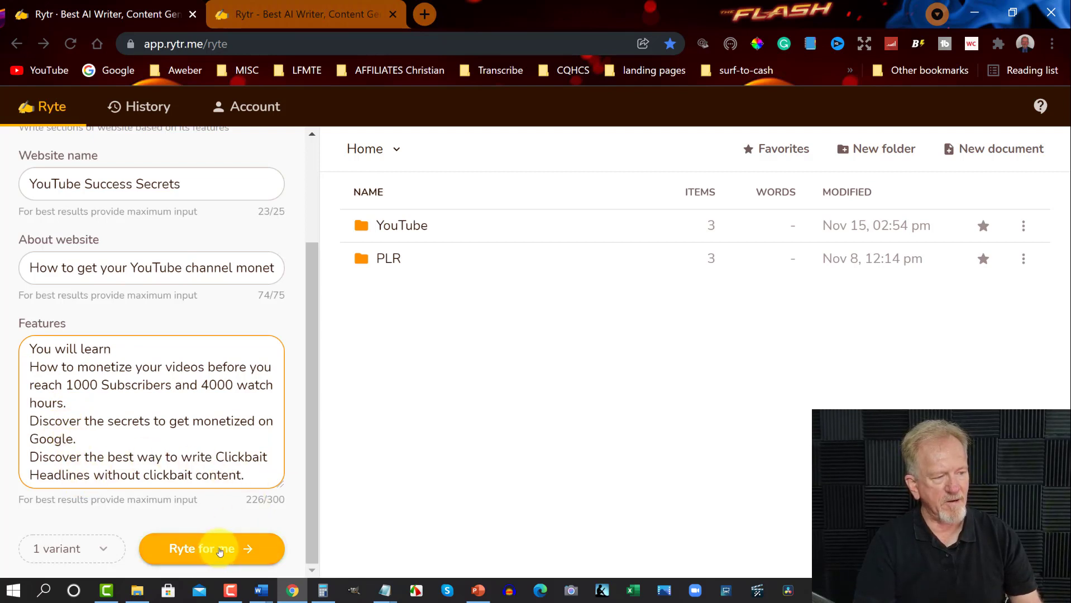
Generate the YouTube Success Secrets landing page copy with Ryte for me and review its Features section.
{"action": "left_click", "coordinate": [211, 548]}
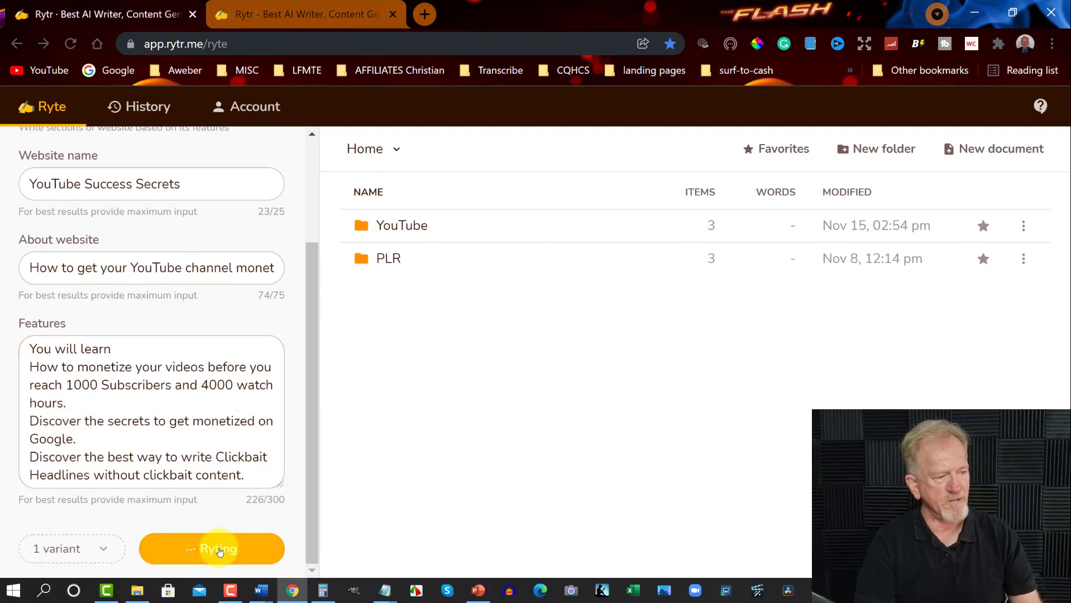
{"action": "mouse_move", "coordinate": [294, 421]}
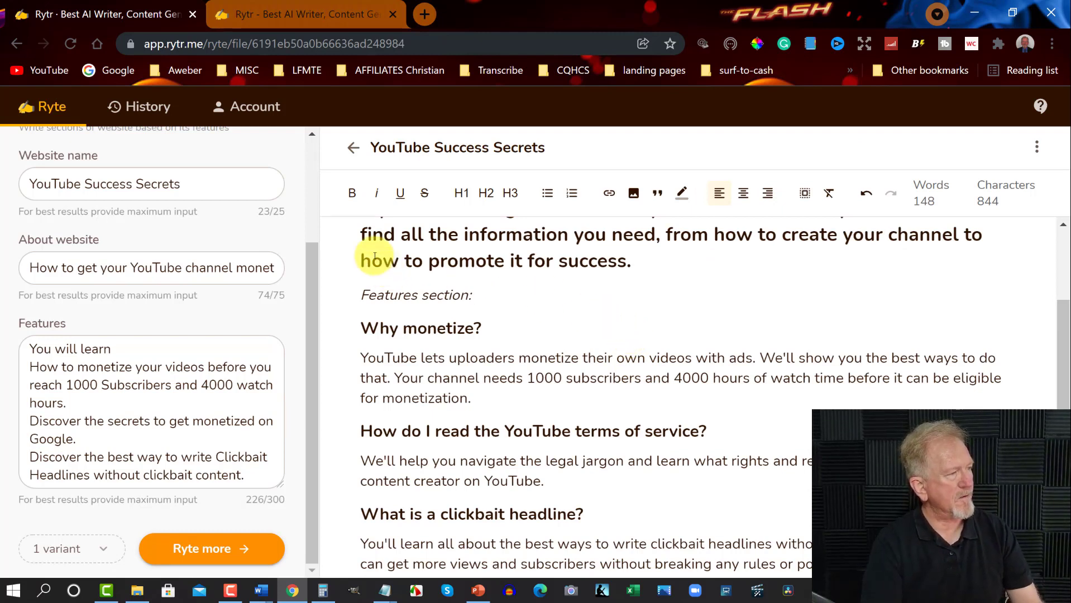
{"action": "mouse_move", "coordinate": [742, 246]}
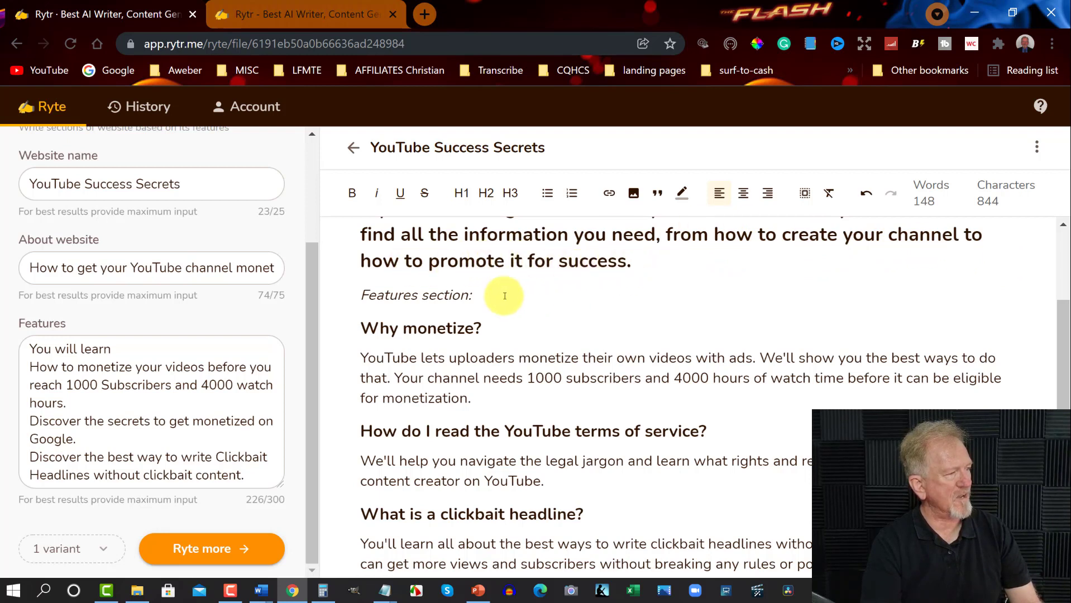
{"action": "scroll", "scroll_direction": "down", "scroll_amount": 3}
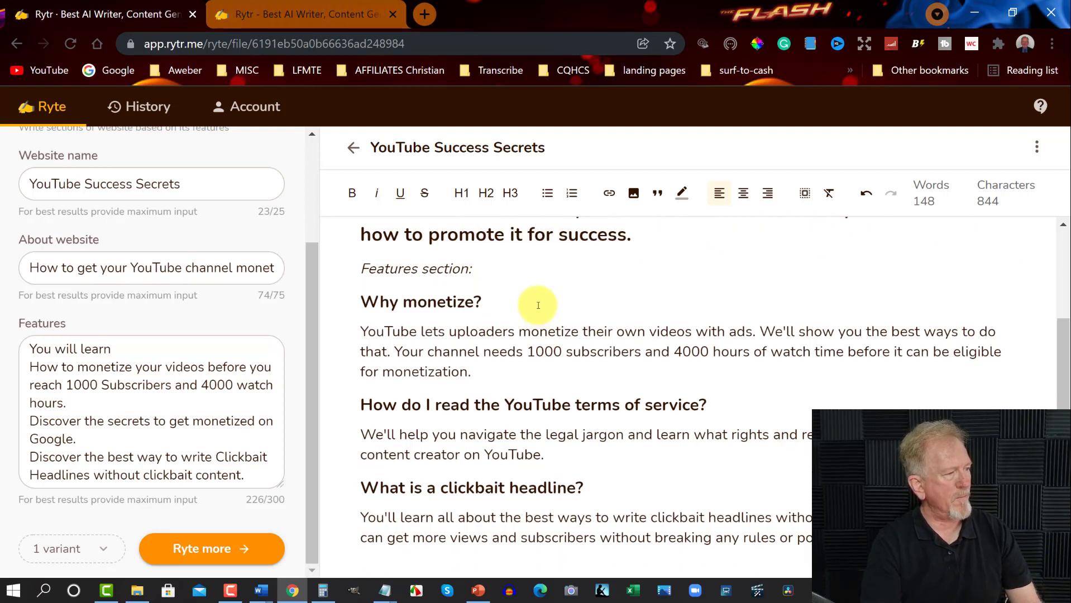
{"action": "double_click", "coordinate": [555, 331]}
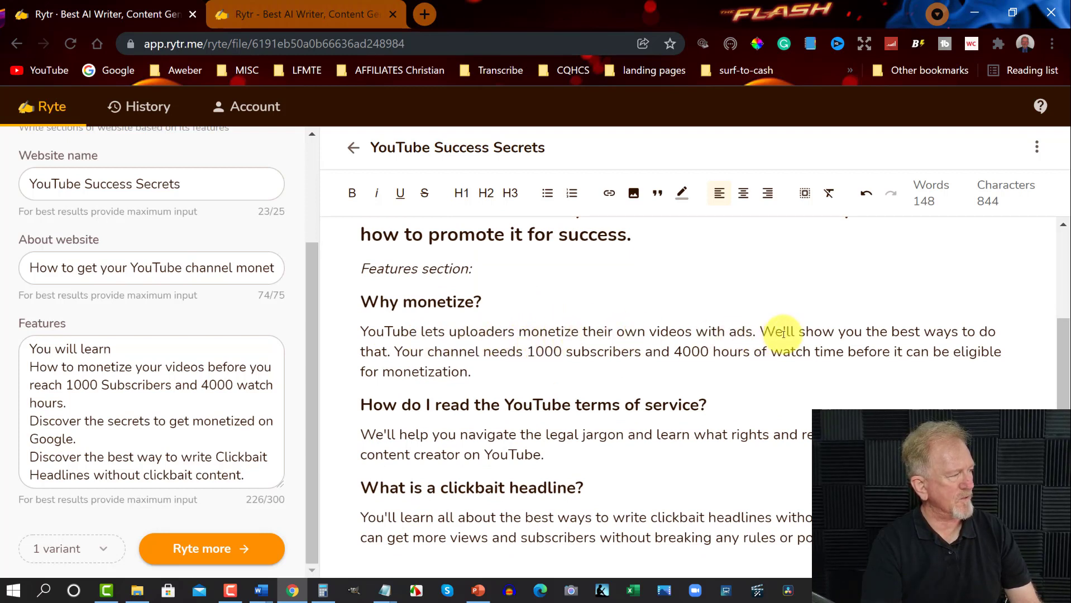
{"action": "mouse_move", "coordinate": [924, 352]}
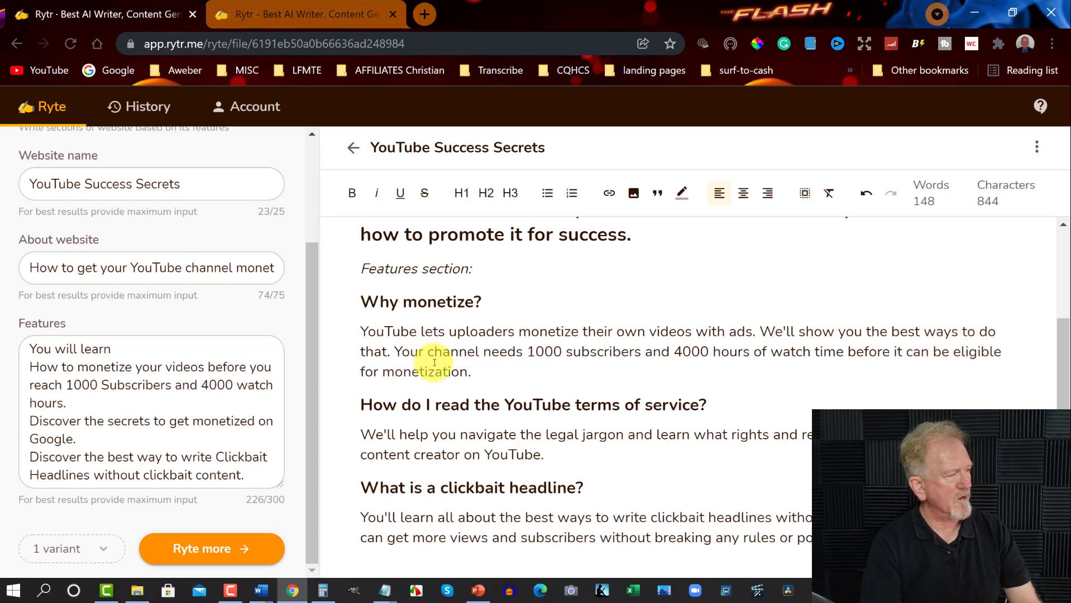
{"action": "mouse_move", "coordinate": [816, 368]}
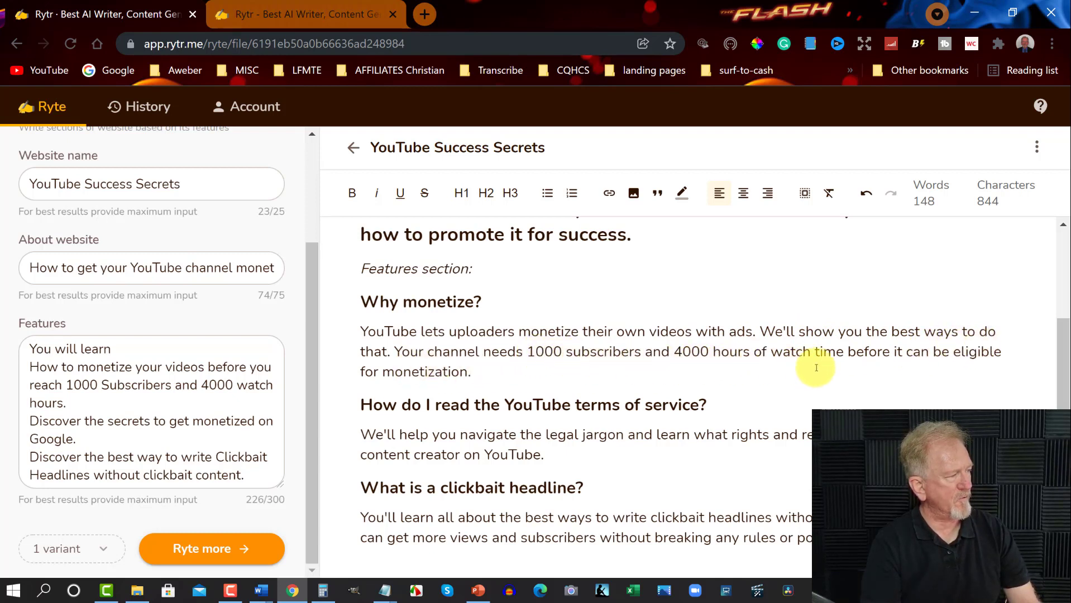
{"action": "mouse_move", "coordinate": [853, 364]}
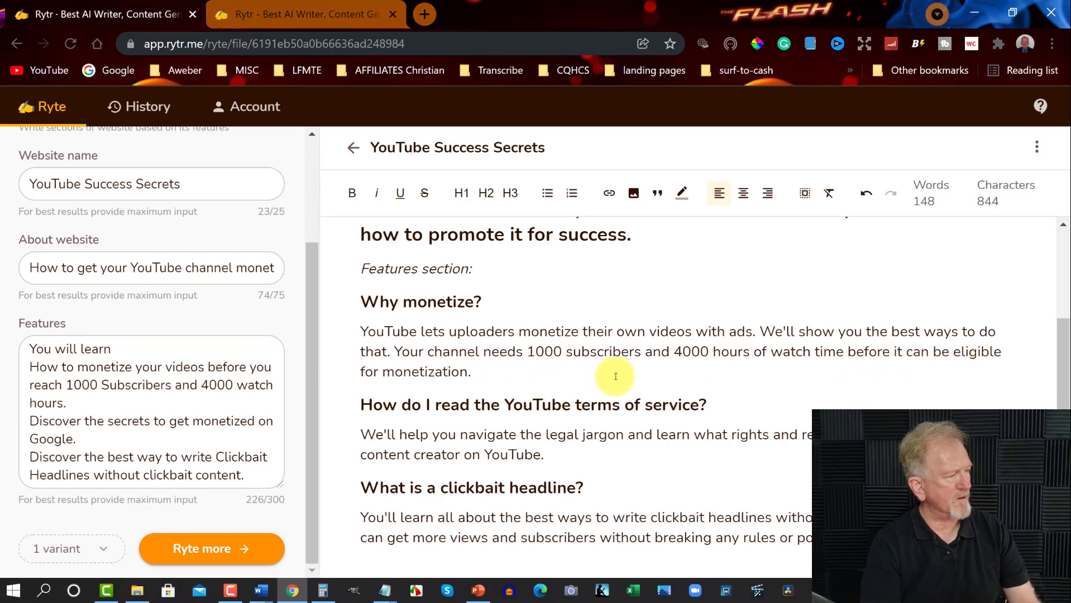
{"action": "mouse_move", "coordinate": [714, 390]}
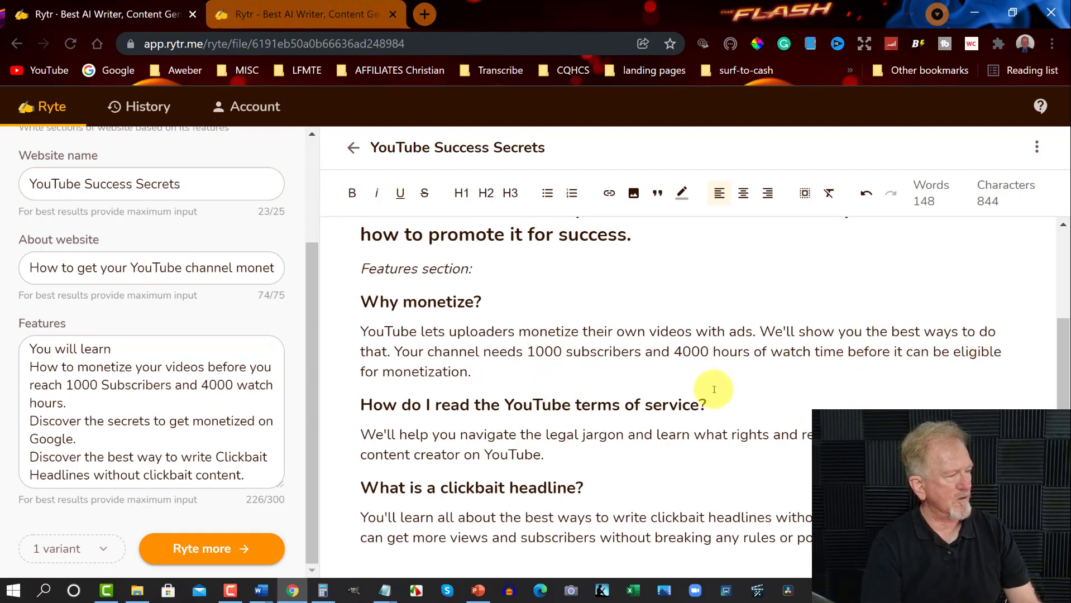
Request three copy variants and generate more landing page copy with Ryte more.
{"action": "left_click", "coordinate": [71, 548]}
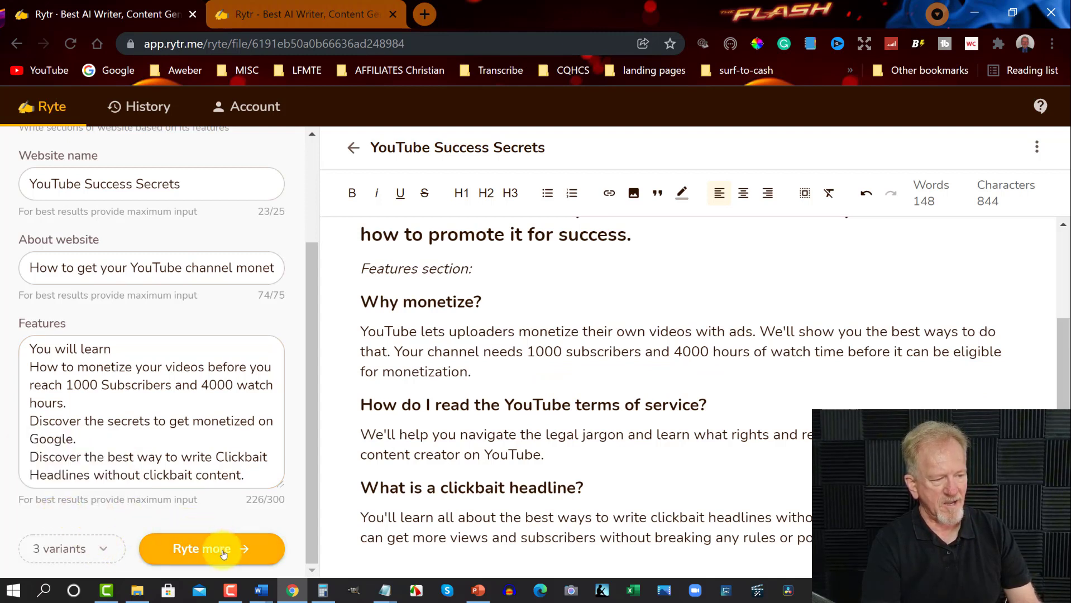
{"action": "left_click", "coordinate": [211, 548]}
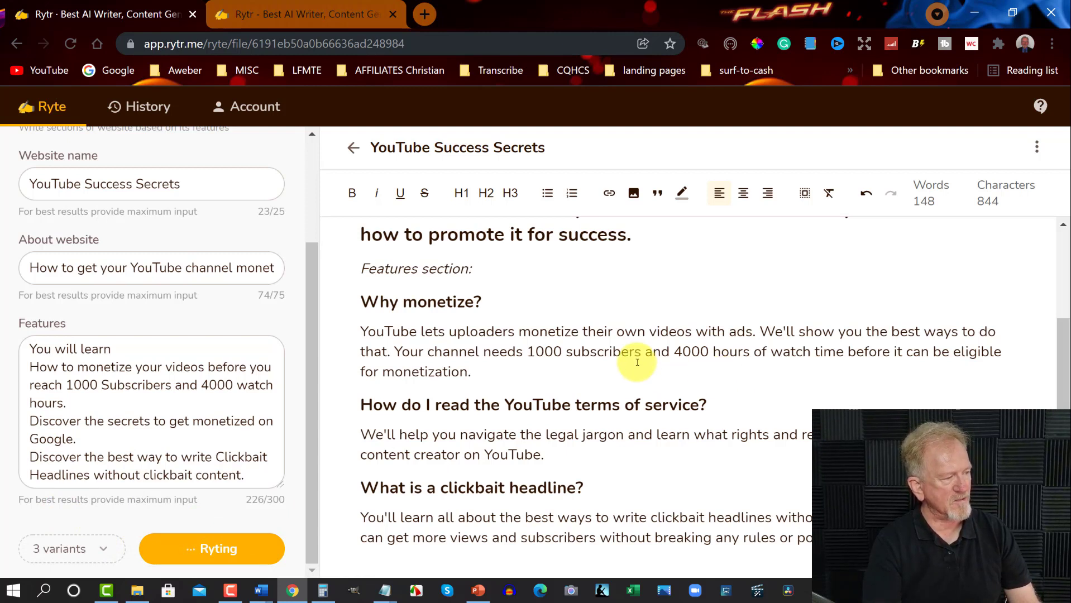
{"action": "mouse_move", "coordinate": [472, 339]}
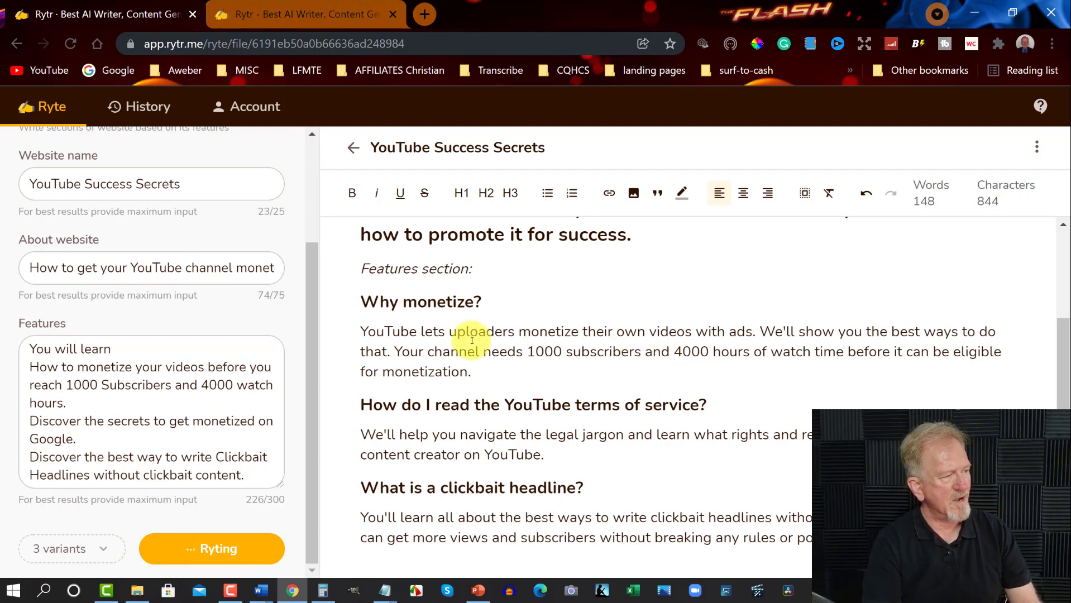
{"action": "left_click", "coordinate": [211, 548]}
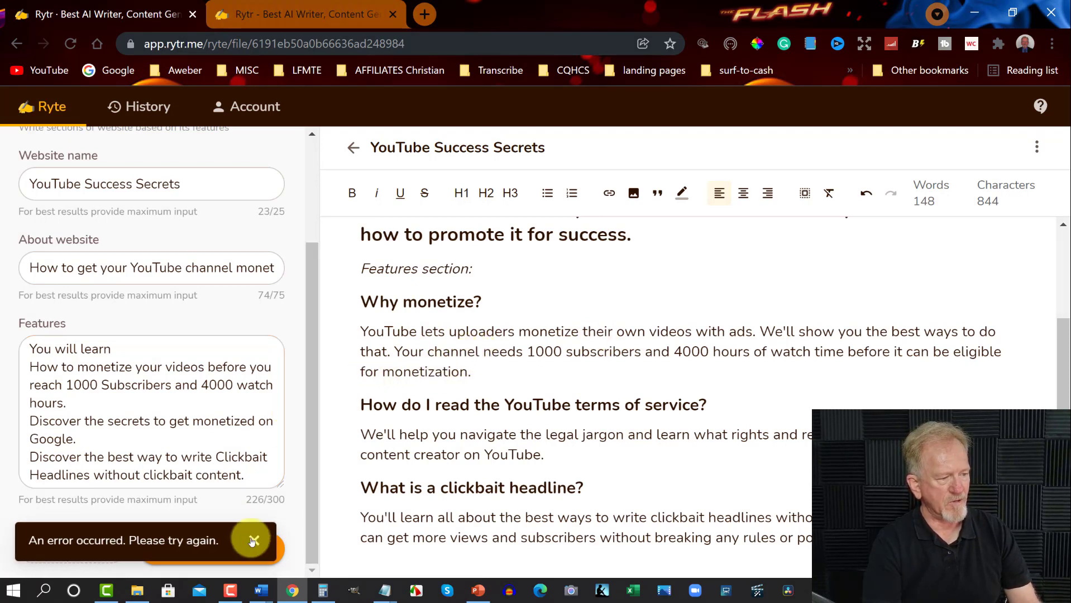
{"action": "left_click", "coordinate": [251, 541]}
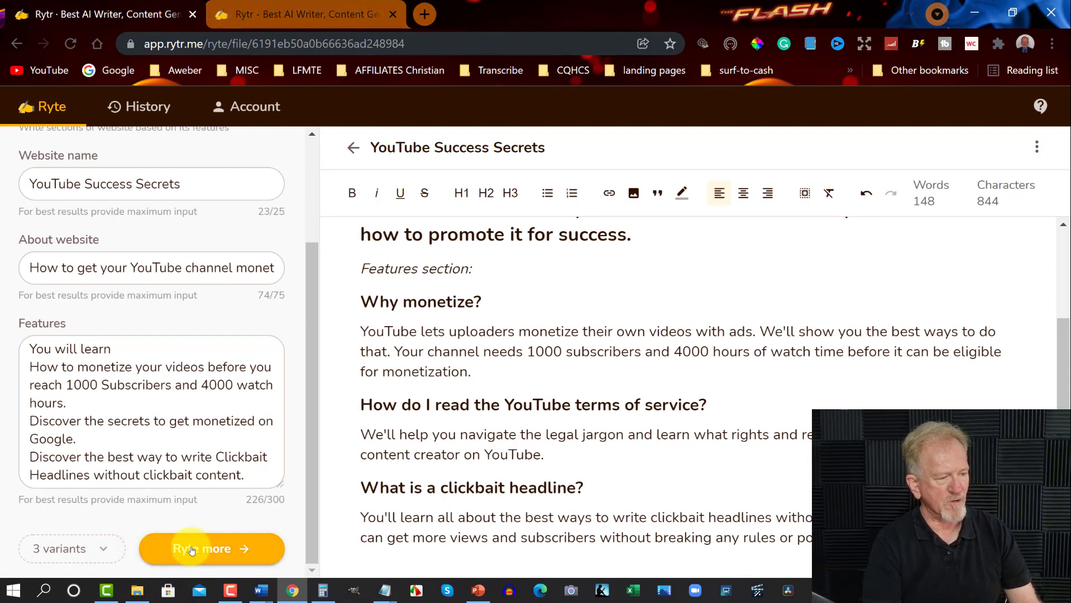
{"action": "mouse_move", "coordinate": [235, 522]}
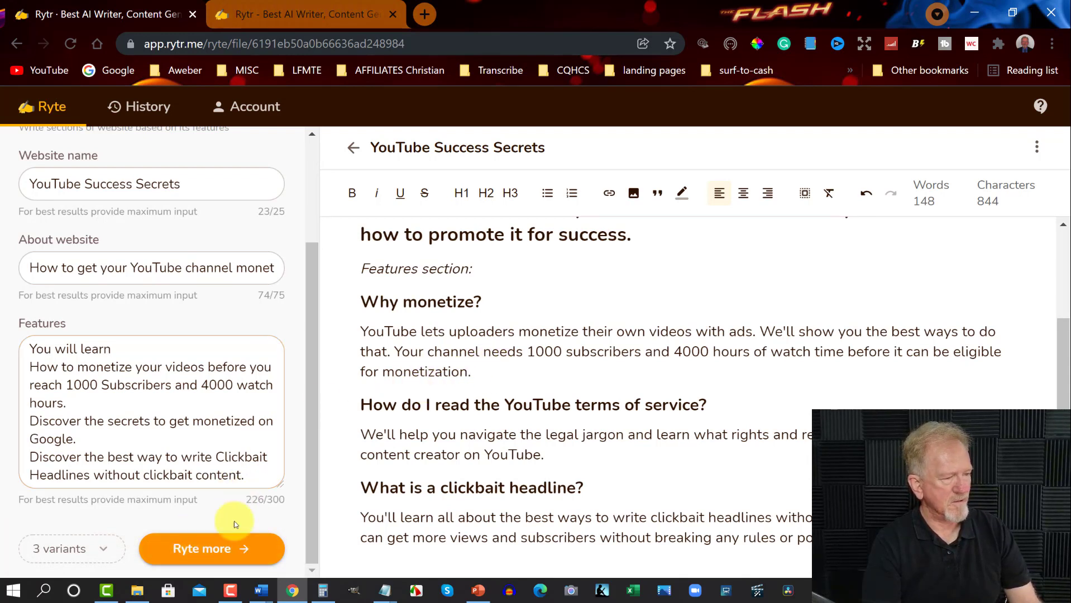
Retry generating the new variants and dismiss the error toast, bringing the document to 577 words.
{"action": "left_click", "coordinate": [211, 549]}
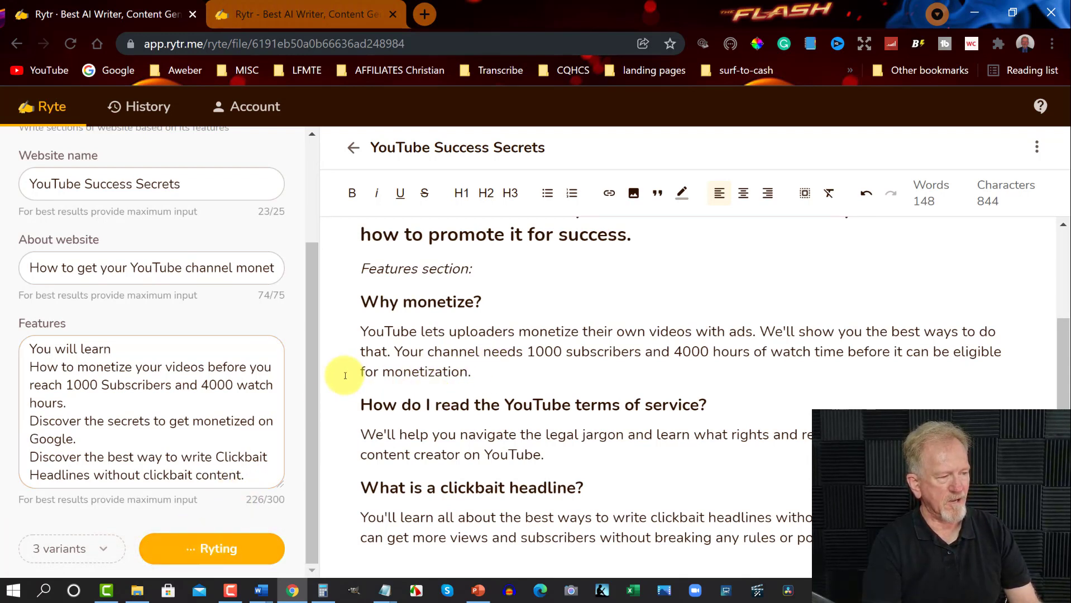
{"action": "mouse_move", "coordinate": [329, 377]}
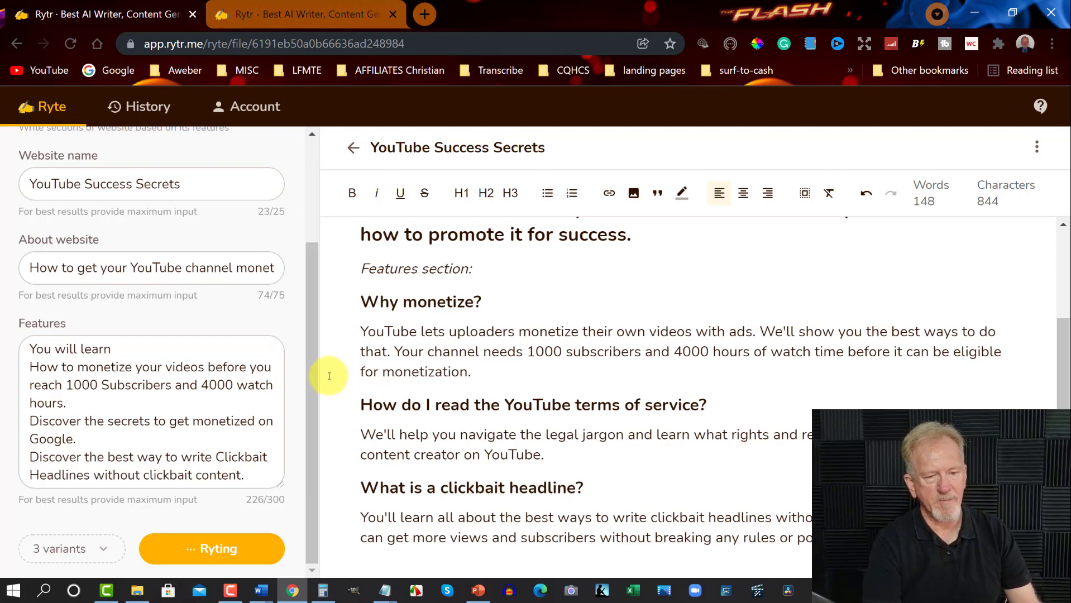
{"action": "left_click", "coordinate": [211, 548]}
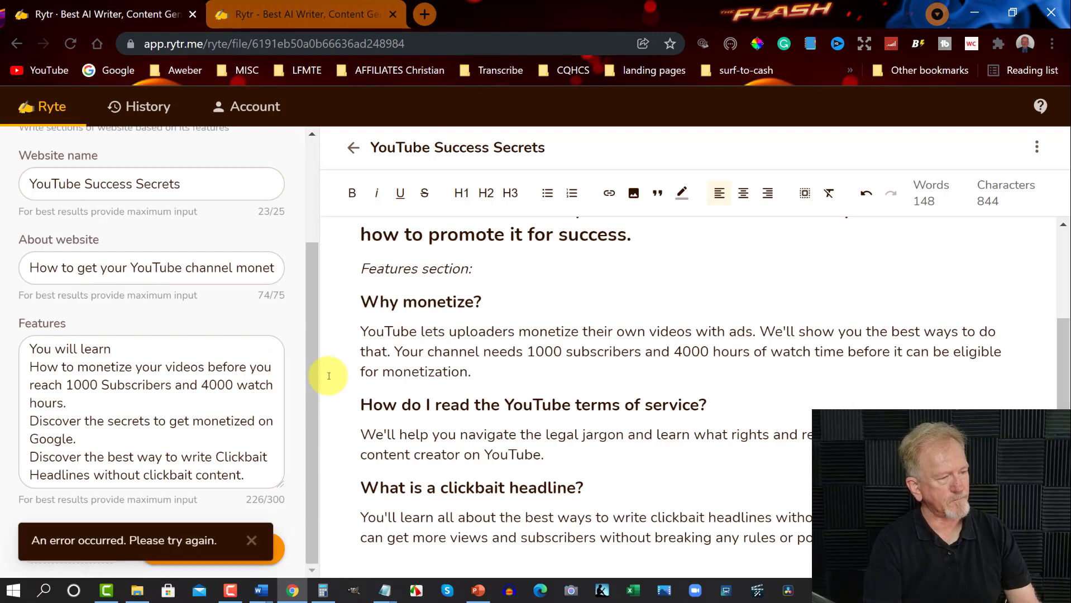
{"action": "mouse_move", "coordinate": [93, 155]}
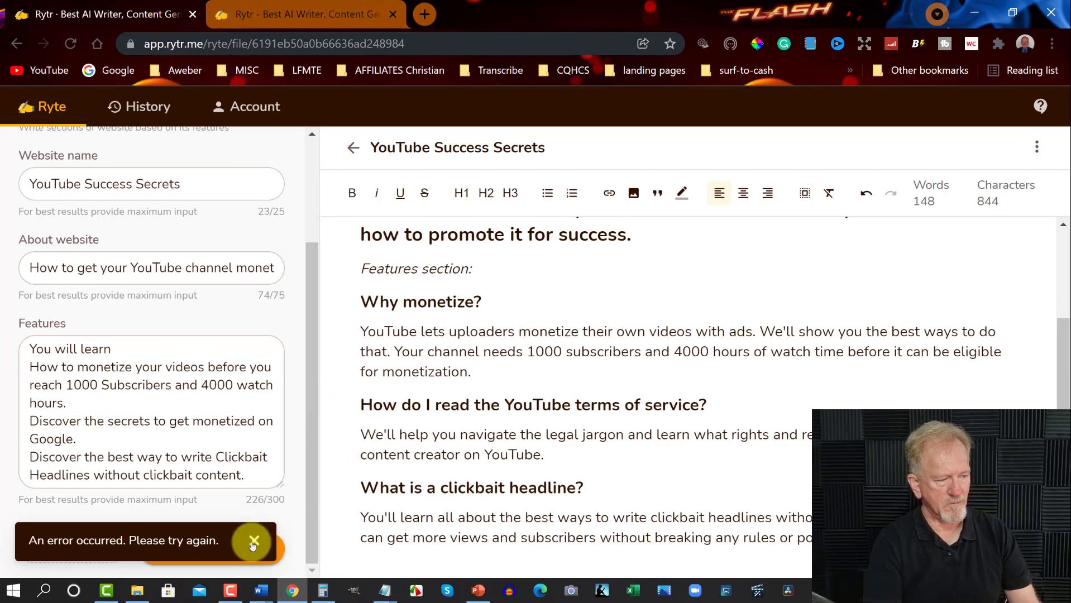
{"action": "left_click", "coordinate": [253, 540]}
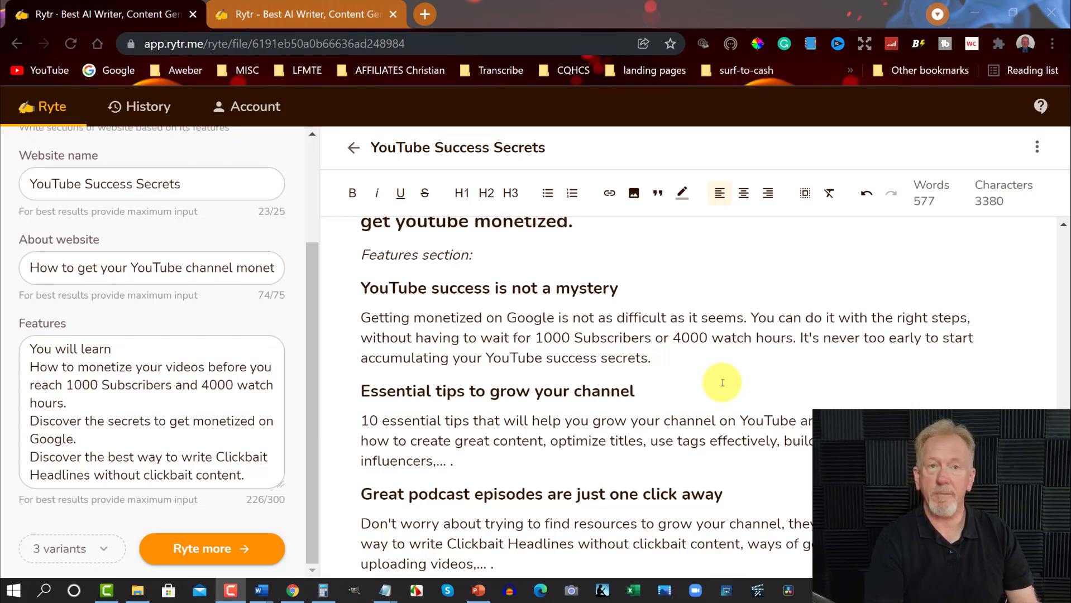
Read through the generated copy down to 'Great podcast episodes are just one click away'.
{"action": "scroll", "scroll_direction": "down", "scroll_amount": 3}
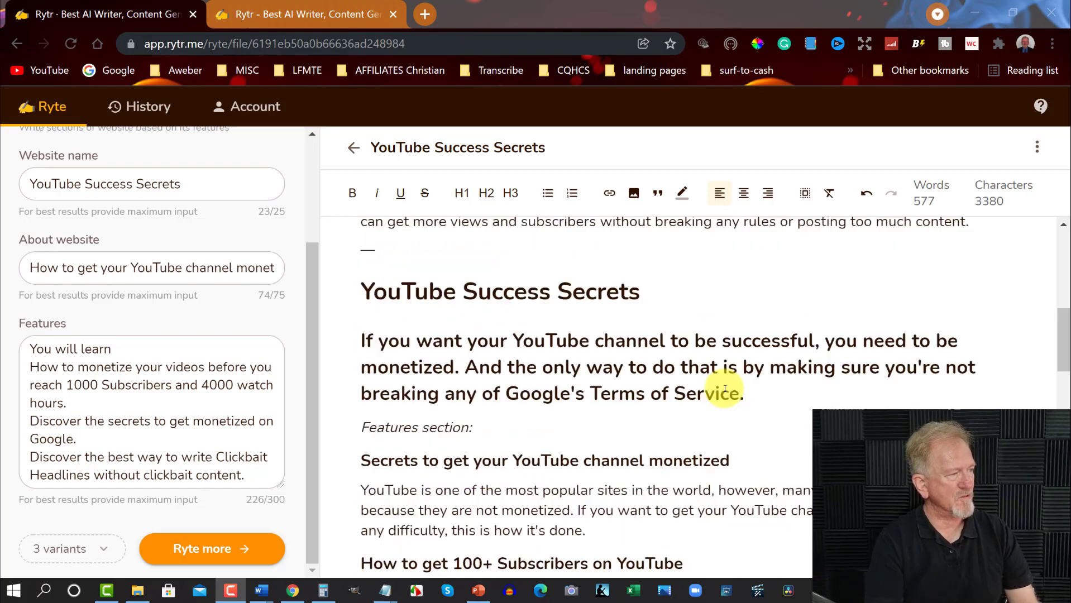
{"action": "scroll", "scroll_direction": "down", "scroll_amount": 3}
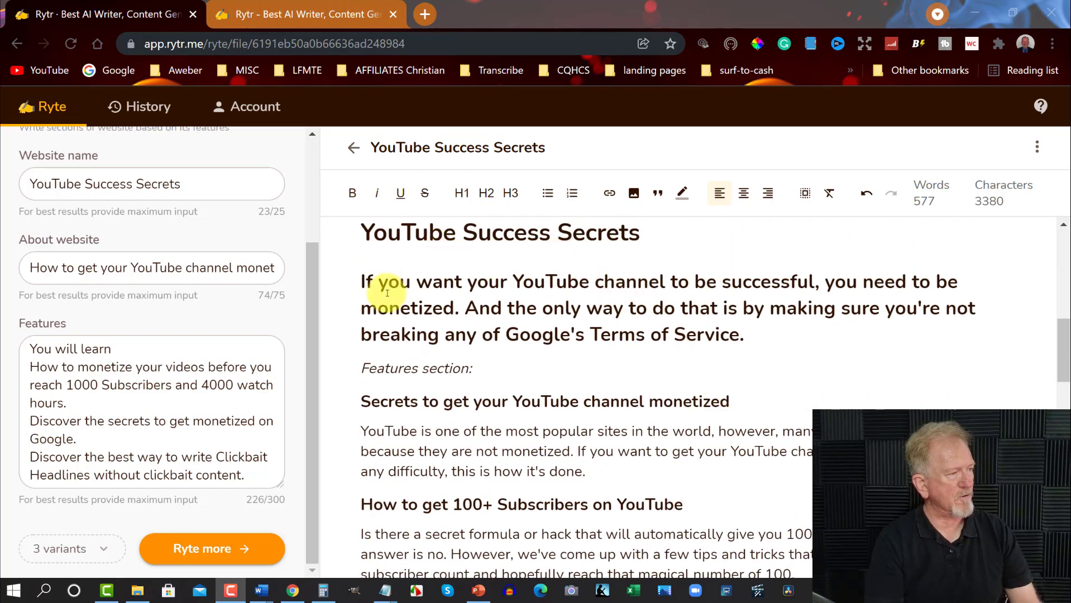
{"action": "mouse_move", "coordinate": [807, 286]}
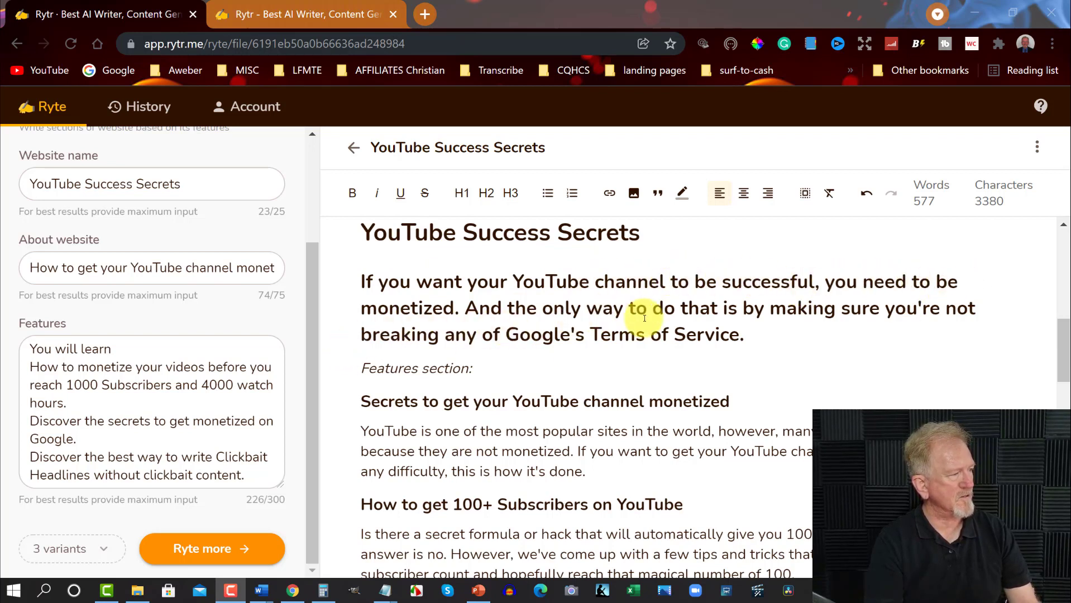
{"action": "mouse_move", "coordinate": [783, 323]}
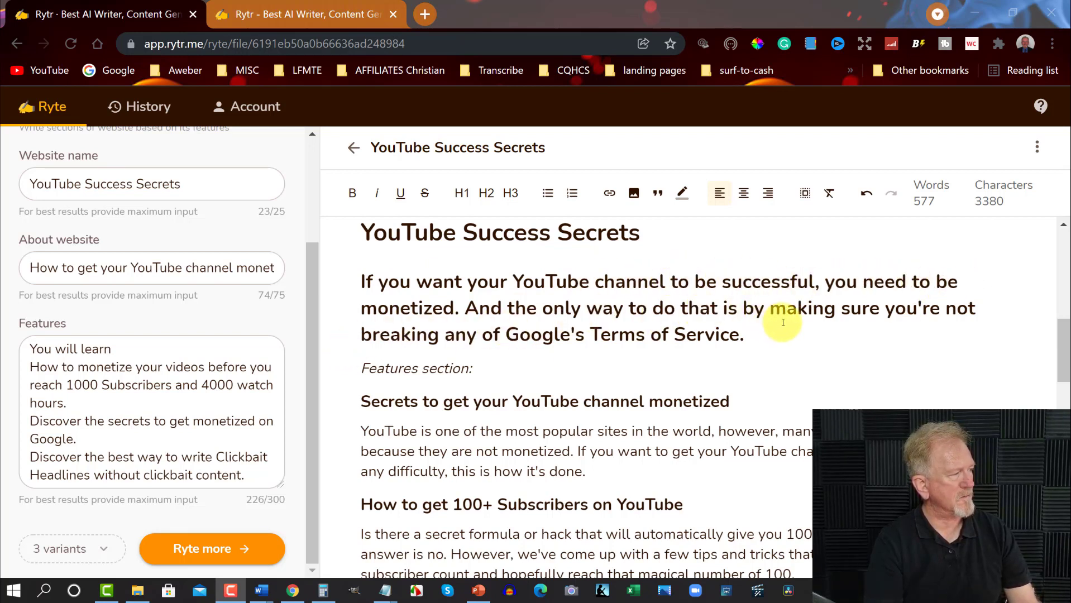
{"action": "scroll", "scroll_direction": "down", "scroll_amount": 3}
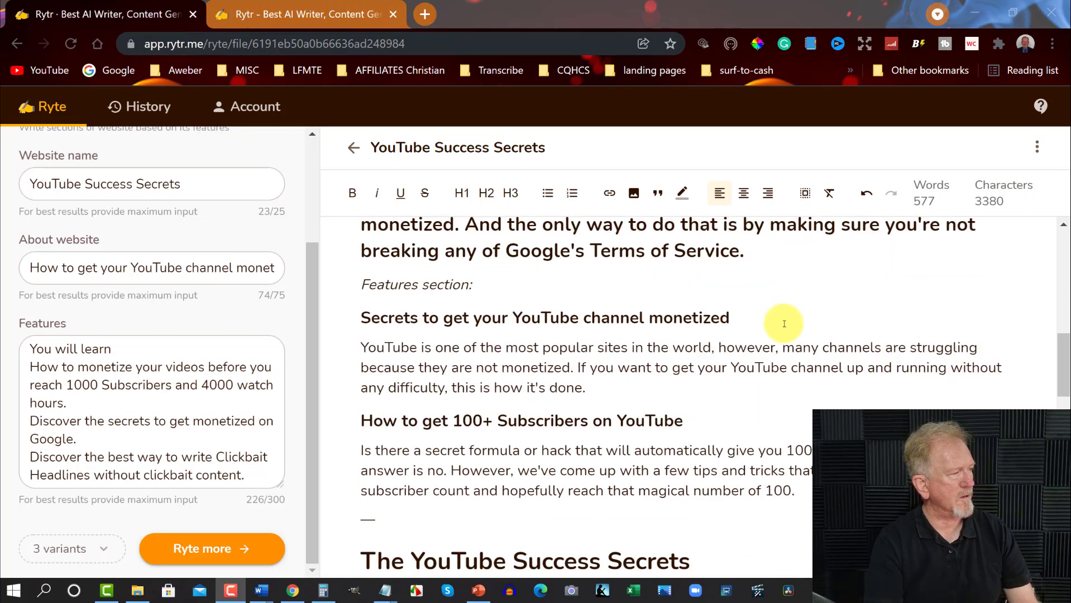
{"action": "scroll", "scroll_direction": "down", "scroll_amount": 3}
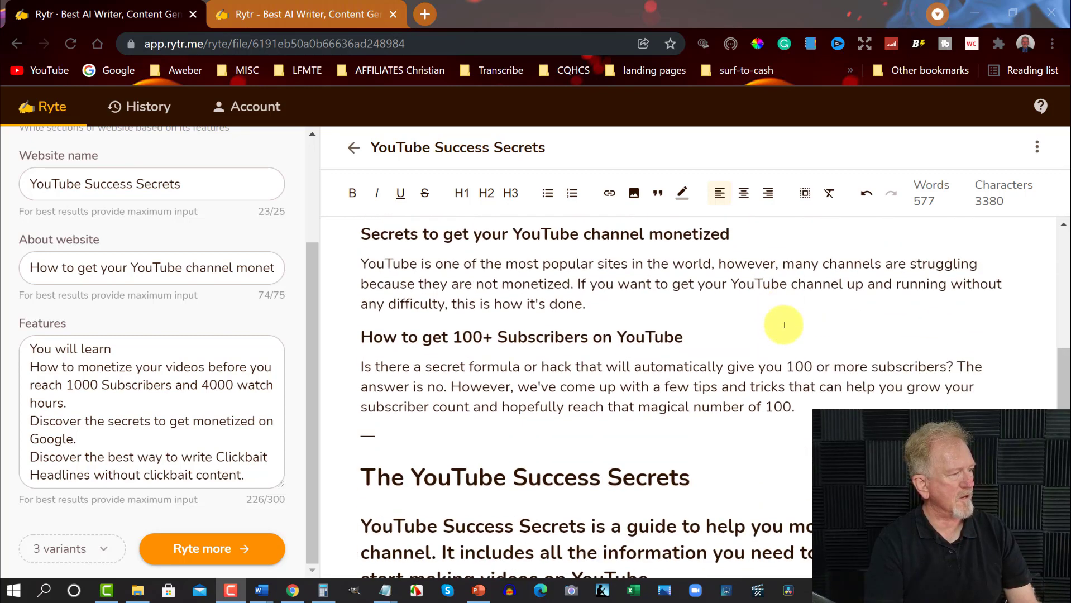
{"action": "scroll", "scroll_direction": "down", "scroll_amount": 3}
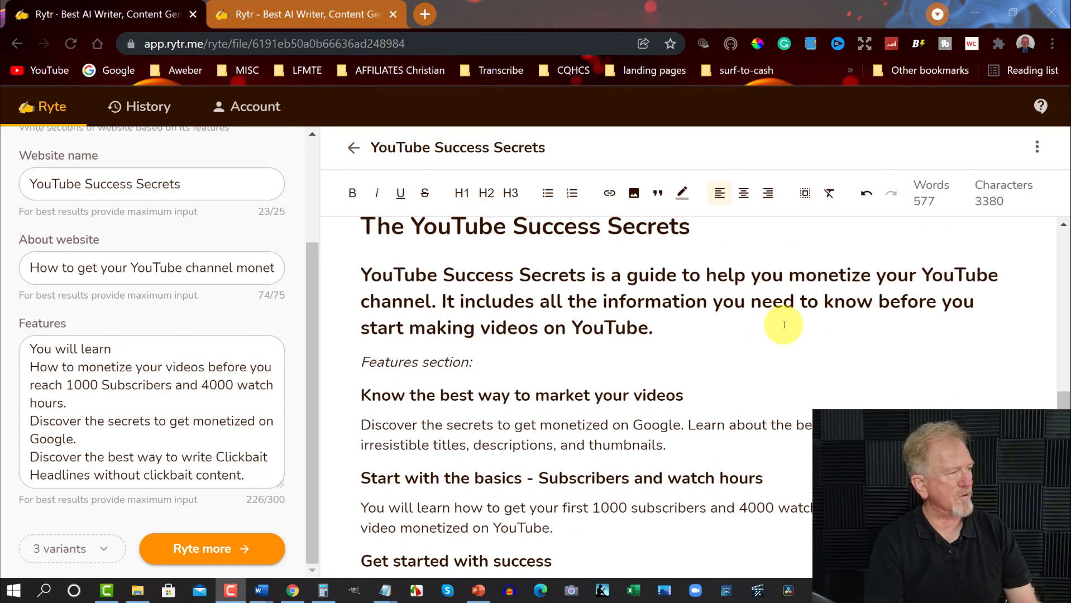
{"action": "scroll", "scroll_direction": "down", "scroll_amount": 3}
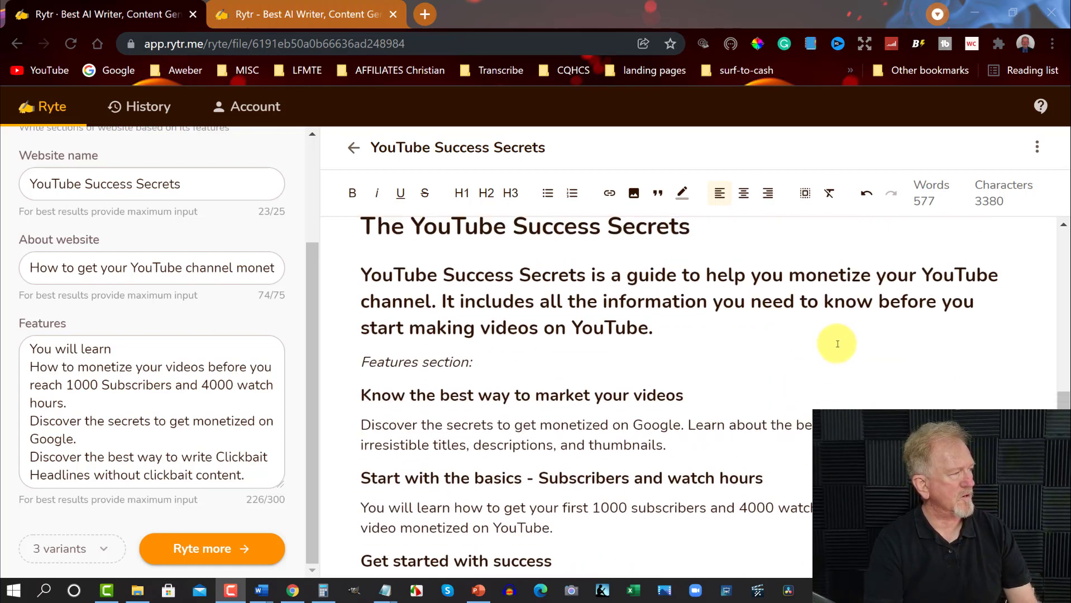
{"action": "mouse_move", "coordinate": [833, 362]}
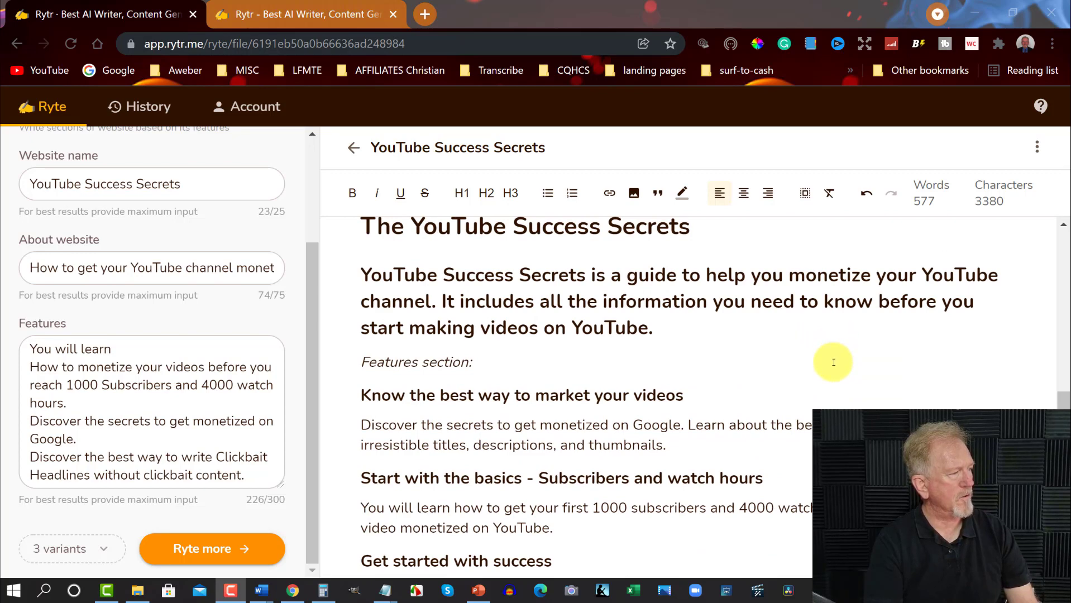
{"action": "scroll", "scroll_direction": "down", "scroll_amount": 3}
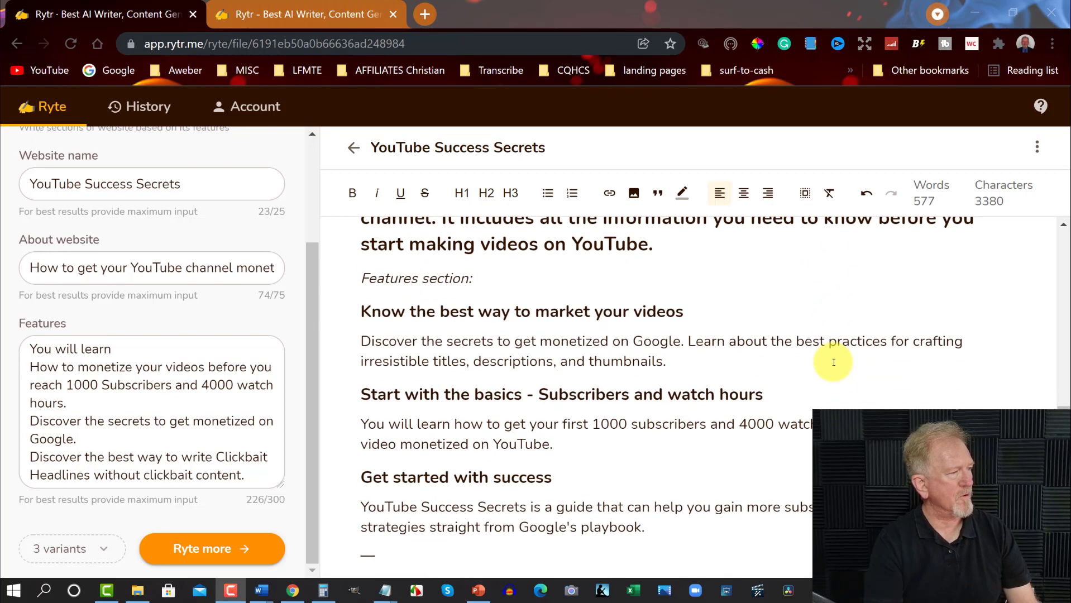
{"action": "scroll", "scroll_direction": "down", "scroll_amount": 3}
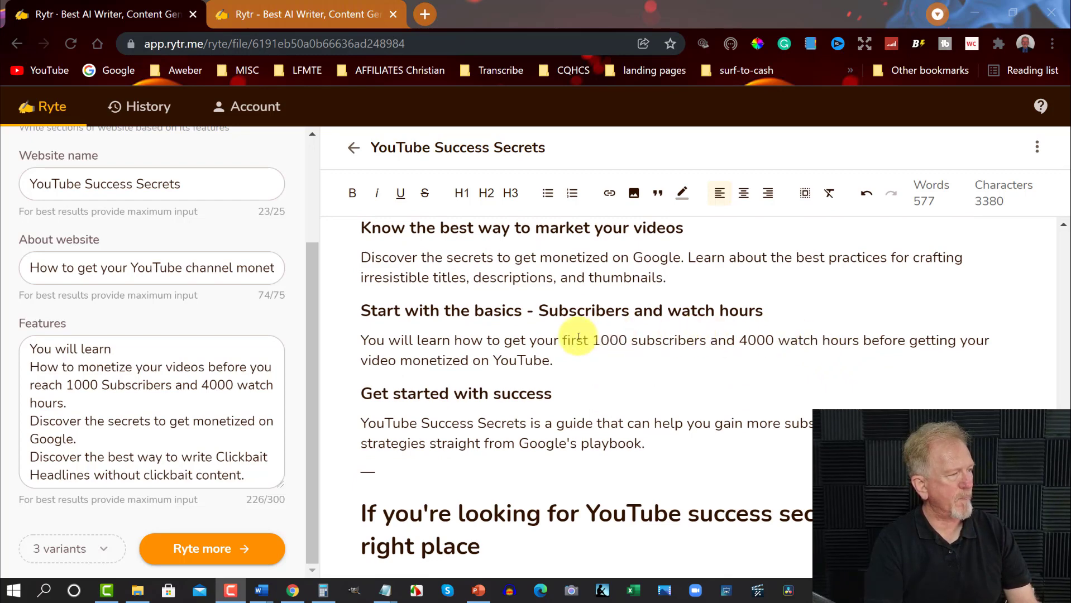
{"action": "mouse_move", "coordinate": [739, 351]}
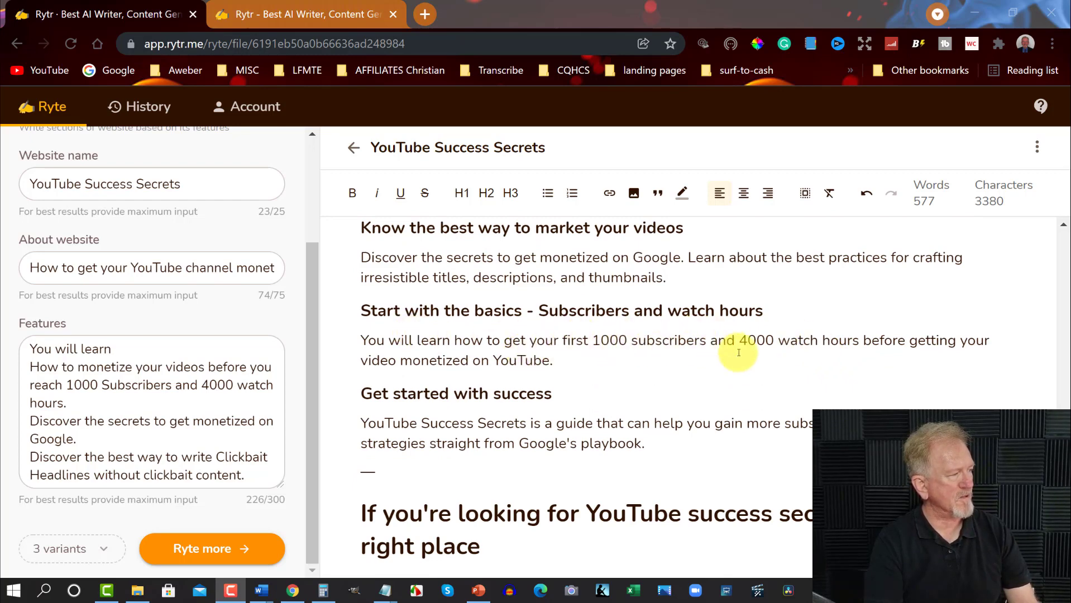
{"action": "scroll", "scroll_direction": "down", "scroll_amount": 3}
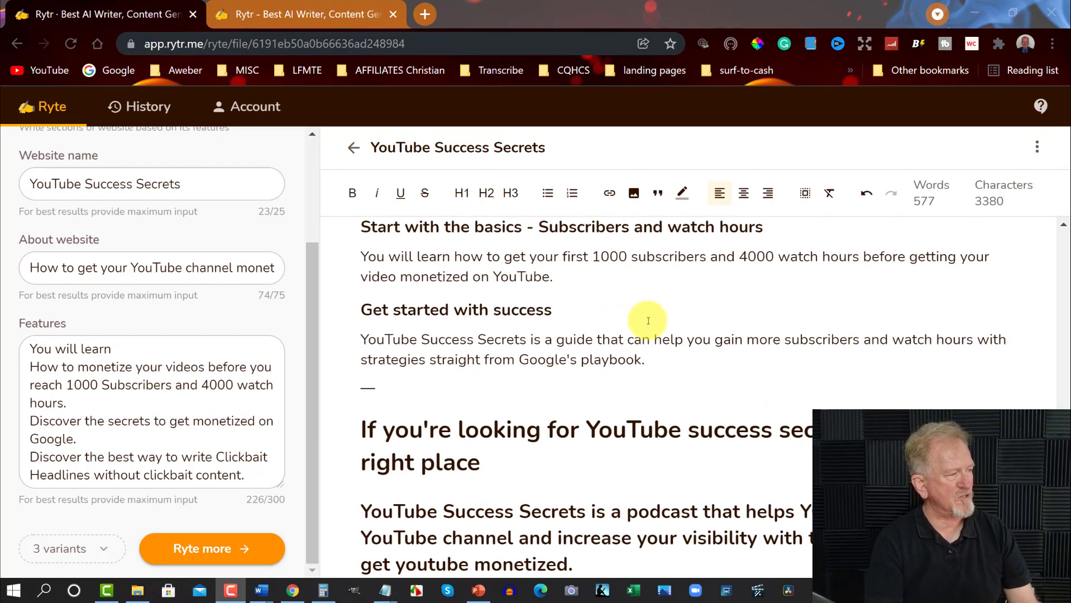
{"action": "scroll", "scroll_direction": "down", "scroll_amount": 3}
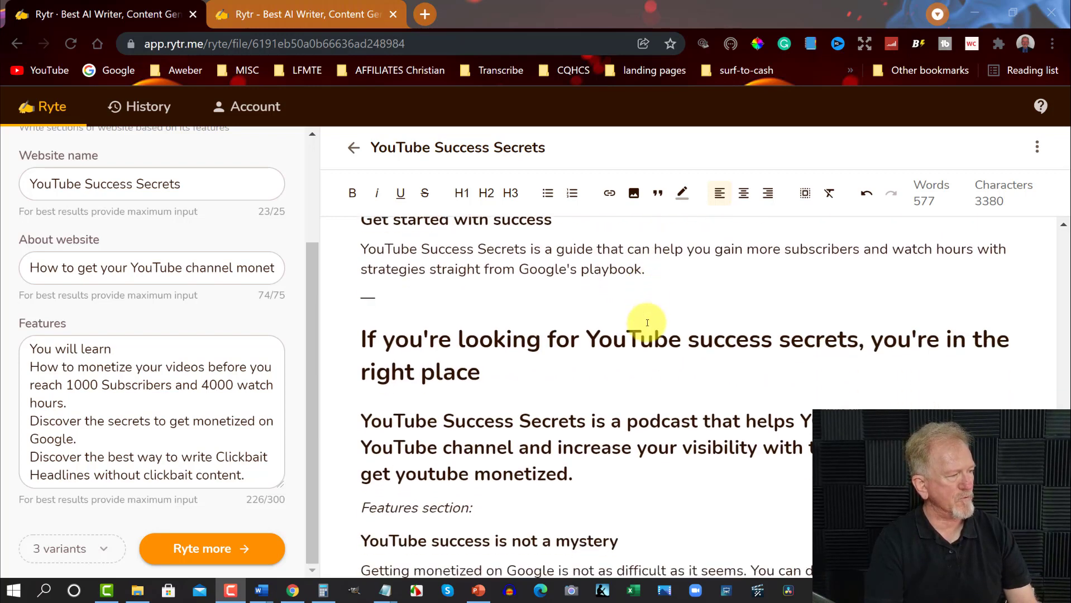
{"action": "scroll", "scroll_direction": "down", "scroll_amount": 3}
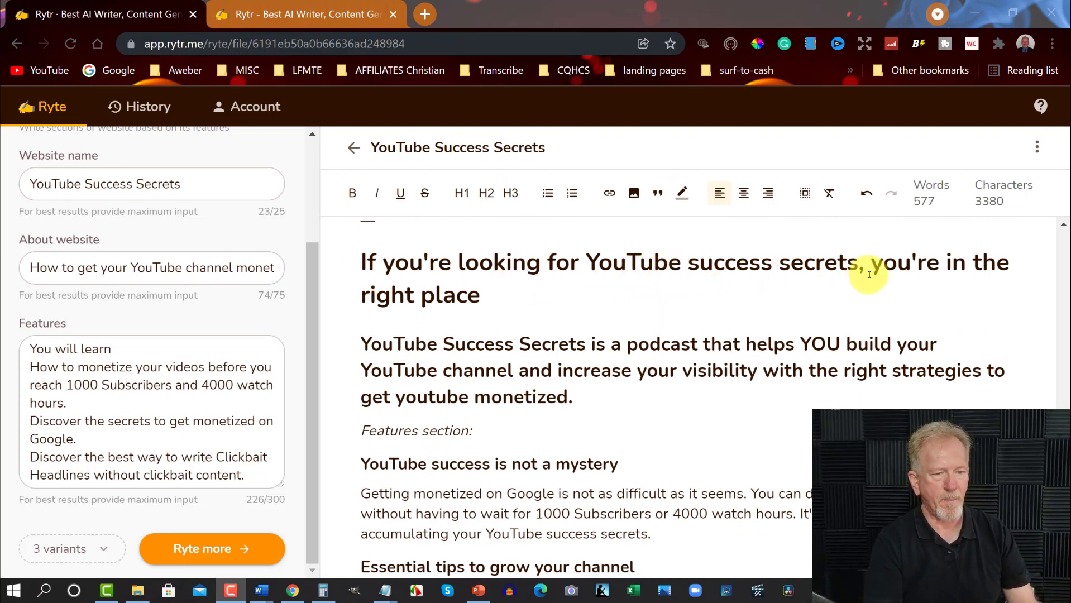
{"action": "mouse_move", "coordinate": [668, 292]}
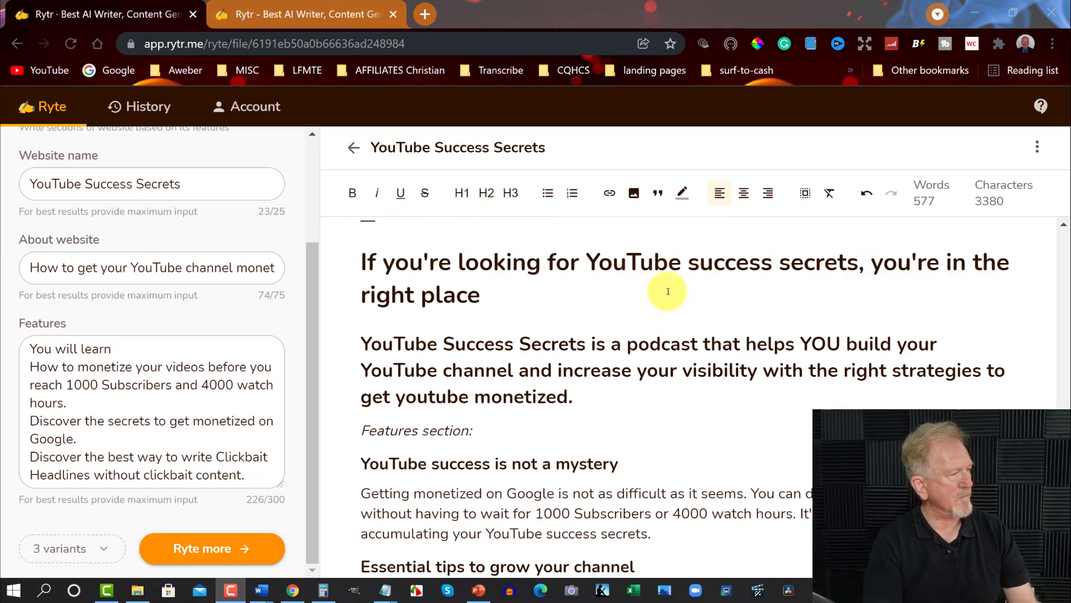
{"action": "scroll", "scroll_direction": "down", "scroll_amount": 3}
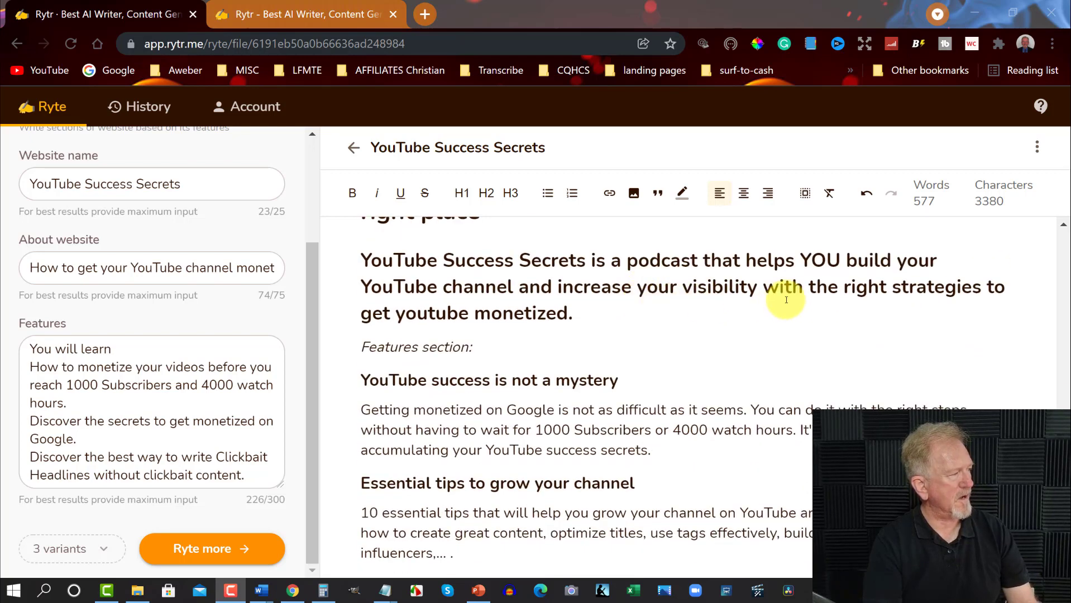
{"action": "mouse_move", "coordinate": [668, 311]}
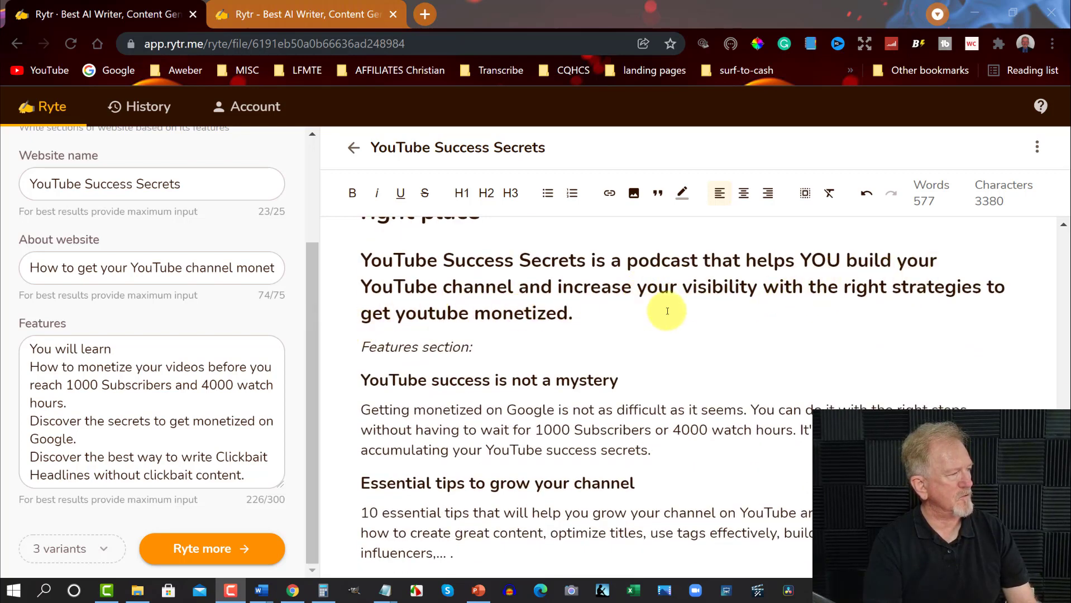
{"action": "mouse_move", "coordinate": [545, 344]}
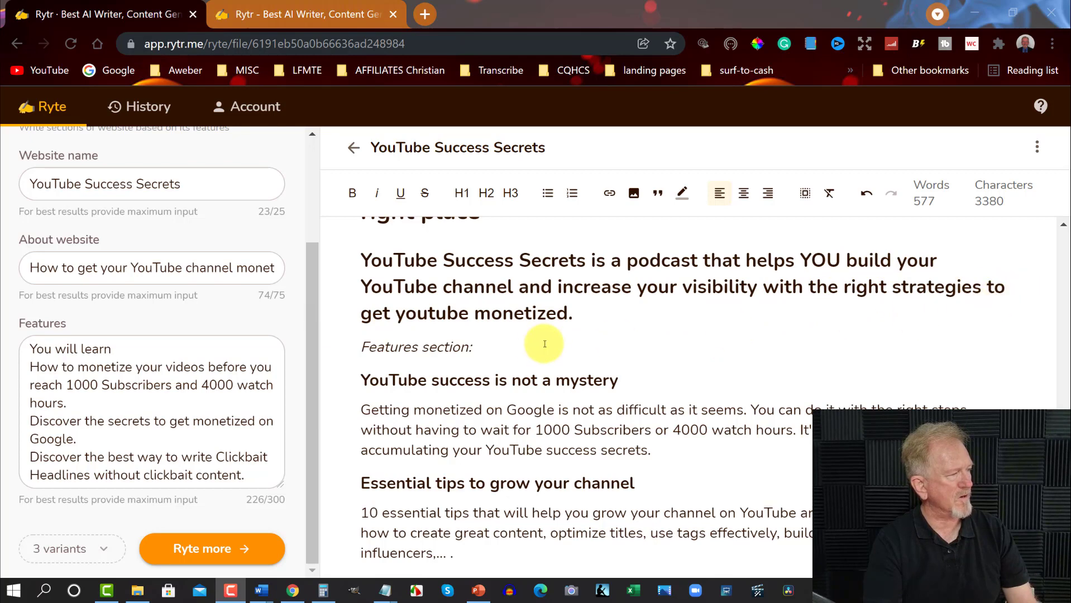
{"action": "scroll", "scroll_direction": "down", "scroll_amount": 3}
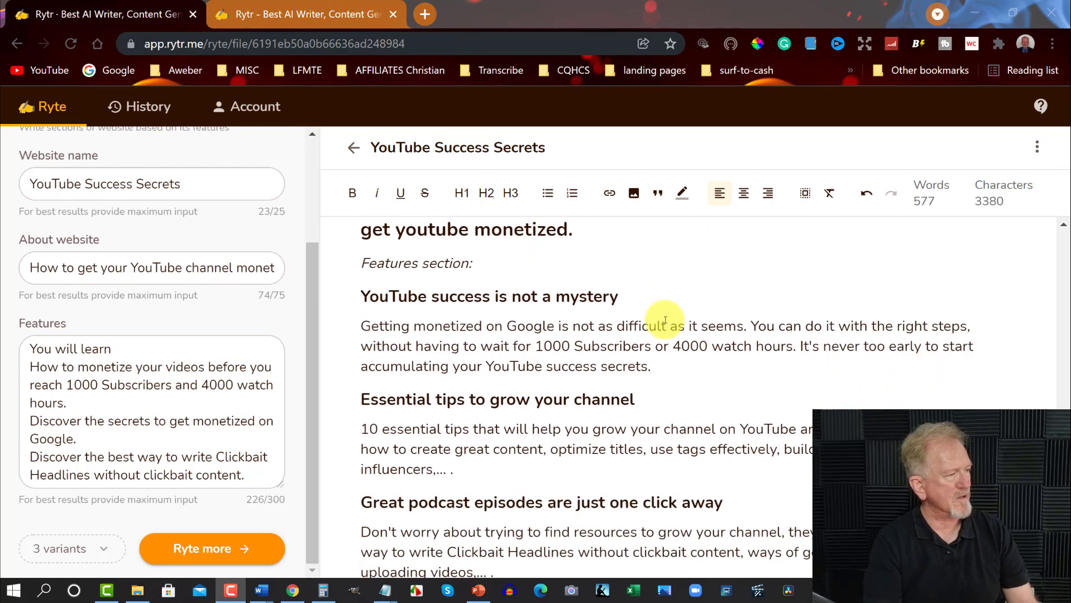
{"action": "mouse_move", "coordinate": [716, 300]}
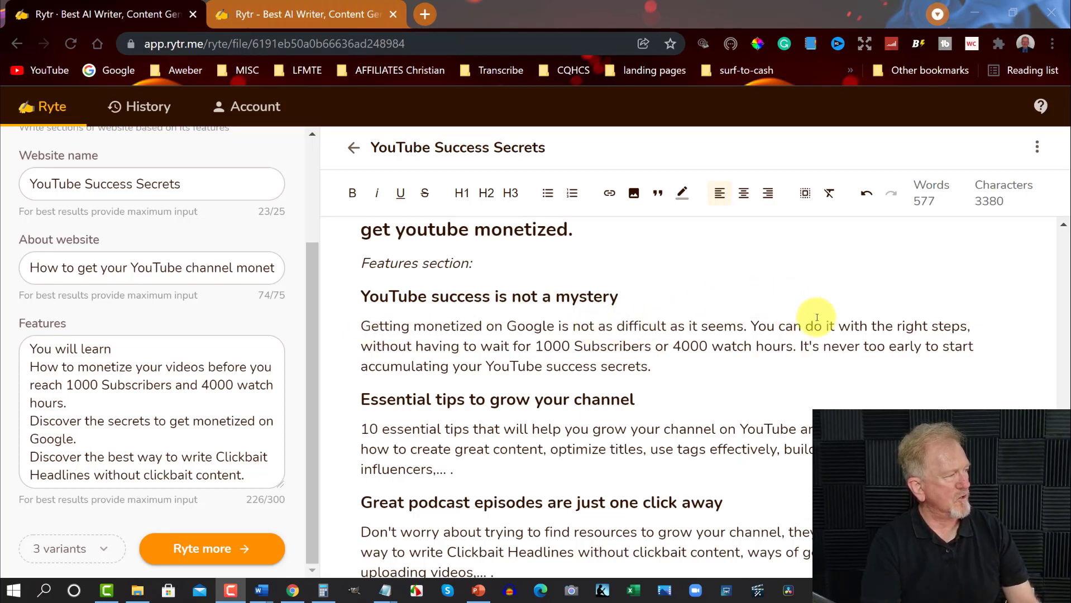
{"action": "mouse_move", "coordinate": [341, 354]}
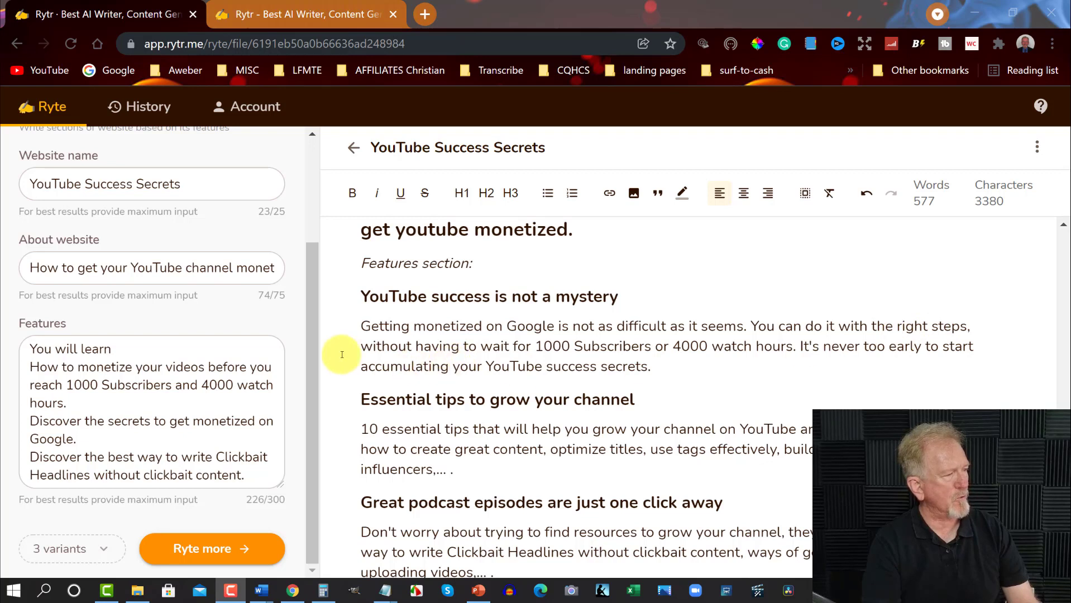
{"action": "mouse_move", "coordinate": [680, 346]}
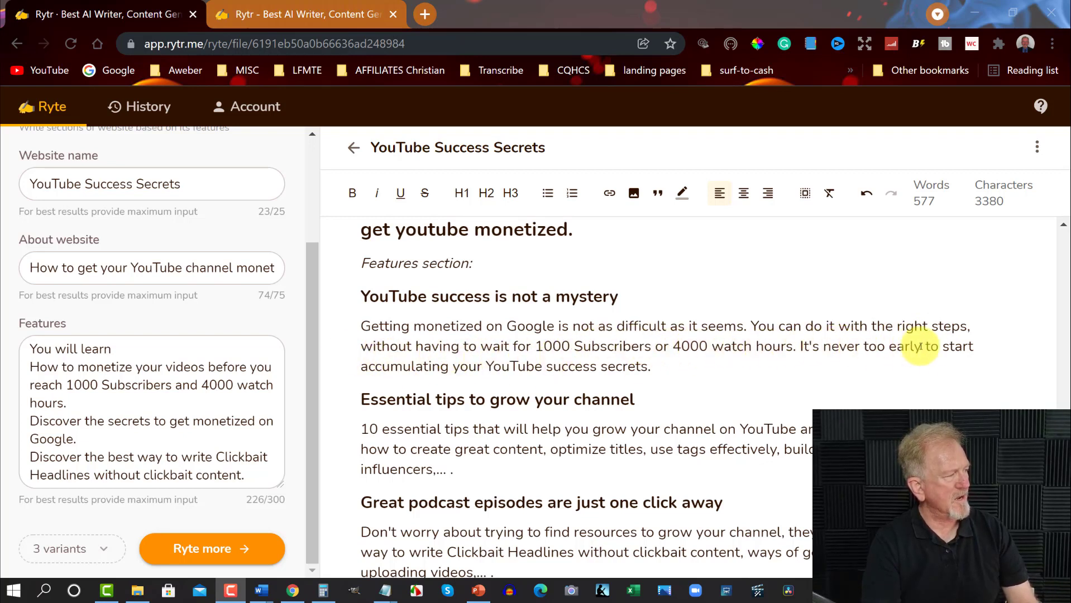
{"action": "mouse_move", "coordinate": [708, 363]}
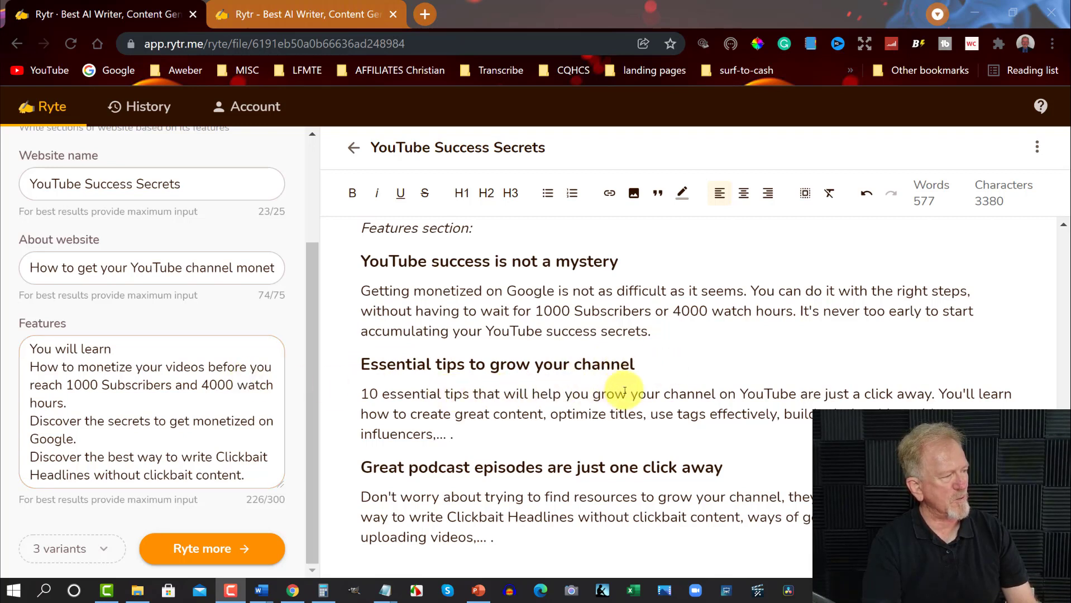
{"action": "mouse_move", "coordinate": [782, 372]}
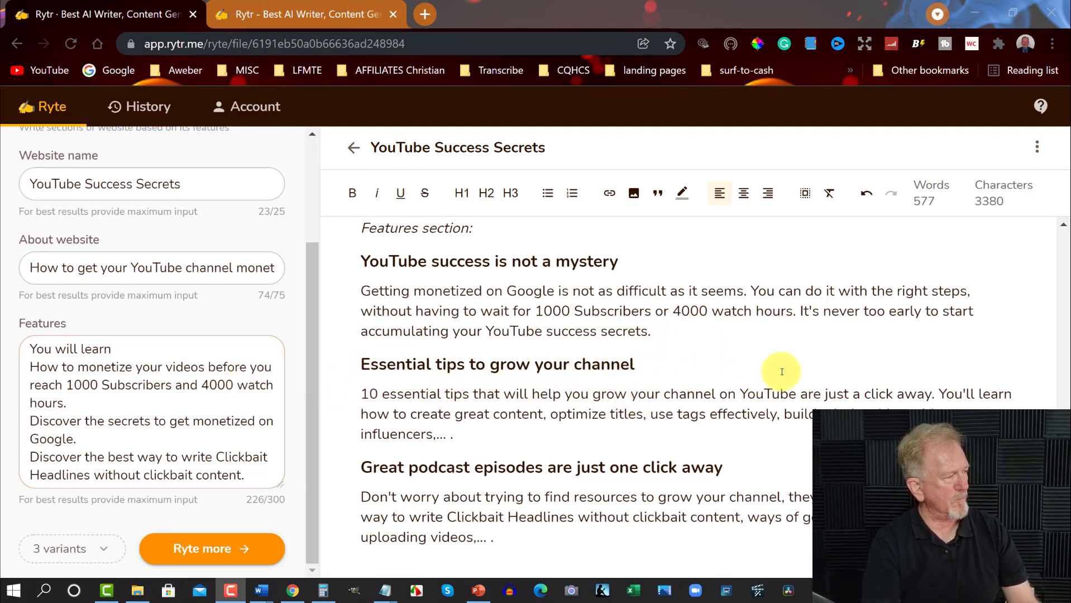
{"action": "mouse_move", "coordinate": [885, 365]}
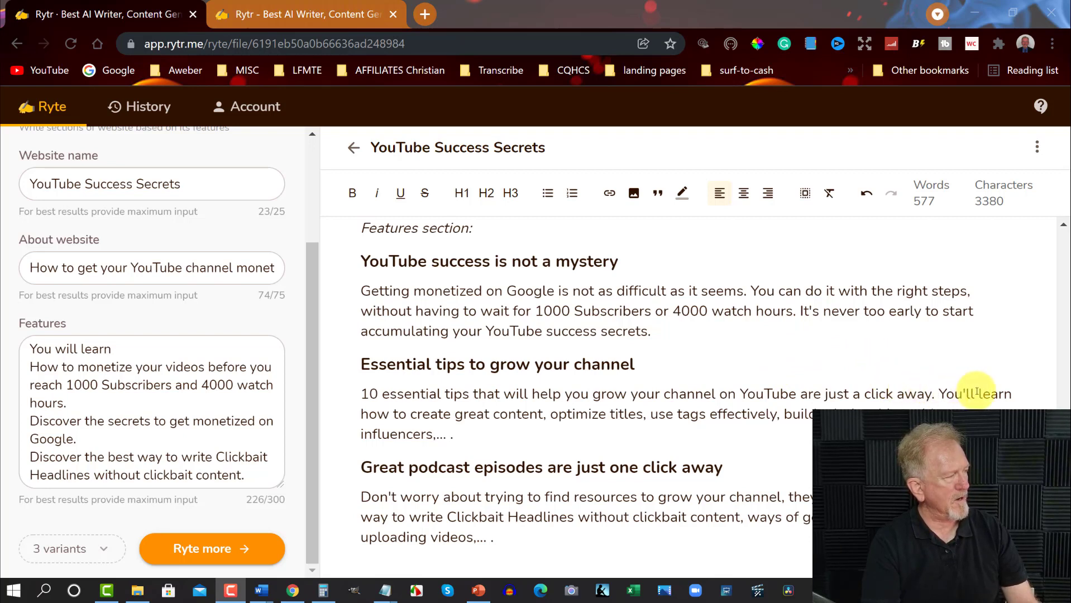
{"action": "mouse_move", "coordinate": [722, 438]}
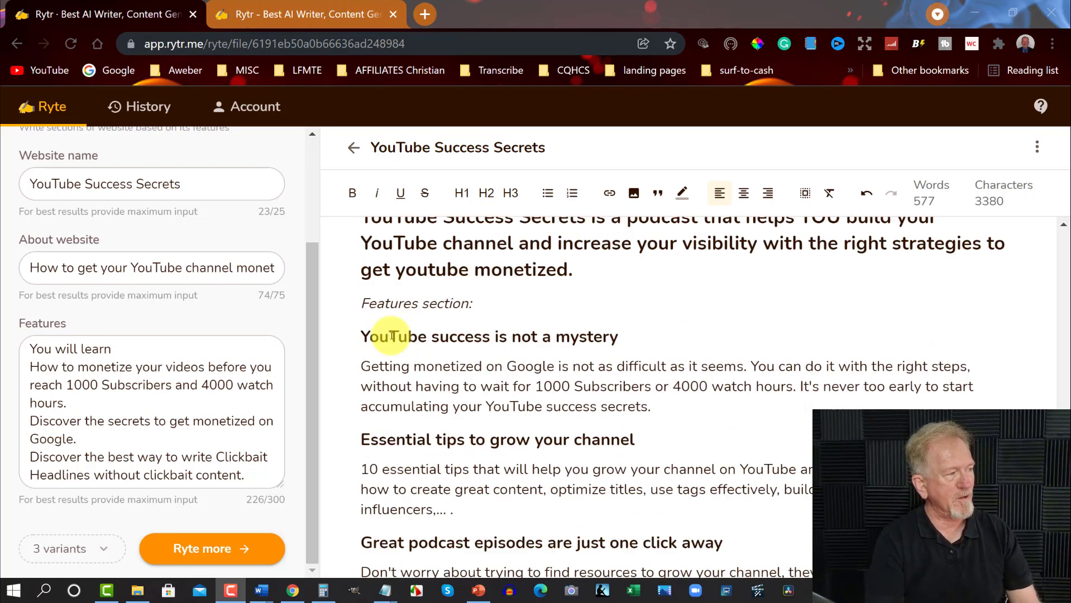
{"action": "scroll", "scroll_direction": "down", "scroll_amount": 3}
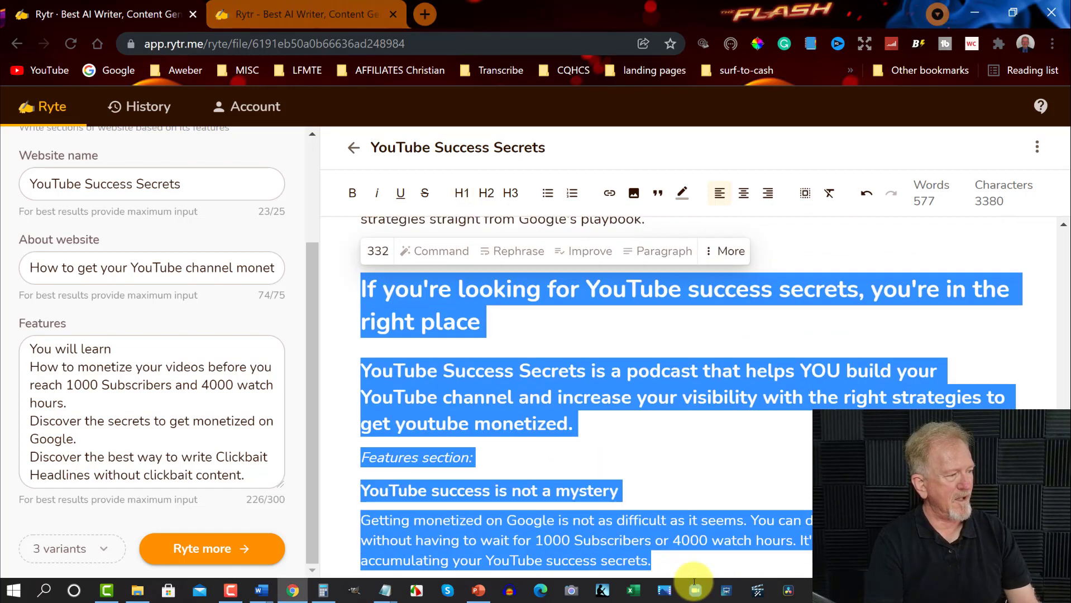
{"action": "scroll", "scroll_direction": "down", "scroll_amount": 3}
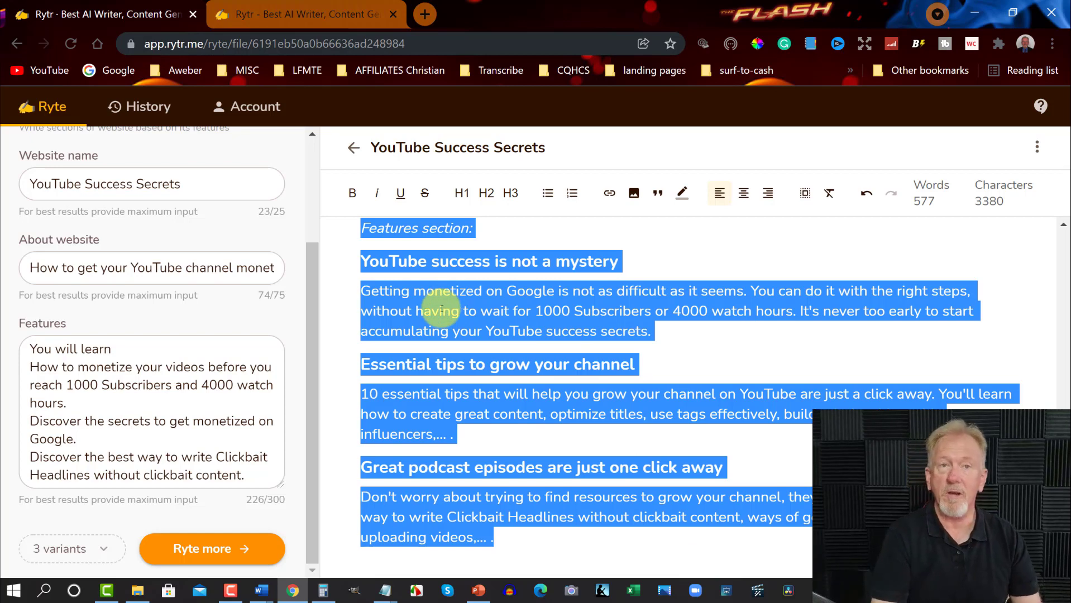
{"action": "mouse_move", "coordinate": [349, 394]}
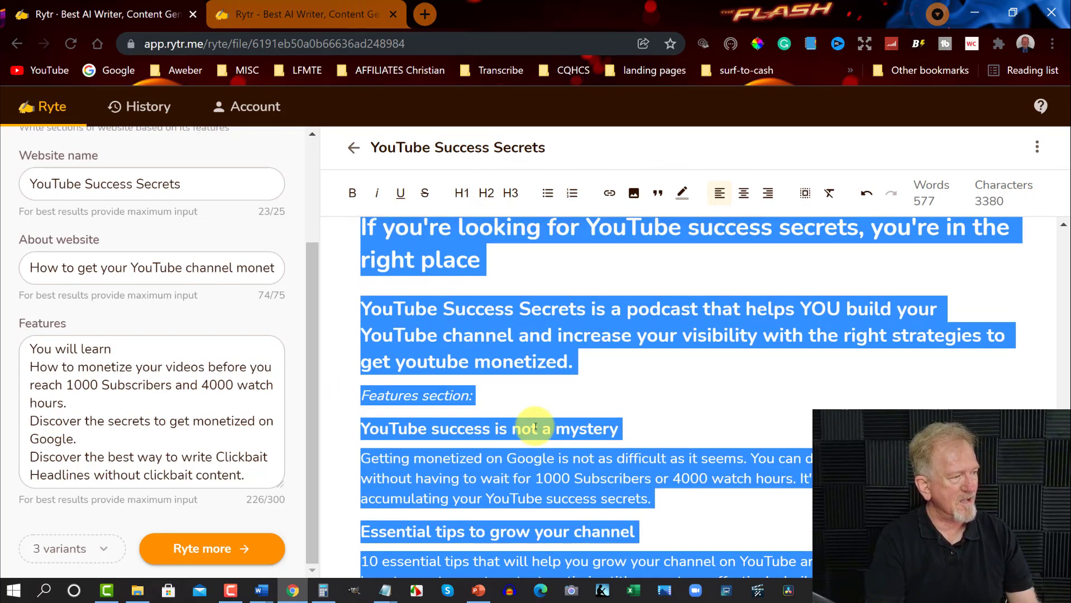
{"action": "scroll", "scroll_direction": "down", "scroll_amount": 3}
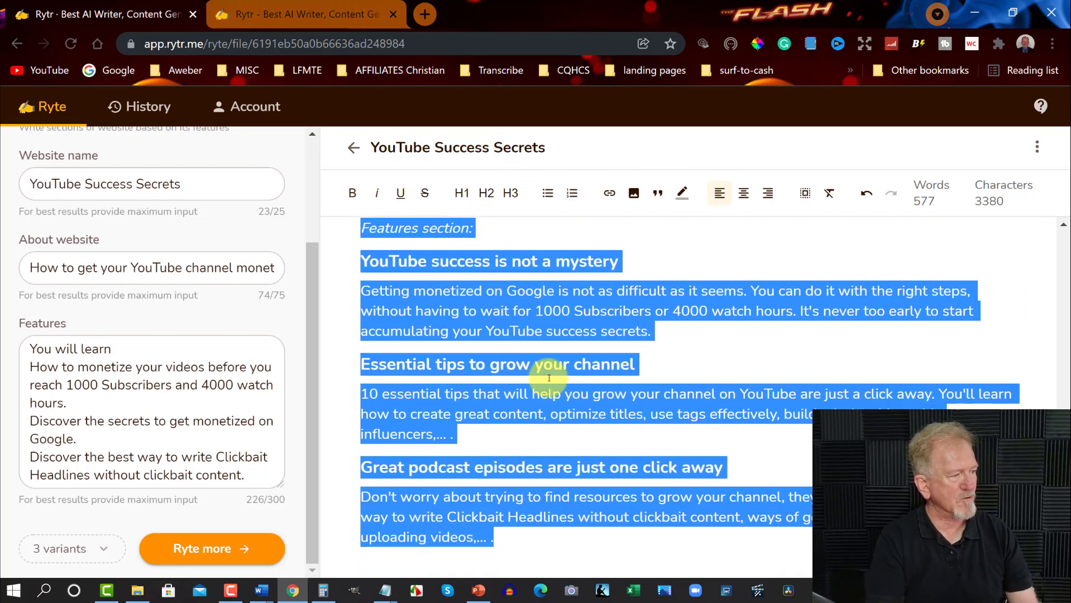
{"action": "mouse_move", "coordinate": [643, 395]}
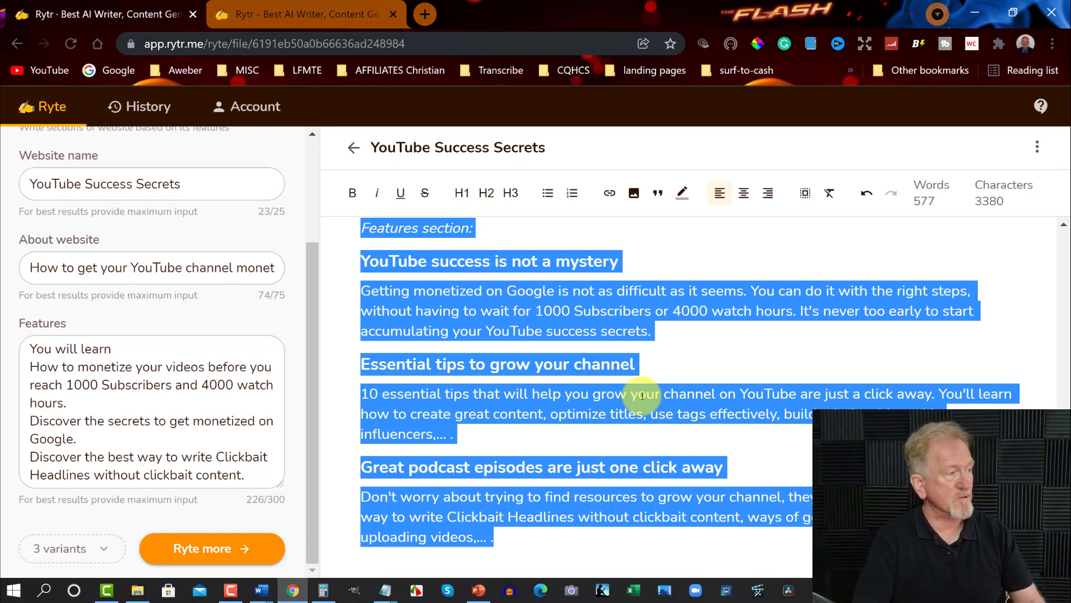
{"action": "left_click", "coordinate": [640, 364]}
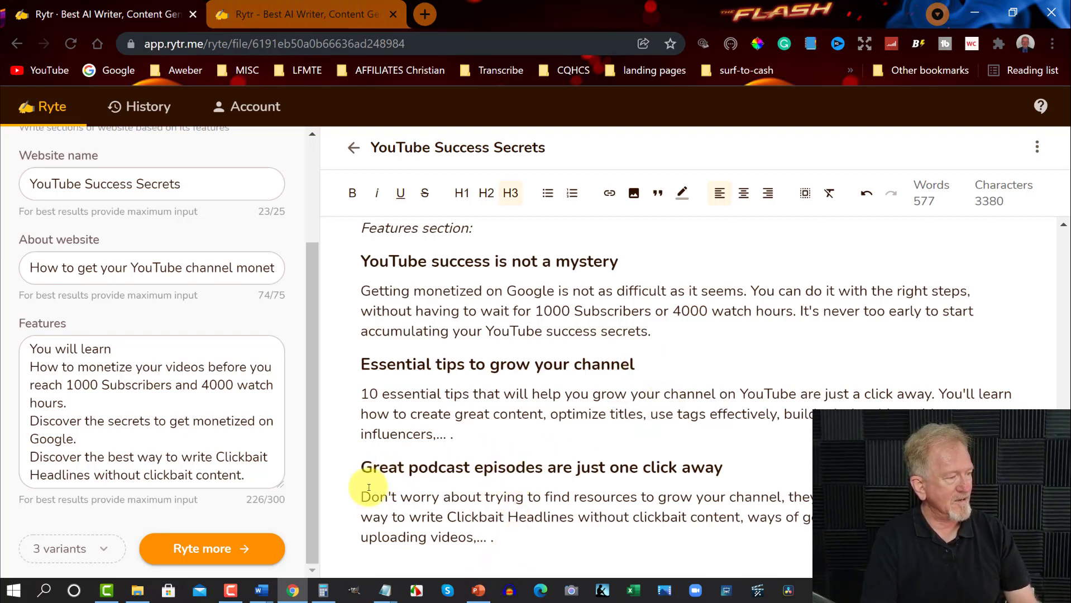
{"action": "mouse_move", "coordinate": [793, 490]}
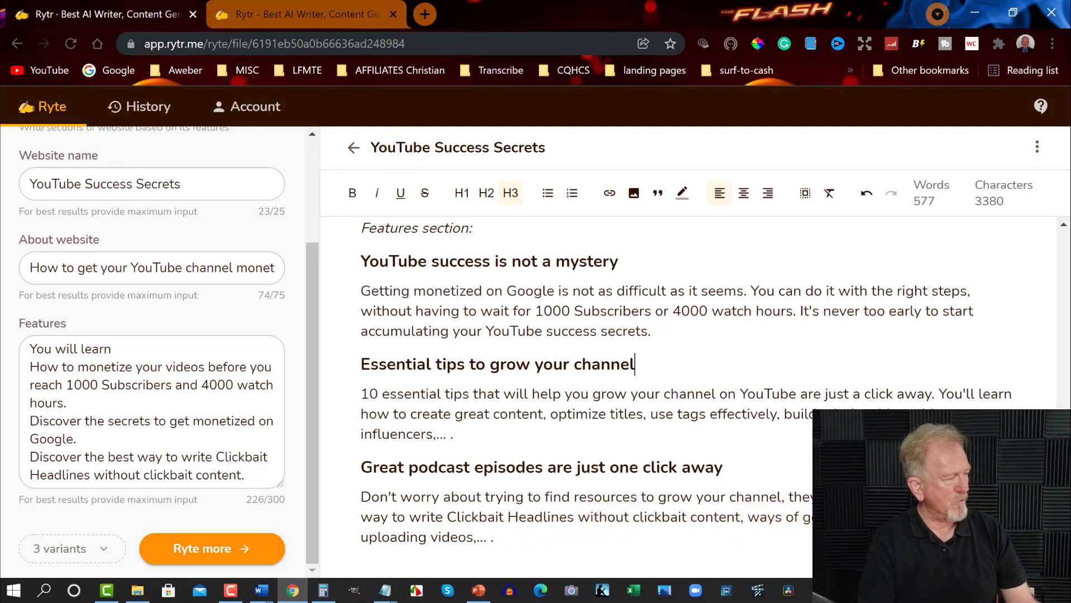
{"action": "left_click", "coordinate": [495, 540]}
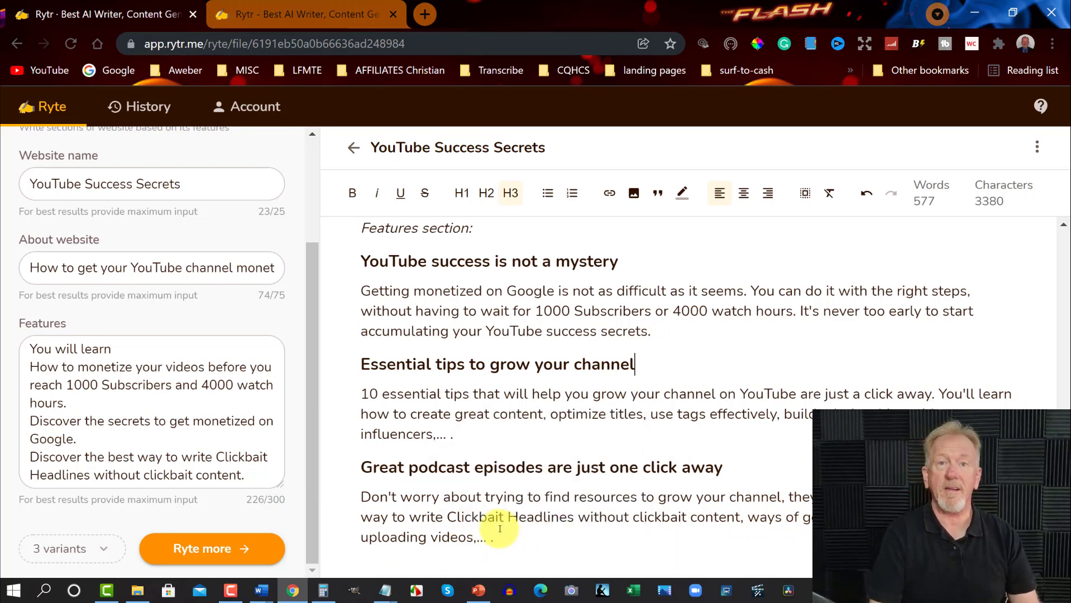
{"action": "scroll", "scroll_direction": "up", "scroll_amount": 3}
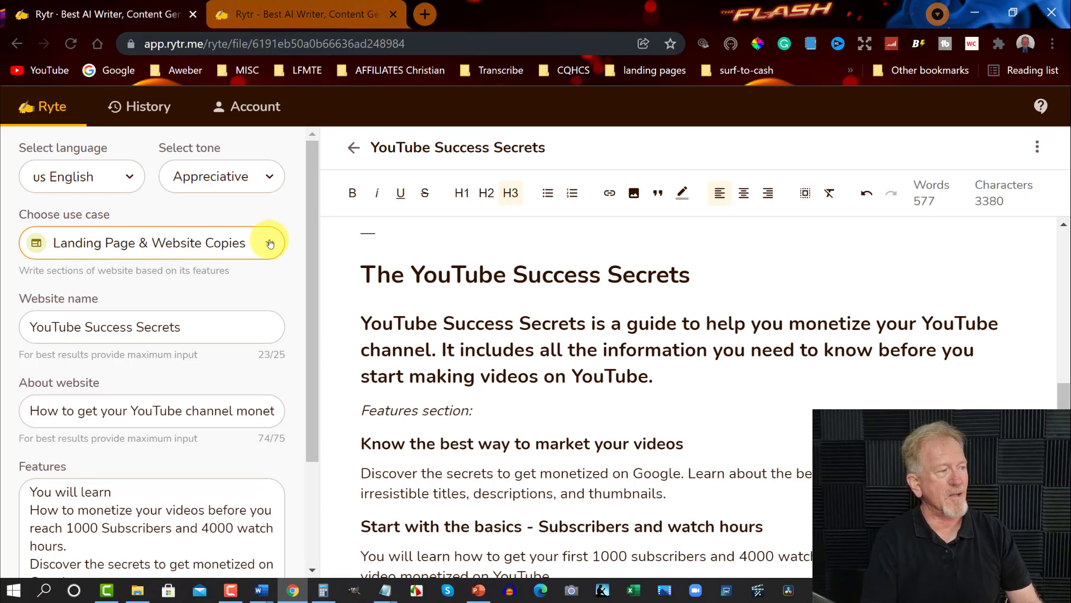
{"action": "mouse_move", "coordinate": [304, 220]}
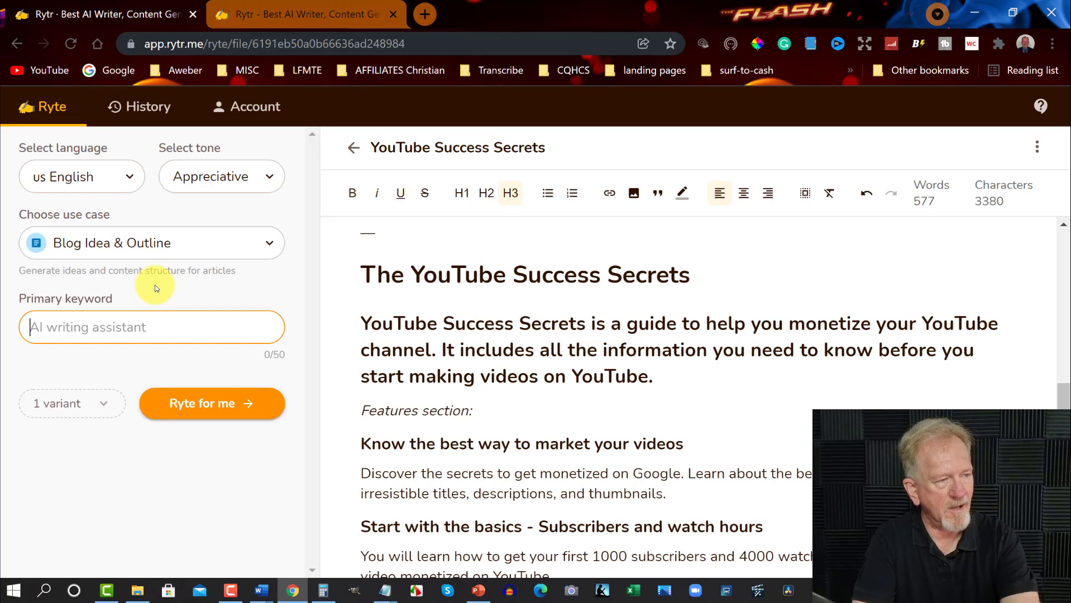
Enter keyword 'make money on youtube before 1000 subs and 4000 hr' and start generating the blog outline.
{"action": "type", "text": "man"}
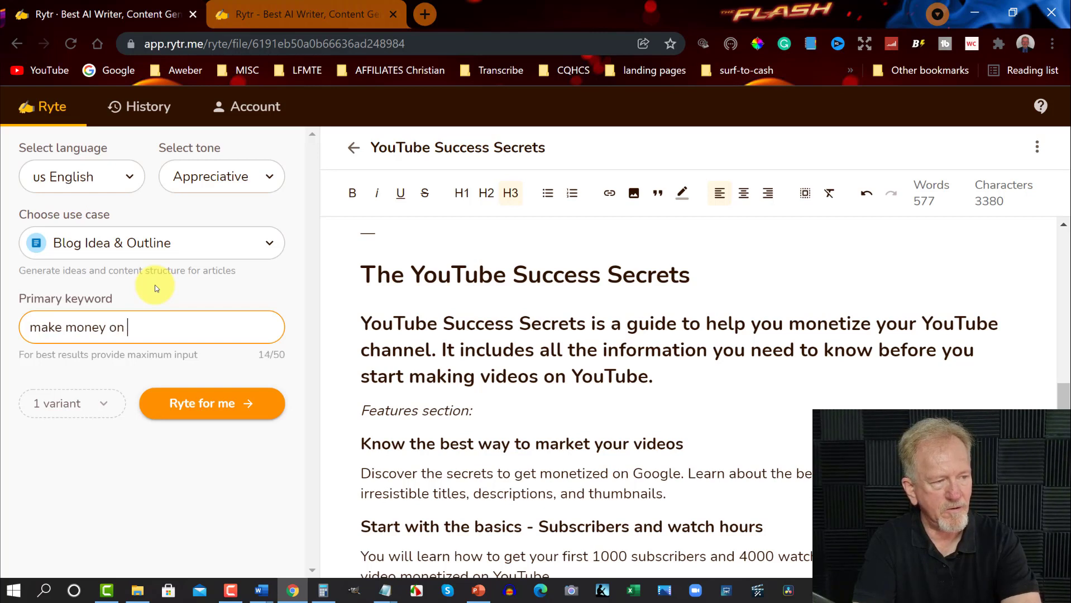
{"action": "type", "text": "youtube"}
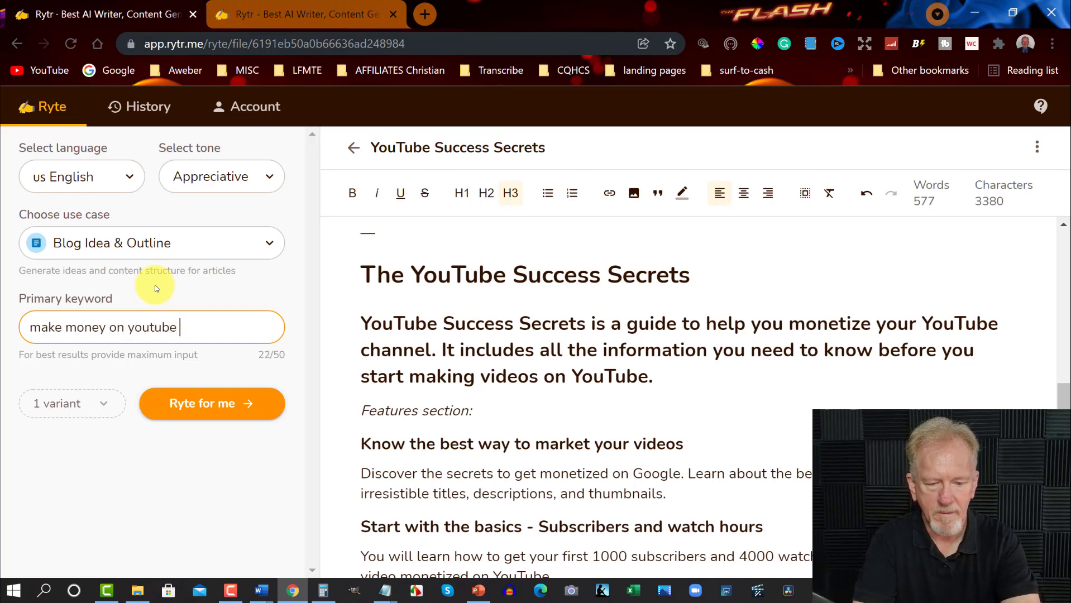
{"action": "type", "text": "before"}
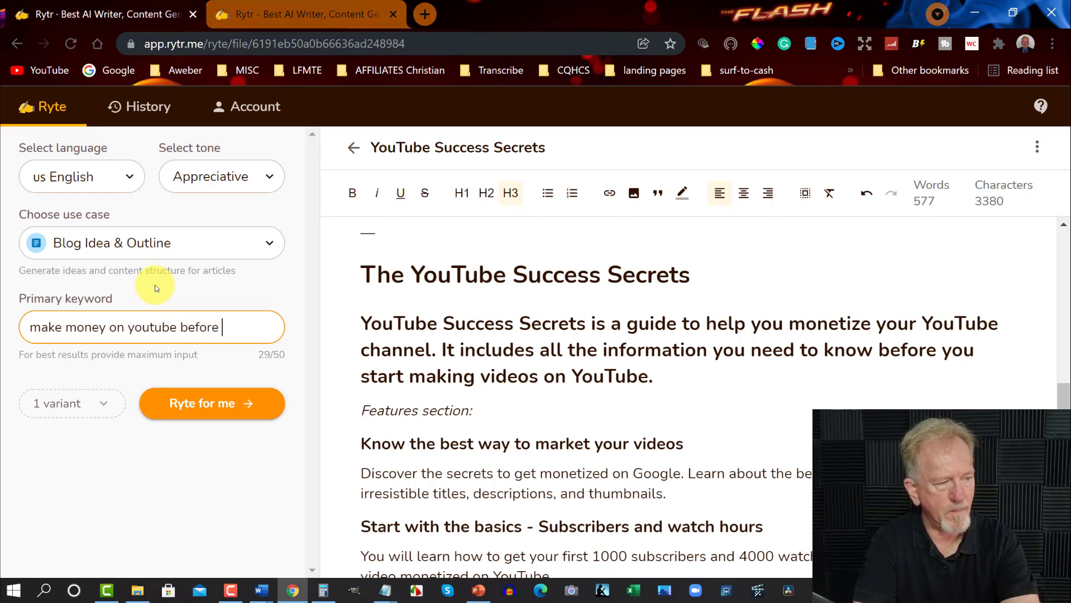
{"action": "type", "text": "100"}
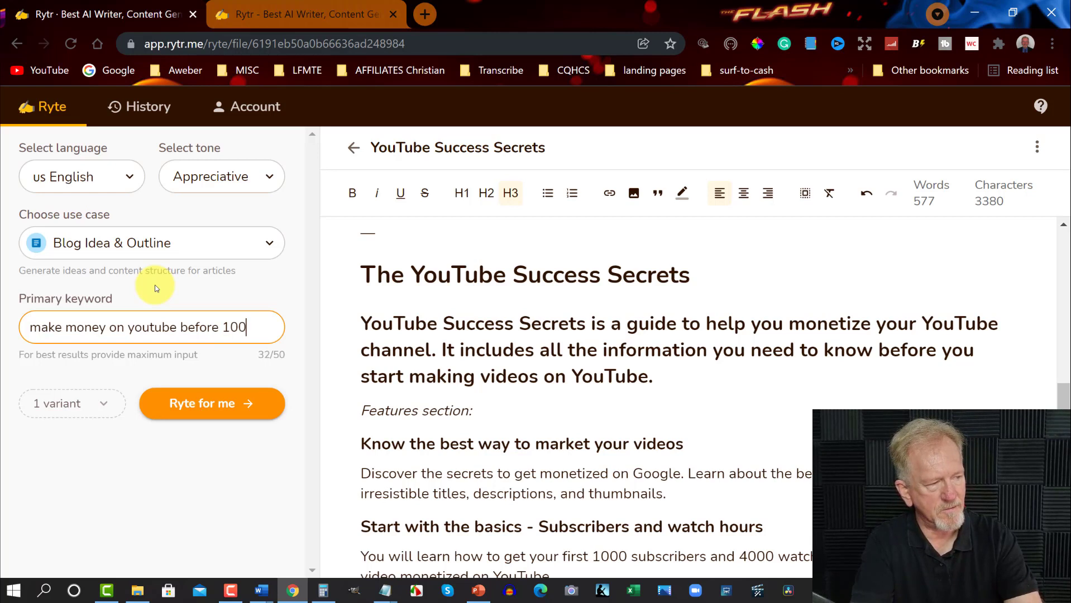
{"action": "type", "text": "0 subs"}
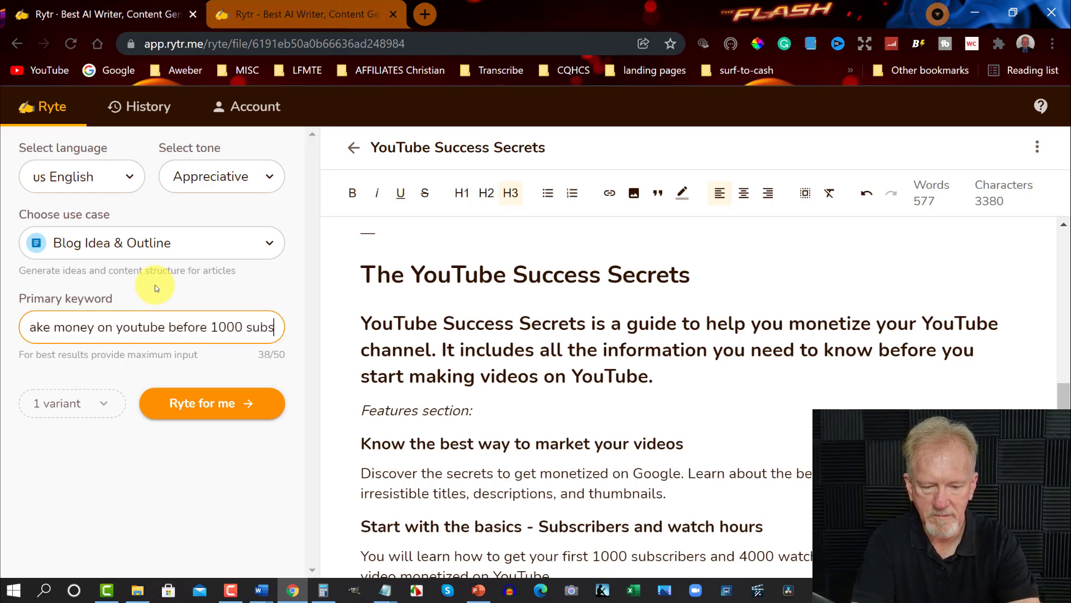
{"action": "type", "text": "and"}
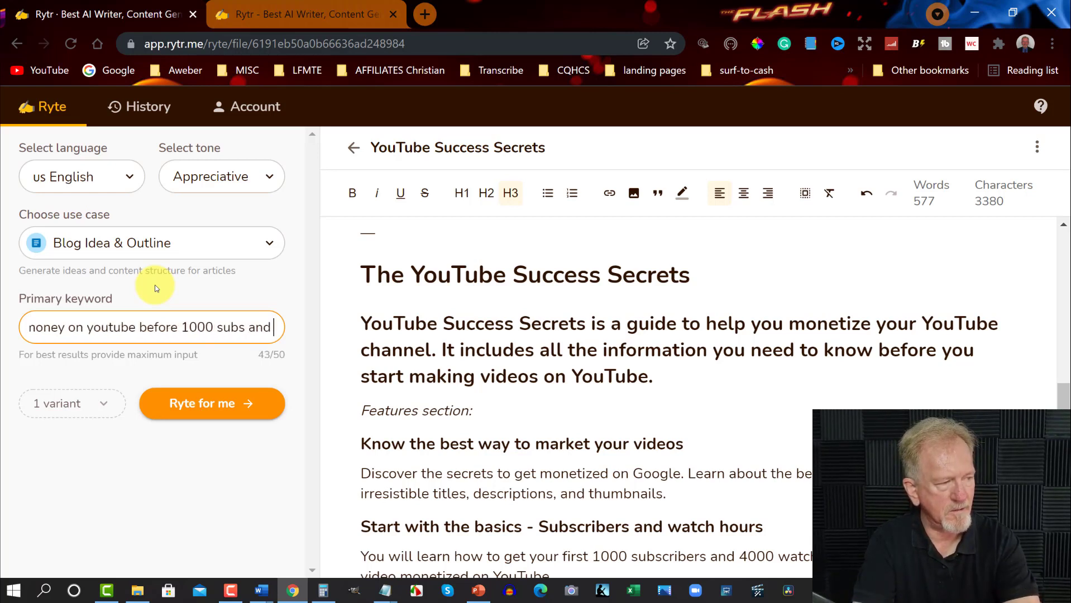
{"action": "type", "text": "4000 hr"}
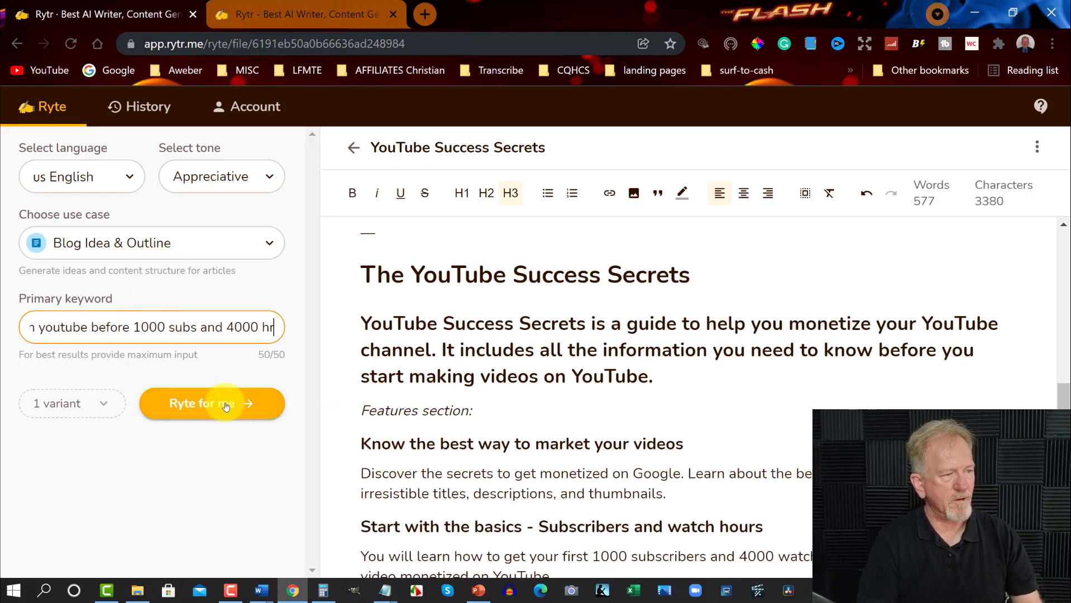
{"action": "left_click", "coordinate": [211, 403]}
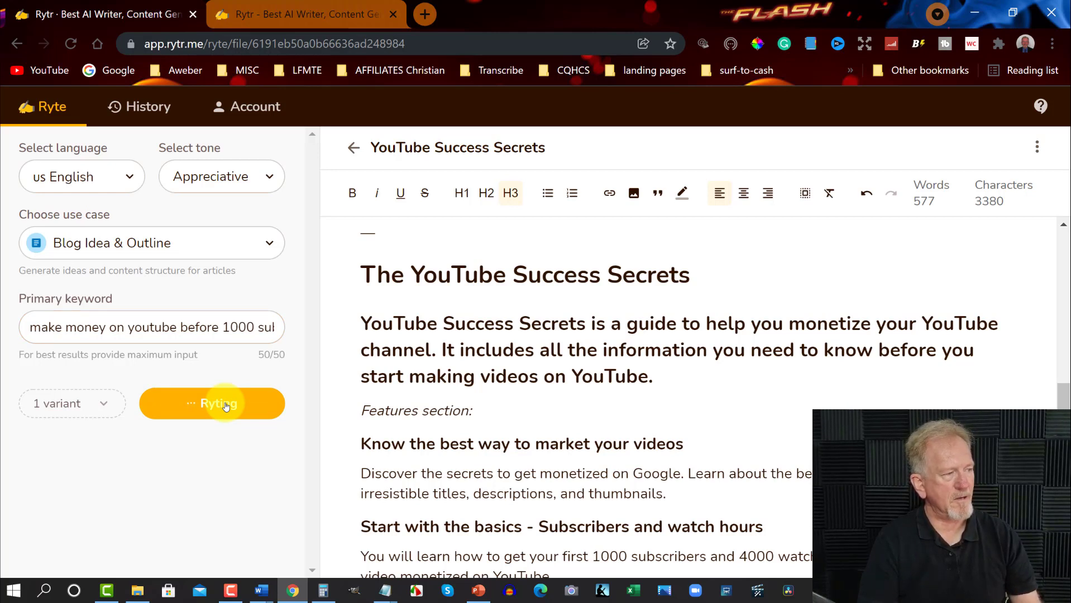
Set the variant count to 3 and generate three more blog outline variants on making money from YouTube.
{"action": "left_click", "coordinate": [211, 403]}
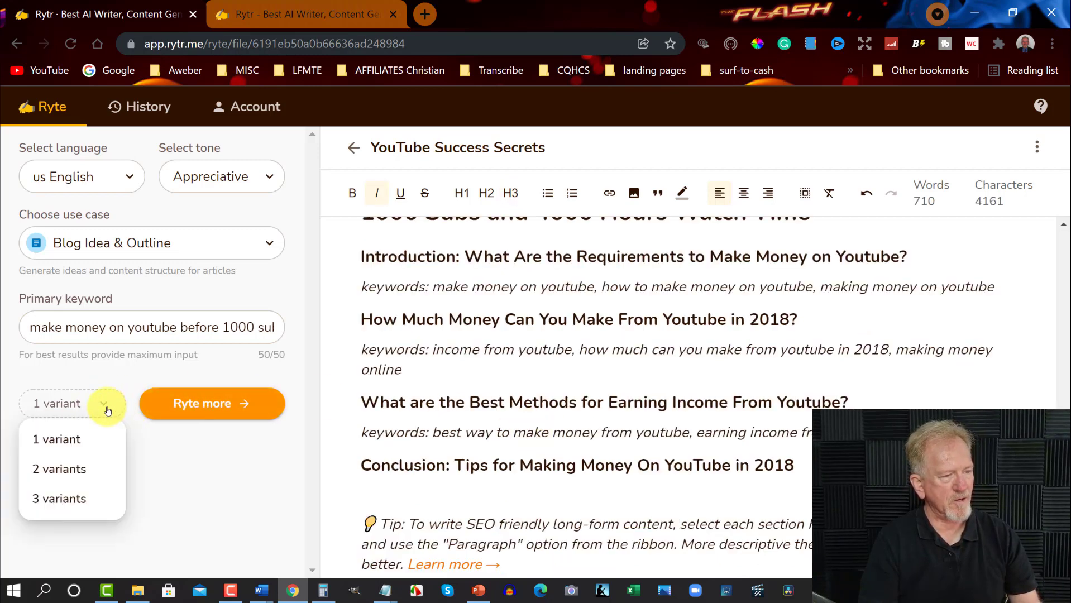
{"action": "left_click", "coordinate": [58, 498]}
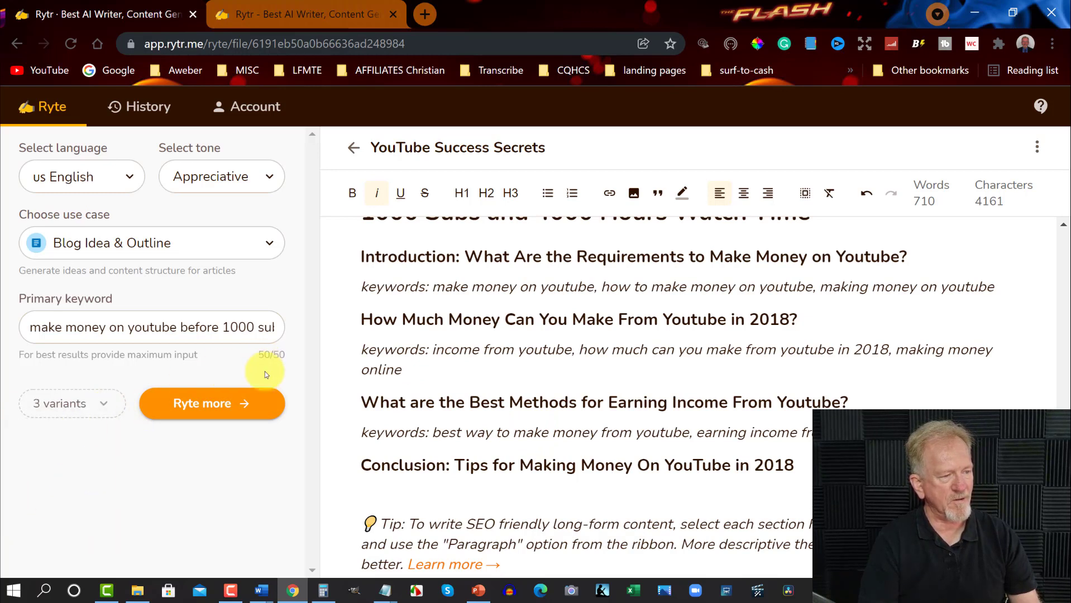
{"action": "left_click", "coordinate": [211, 403]}
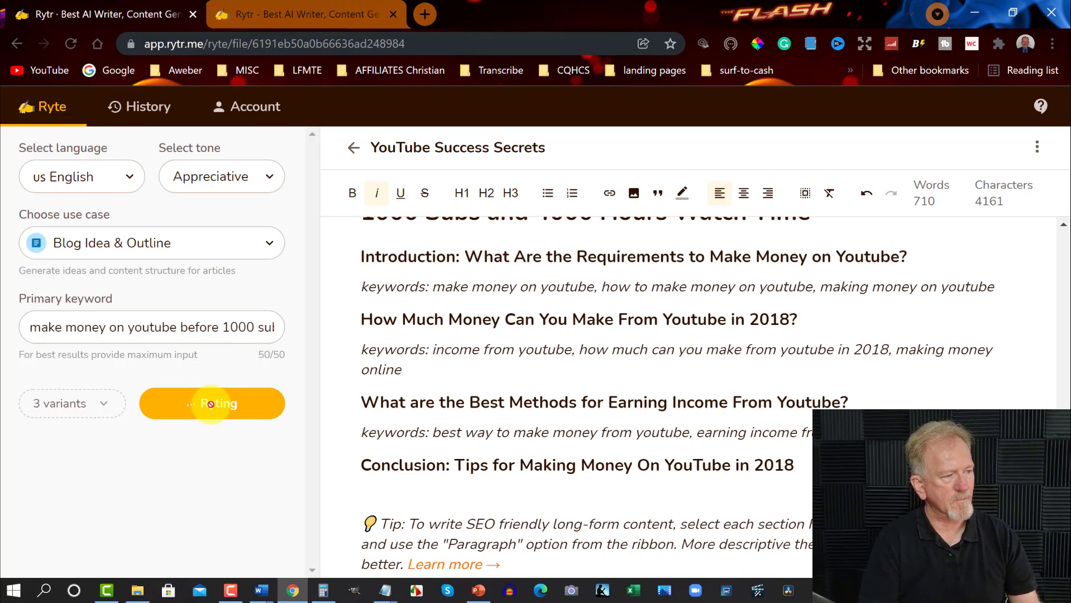
{"action": "left_click", "coordinate": [211, 403]}
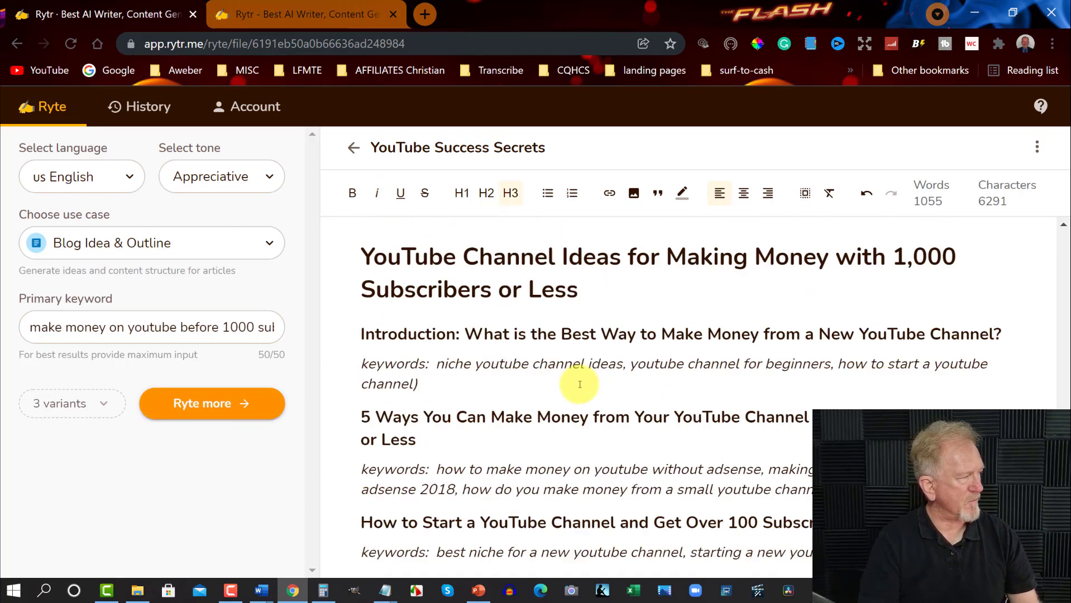
{"action": "scroll", "scroll_direction": "down", "scroll_amount": 3}
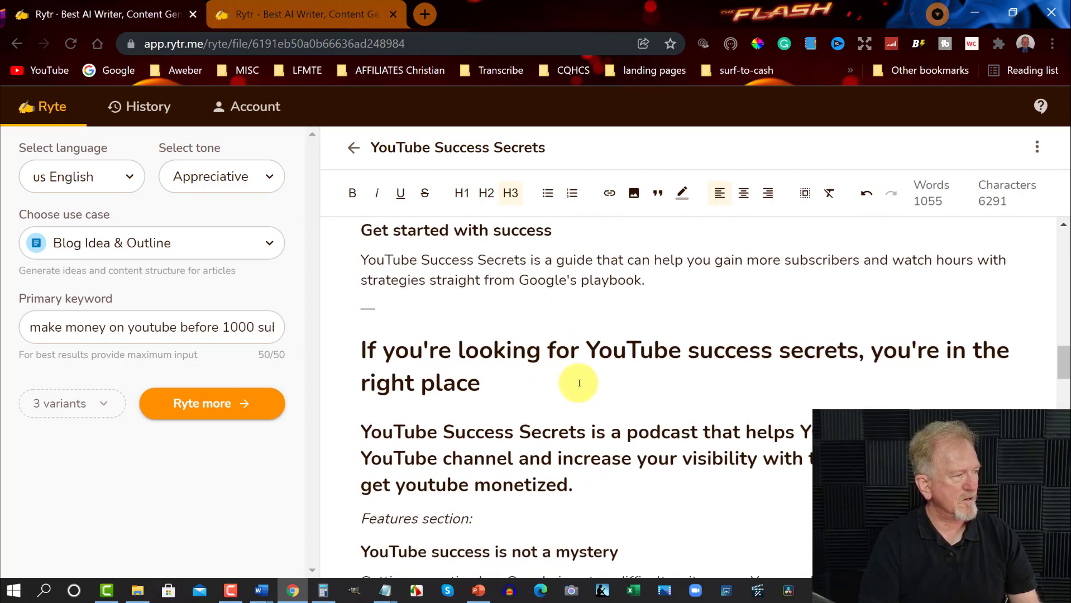
{"action": "mouse_move", "coordinate": [702, 388]}
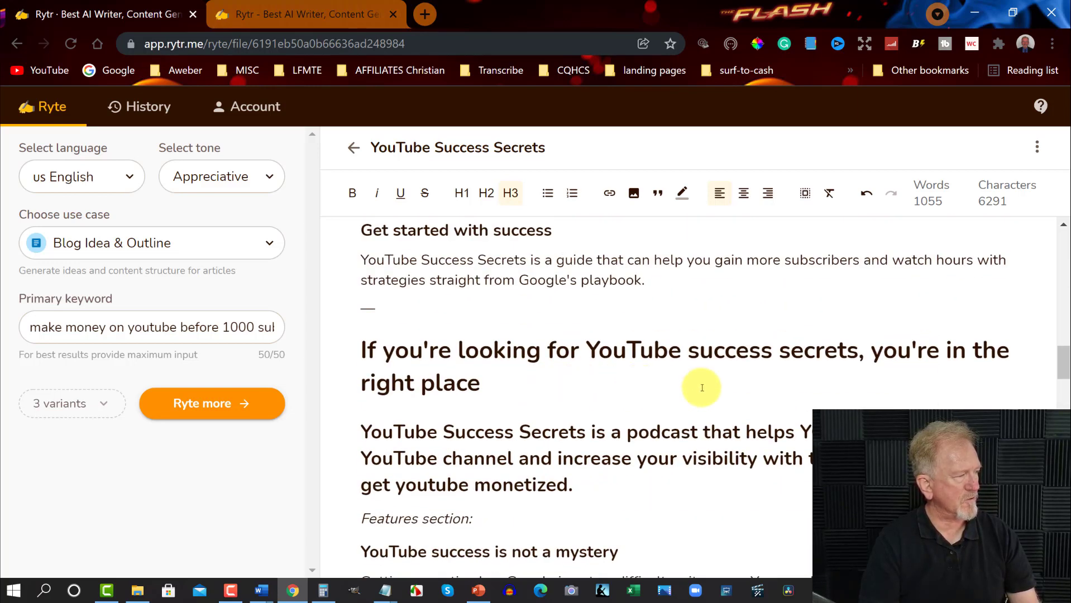
{"action": "scroll", "scroll_direction": "down", "scroll_amount": 3}
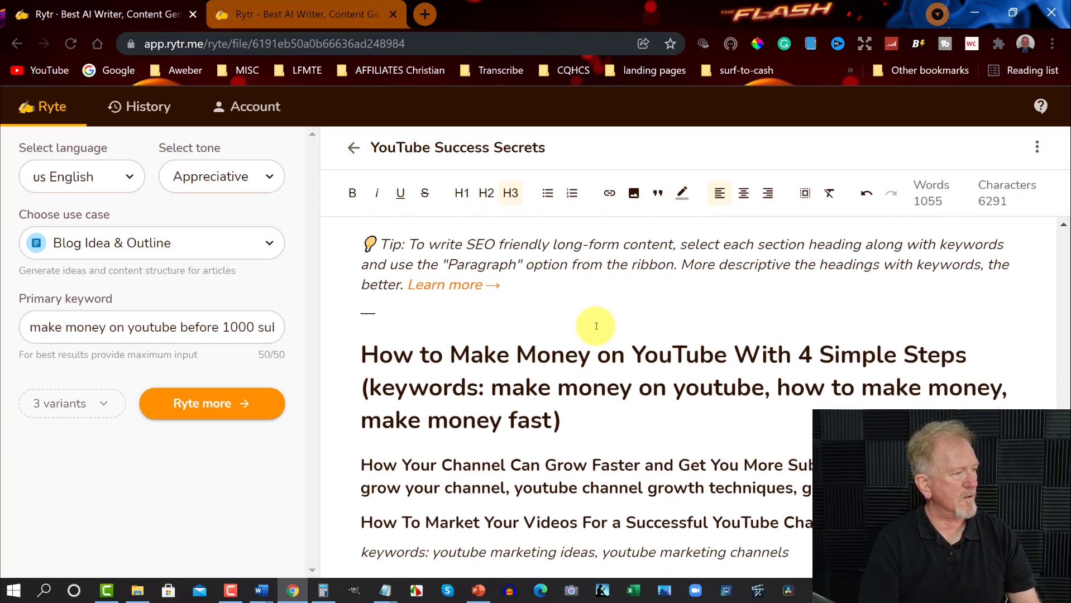
{"action": "scroll", "scroll_direction": "down", "scroll_amount": 3}
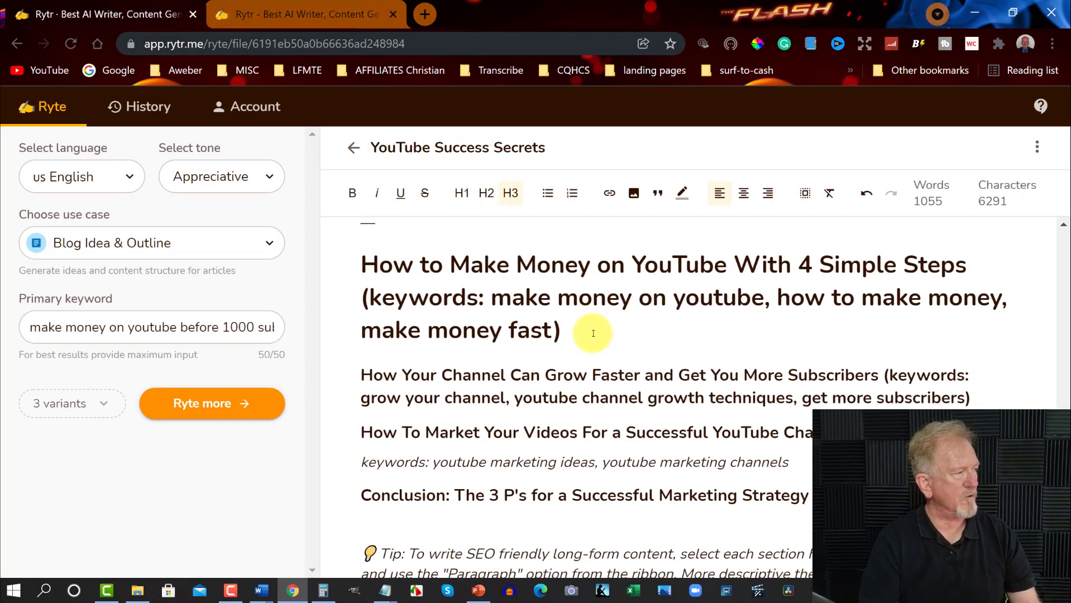
{"action": "mouse_move", "coordinate": [597, 305]}
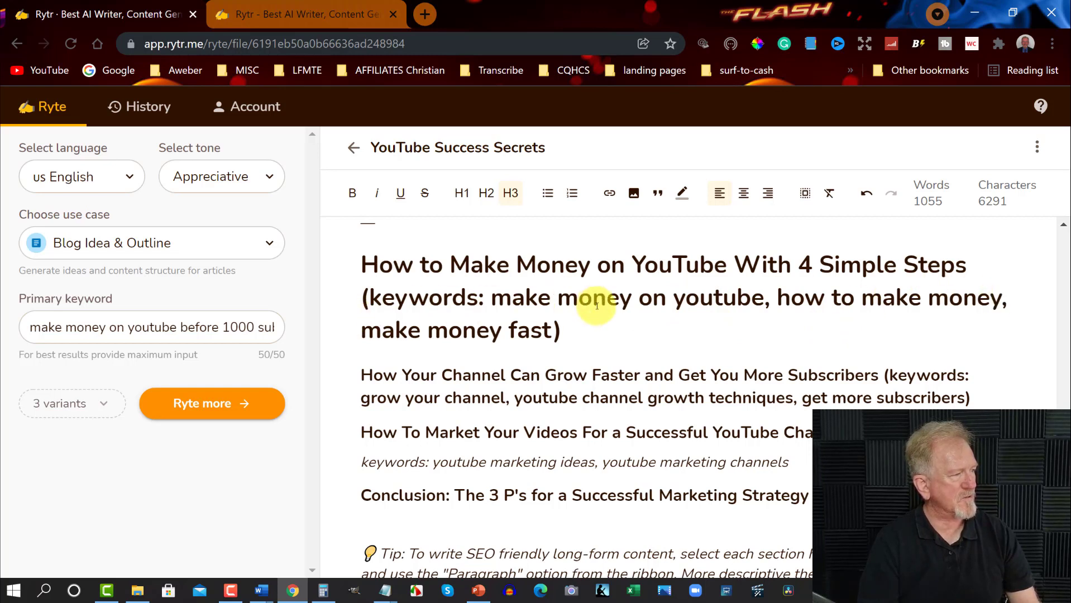
{"action": "mouse_move", "coordinate": [831, 304]}
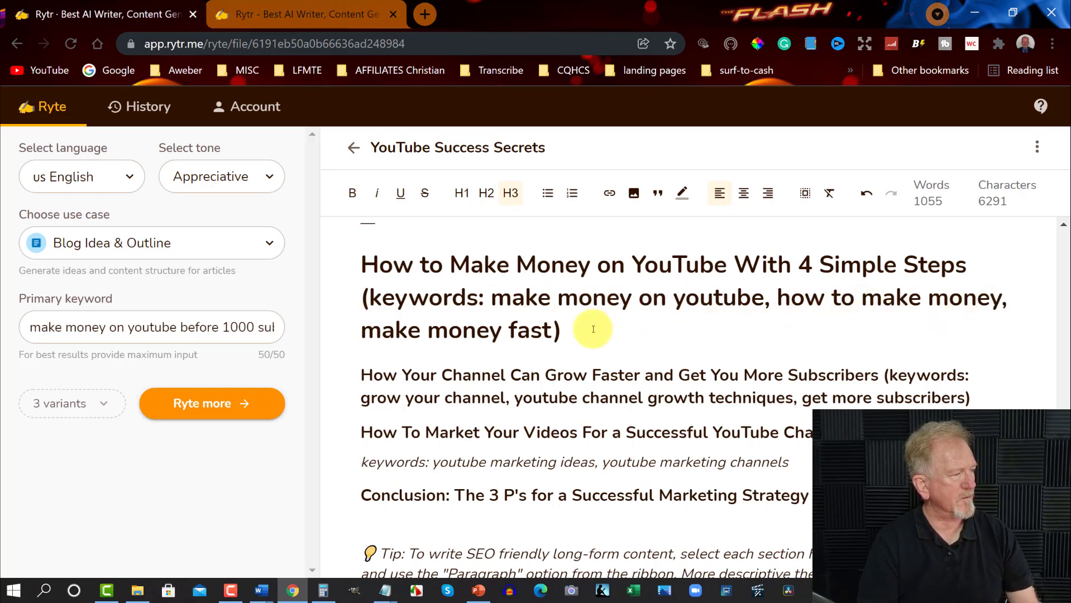
{"action": "scroll", "scroll_direction": "down", "scroll_amount": 3}
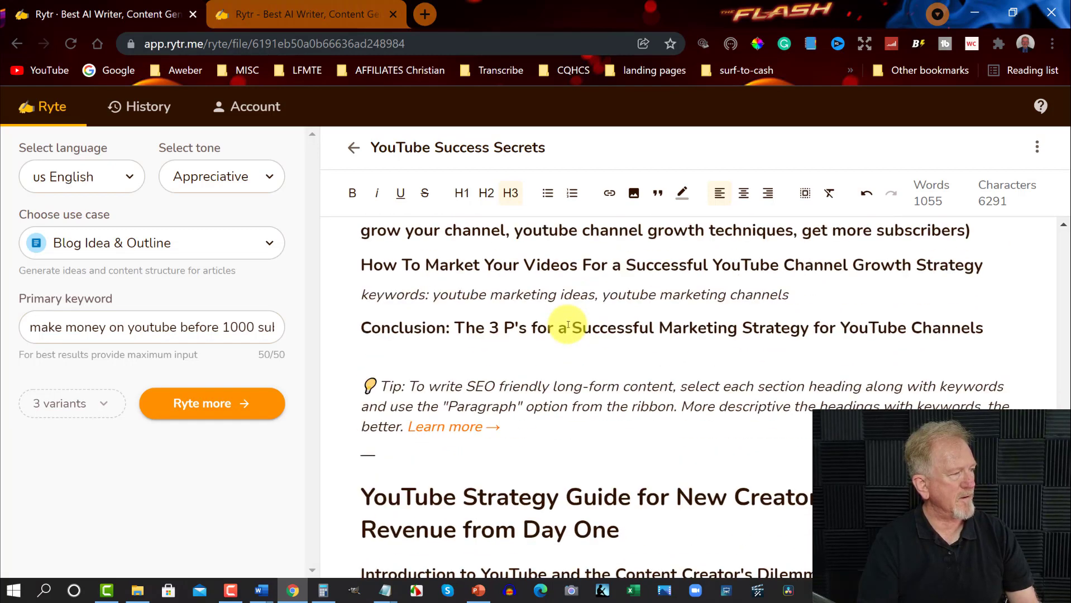
{"action": "scroll", "scroll_direction": "down", "scroll_amount": 3}
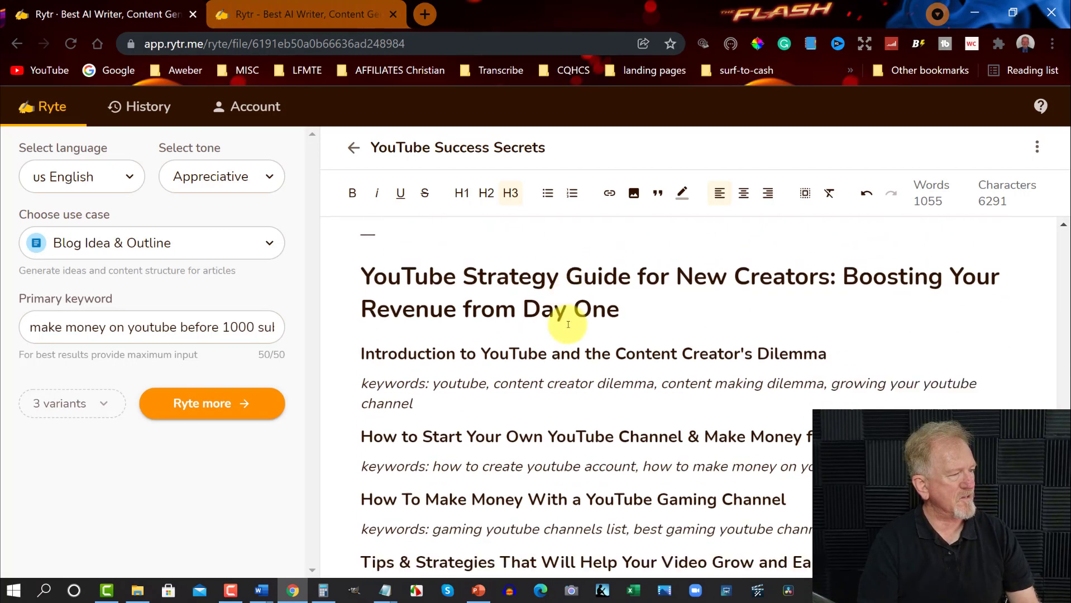
{"action": "scroll", "scroll_direction": "down", "scroll_amount": 3}
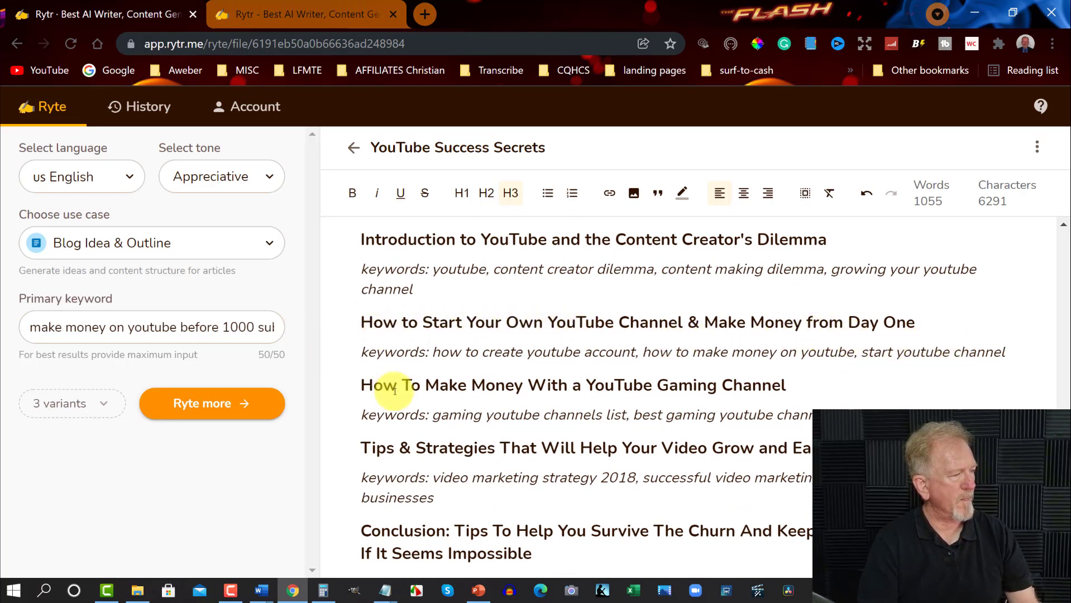
{"action": "mouse_move", "coordinate": [827, 390]}
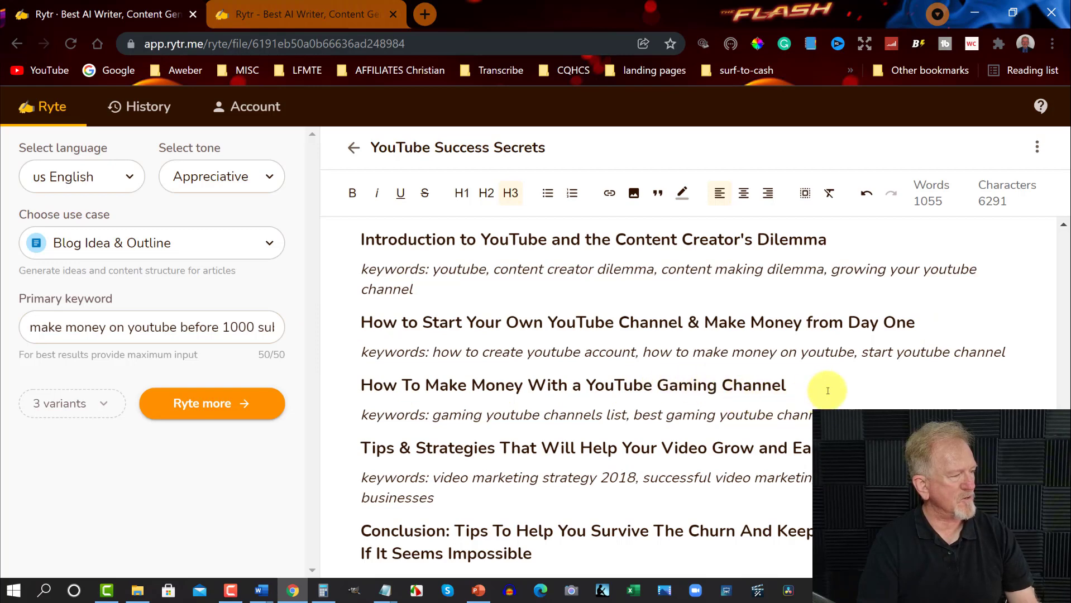
{"action": "scroll", "scroll_direction": "down", "scroll_amount": 3}
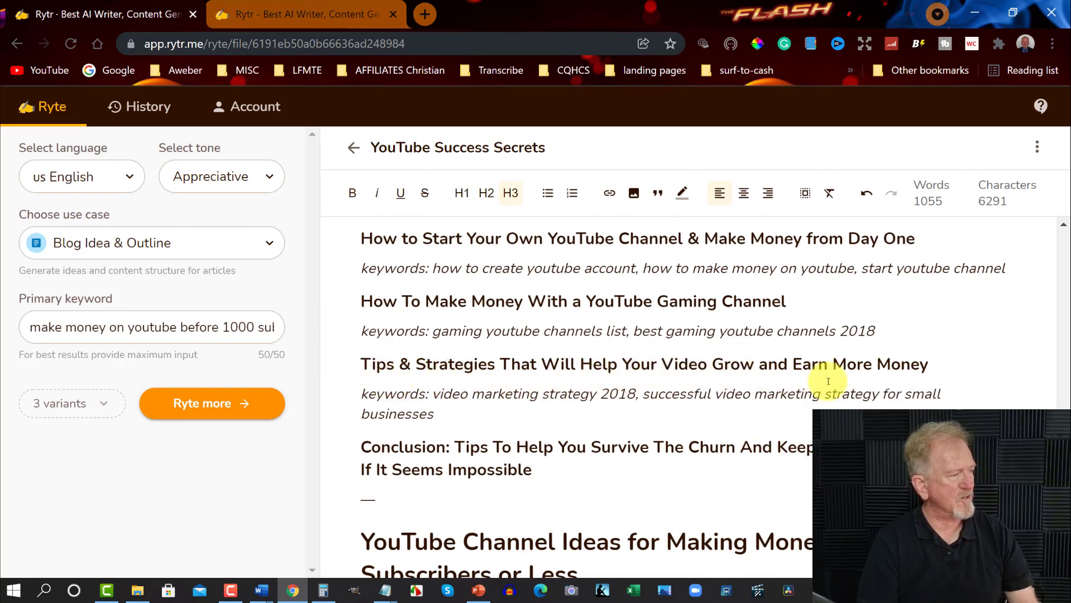
{"action": "mouse_move", "coordinate": [951, 368]}
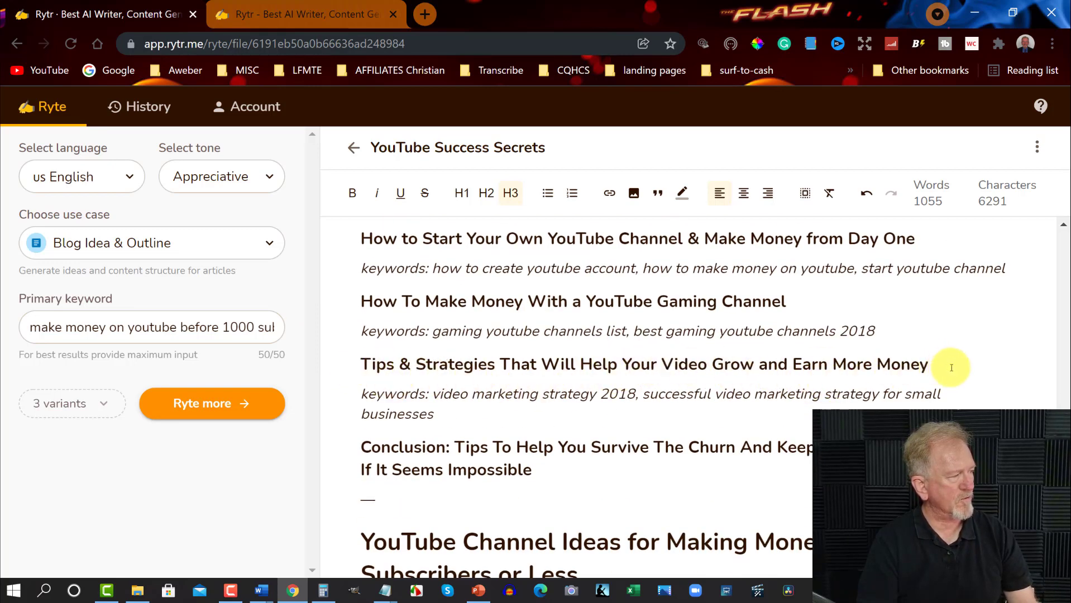
{"action": "scroll", "scroll_direction": "down", "scroll_amount": 3}
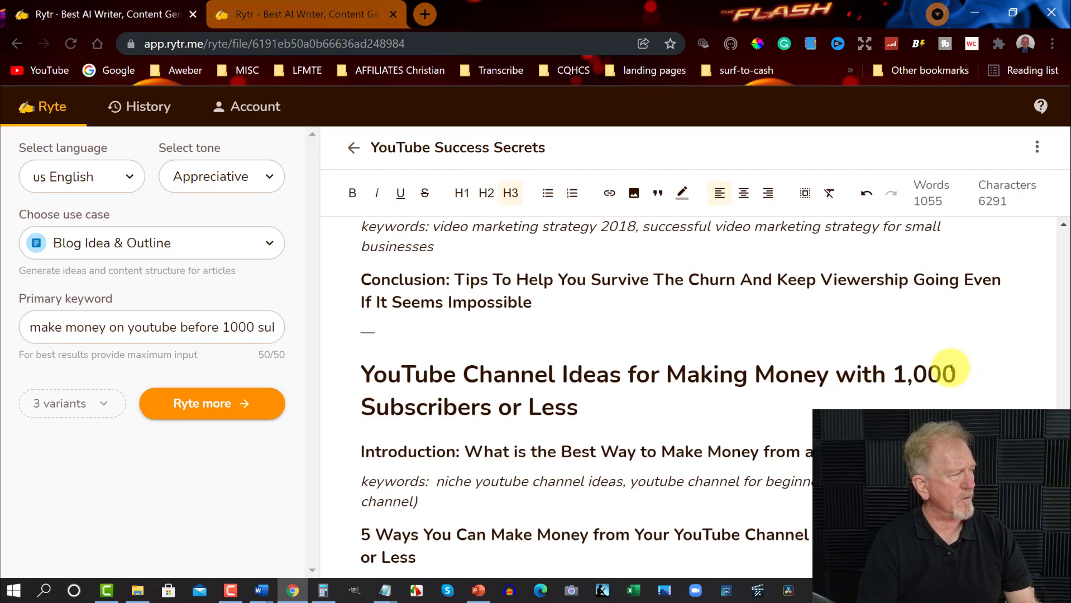
{"action": "scroll", "scroll_direction": "down", "scroll_amount": 3}
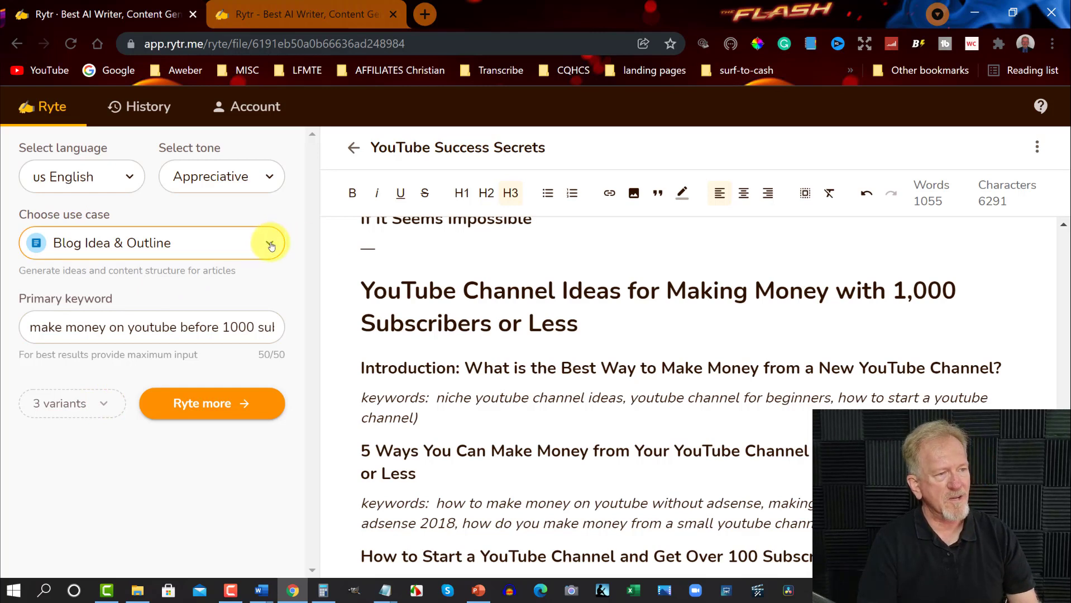
{"action": "mouse_move", "coordinate": [292, 249]}
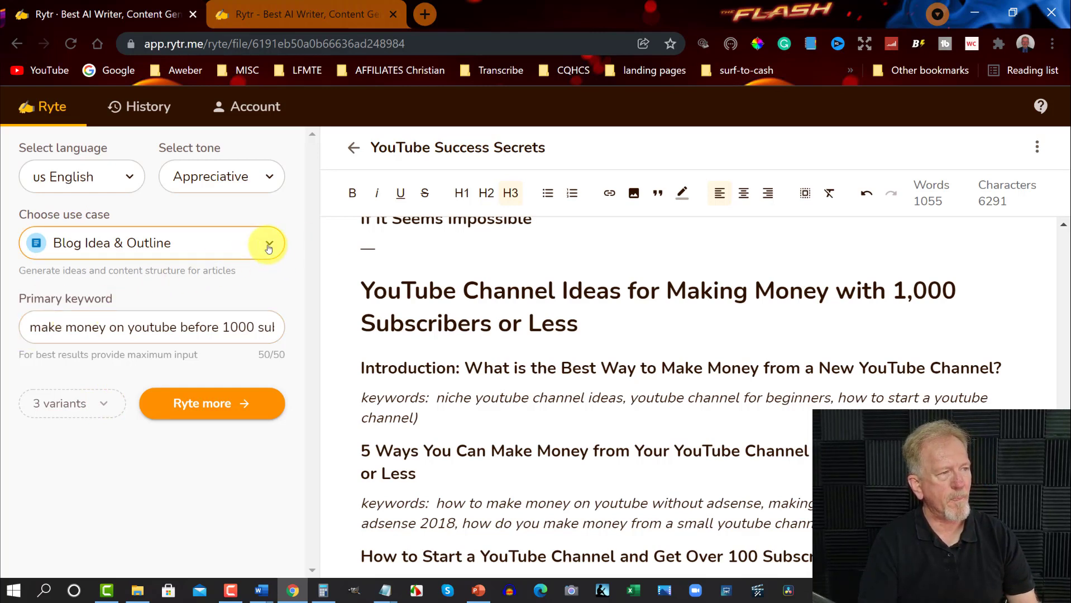
Change the writing tone to Awestruck and generate three new blog idea and outline variants.
{"action": "left_click", "coordinate": [222, 175]}
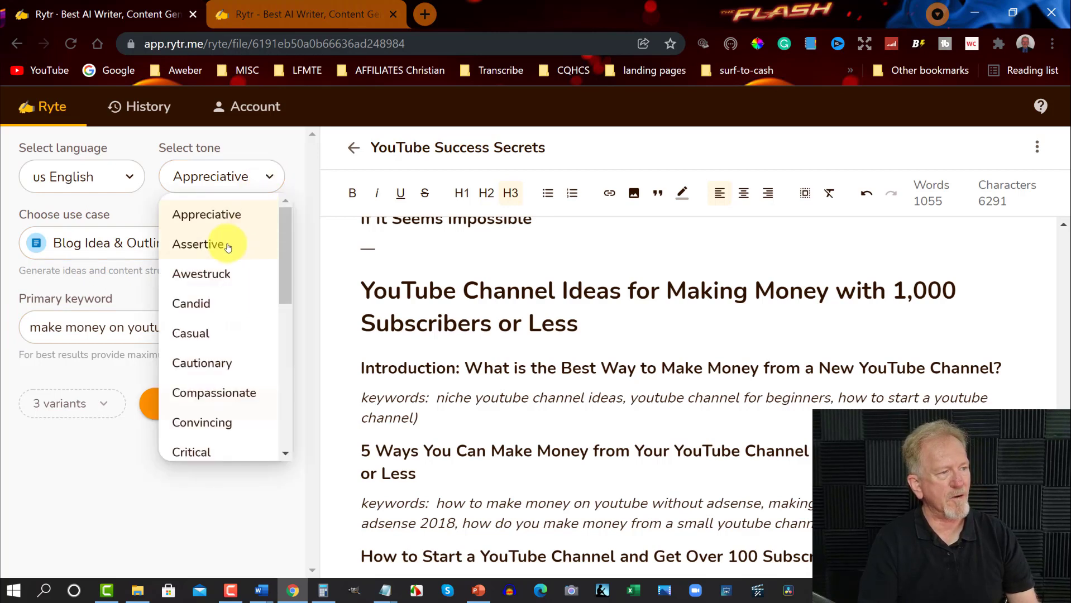
{"action": "mouse_move", "coordinate": [216, 274]}
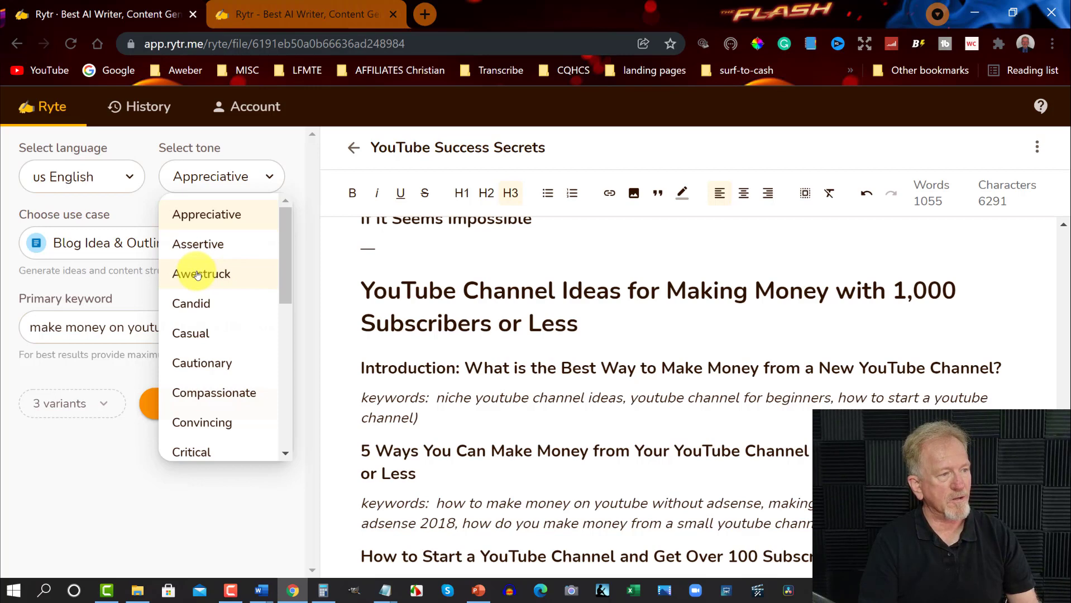
{"action": "left_click", "coordinate": [201, 274]}
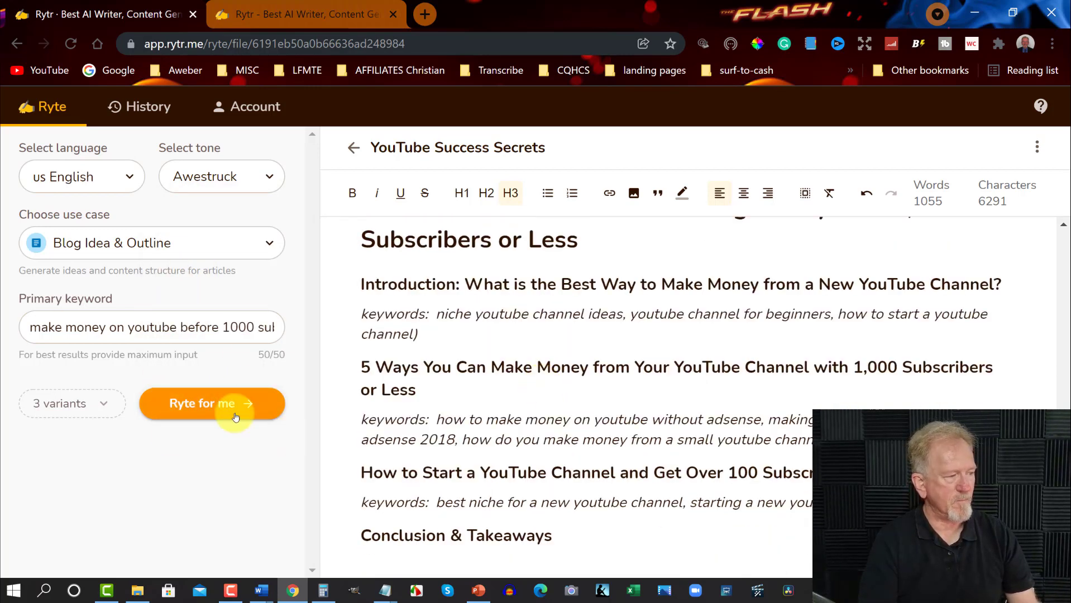
{"action": "left_click", "coordinate": [211, 403]}
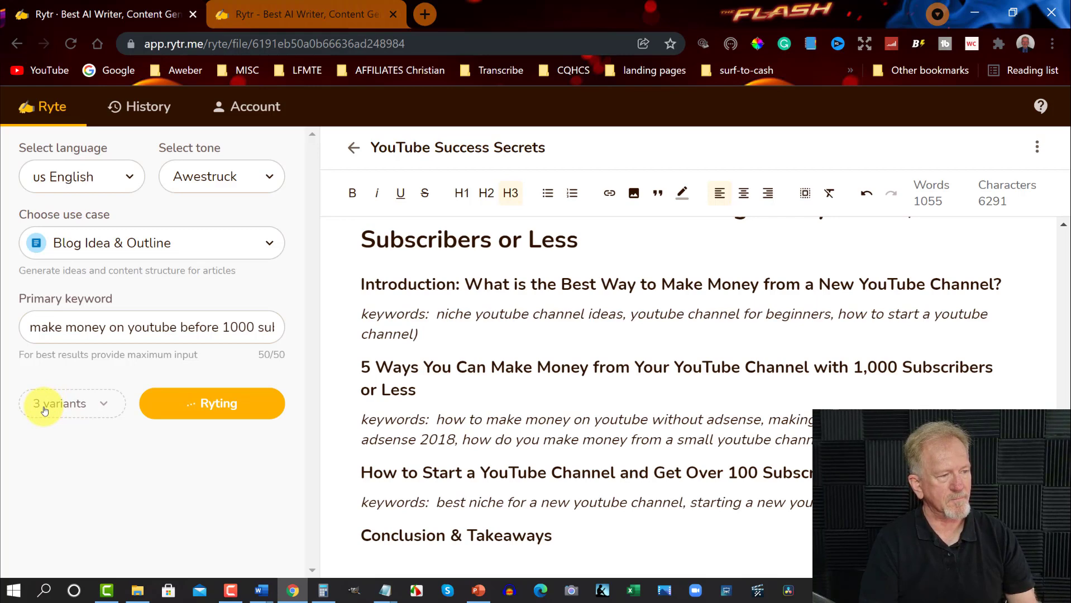
{"action": "left_click", "coordinate": [212, 403]}
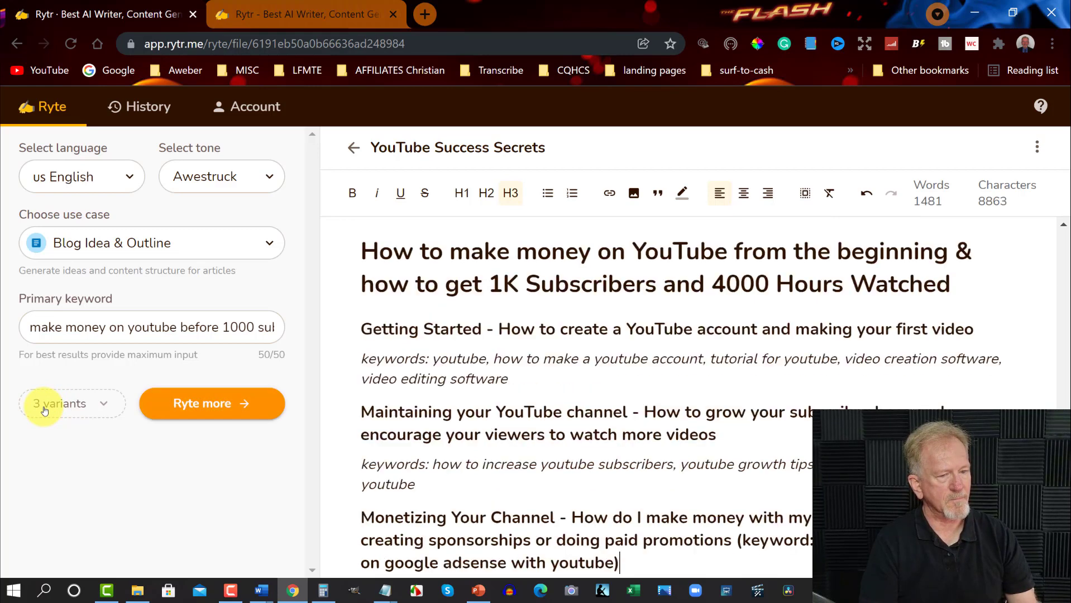
{"action": "mouse_move", "coordinate": [696, 381]}
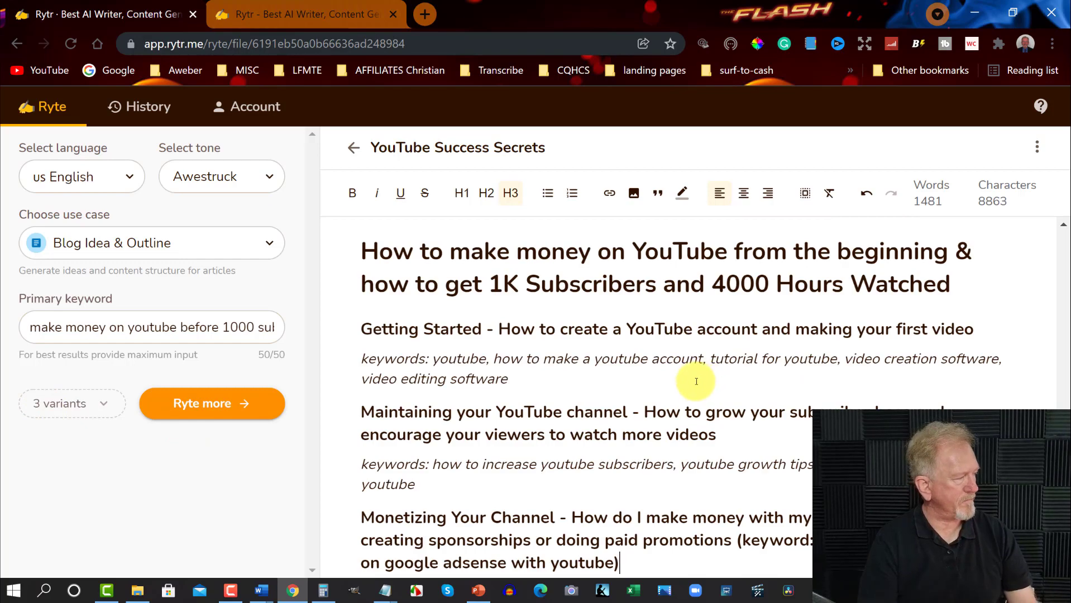
{"action": "scroll", "scroll_direction": "down", "scroll_amount": 3}
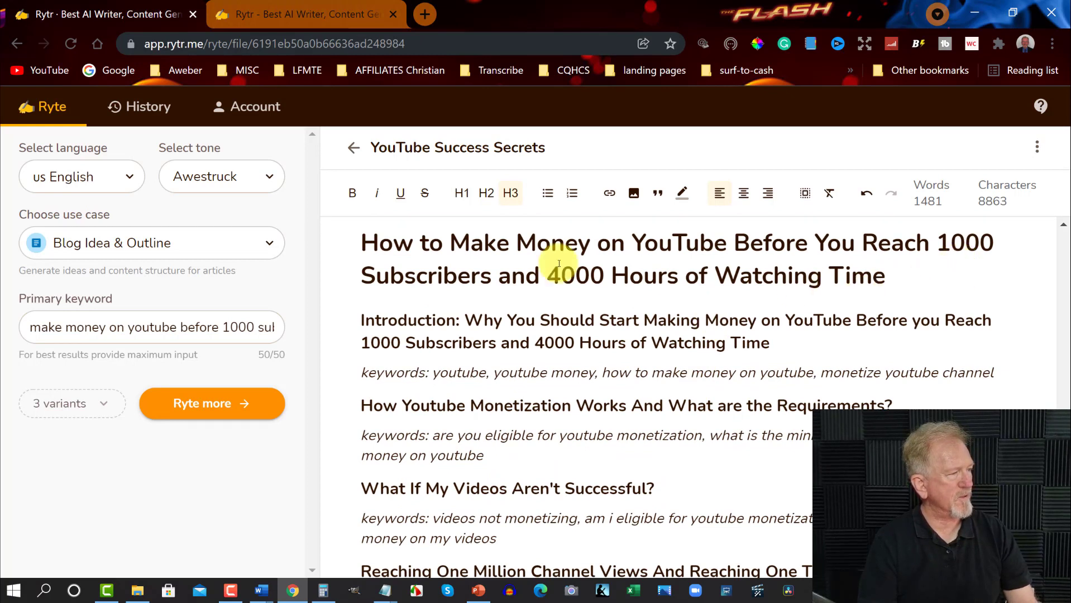
{"action": "mouse_move", "coordinate": [947, 306]}
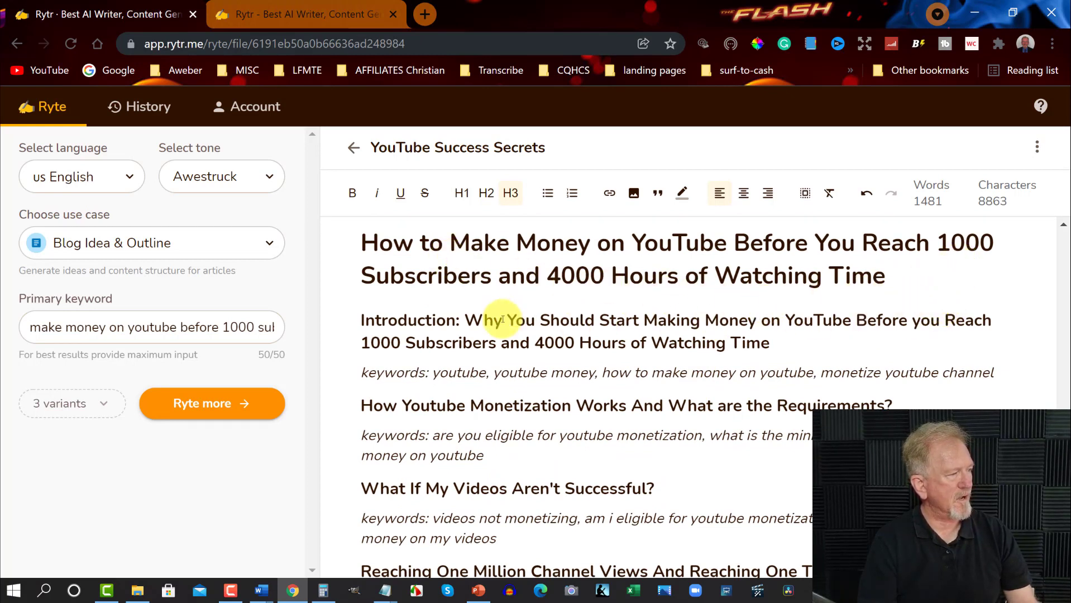
{"action": "mouse_move", "coordinate": [923, 359]}
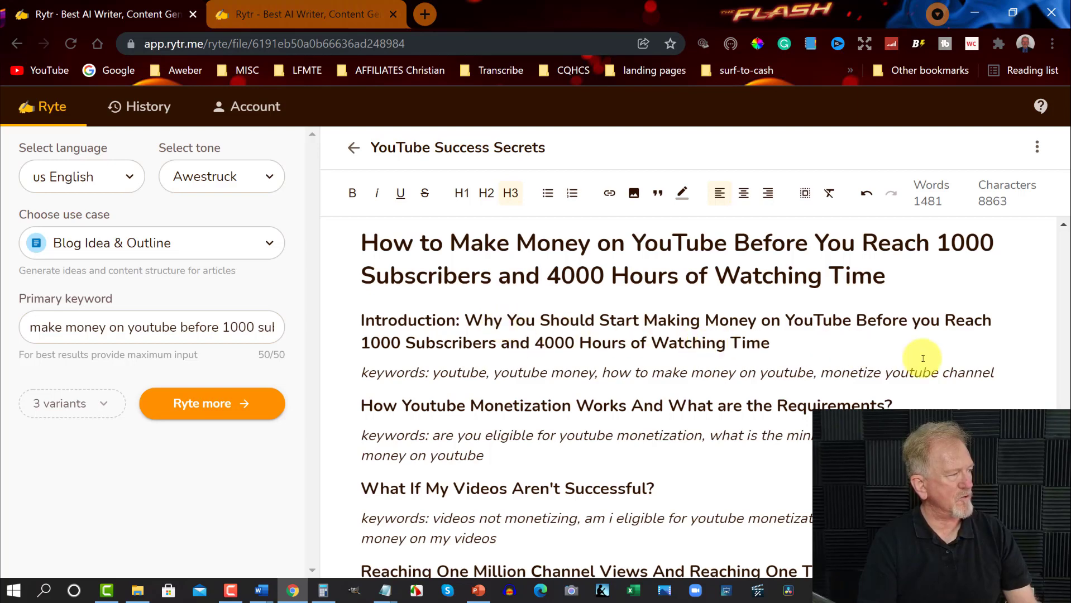
{"action": "scroll", "scroll_direction": "down", "scroll_amount": 3}
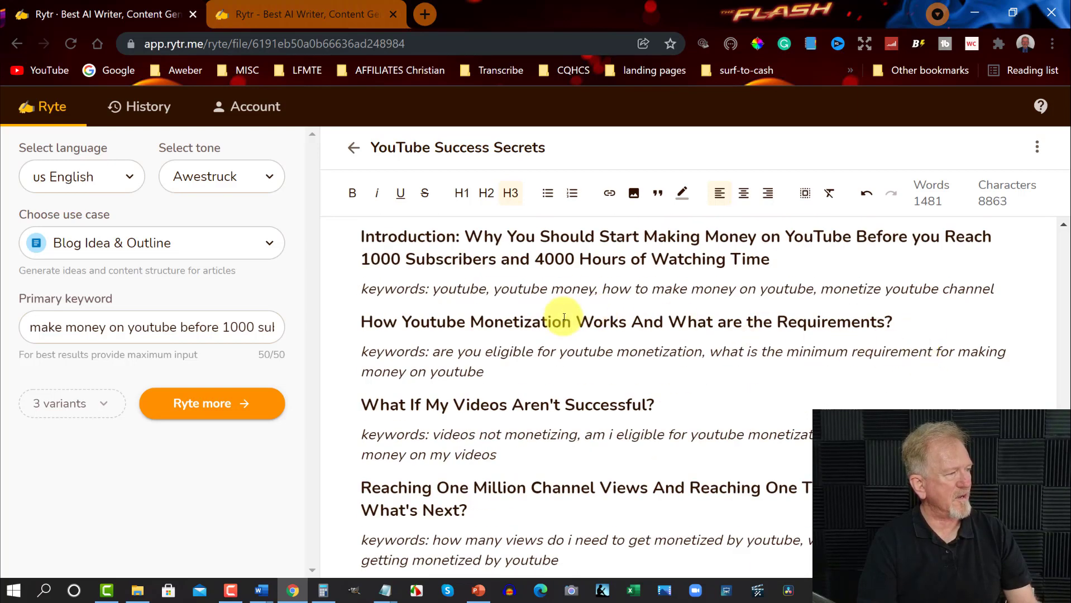
{"action": "mouse_move", "coordinate": [554, 333]}
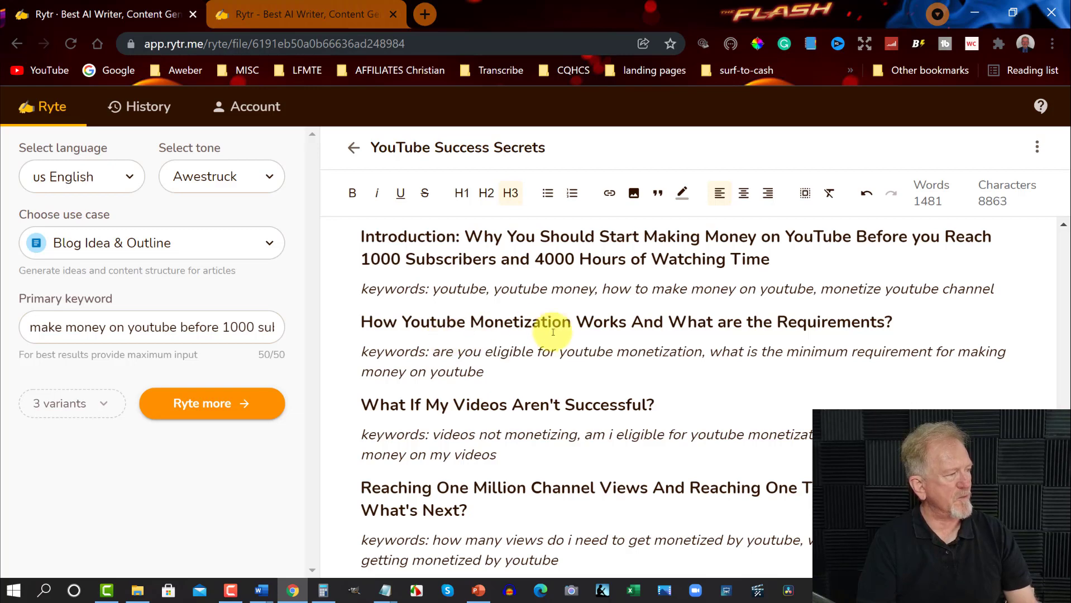
{"action": "mouse_move", "coordinate": [900, 325]}
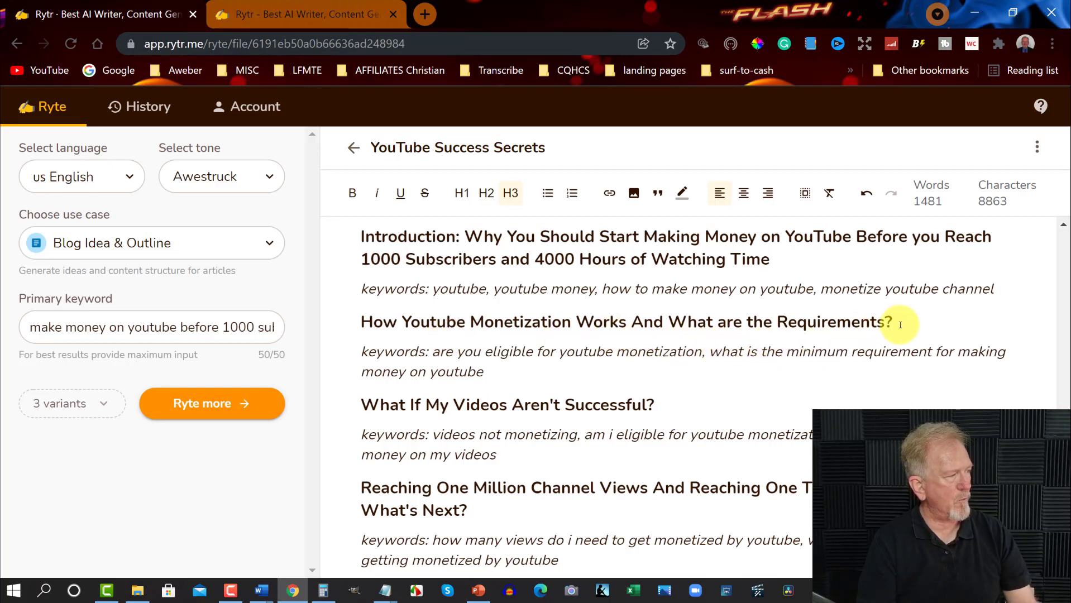
{"action": "scroll", "scroll_direction": "down", "scroll_amount": 3}
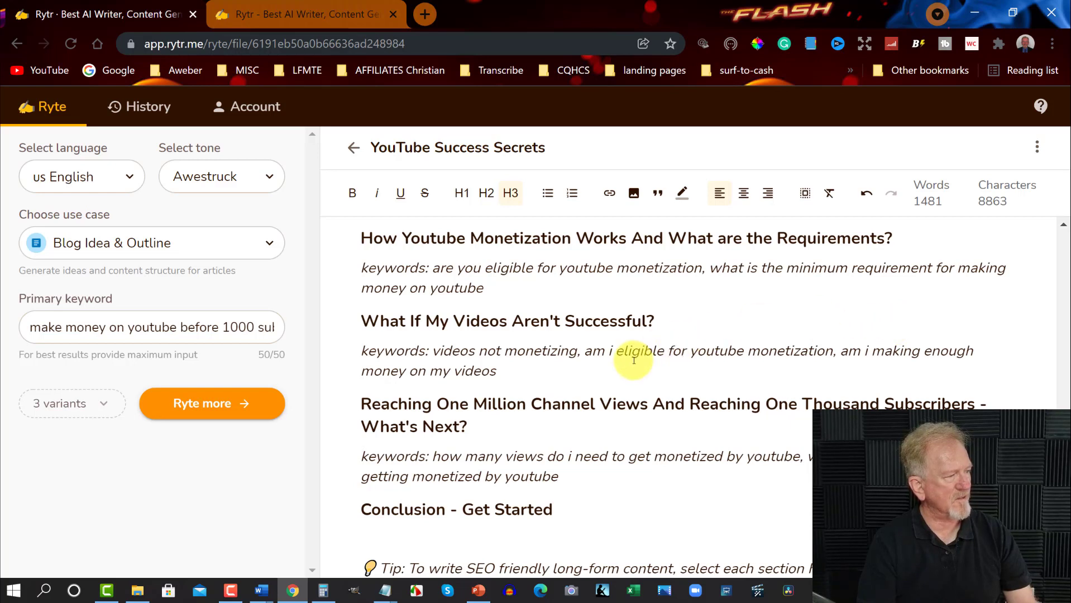
{"action": "scroll", "scroll_direction": "down", "scroll_amount": 3}
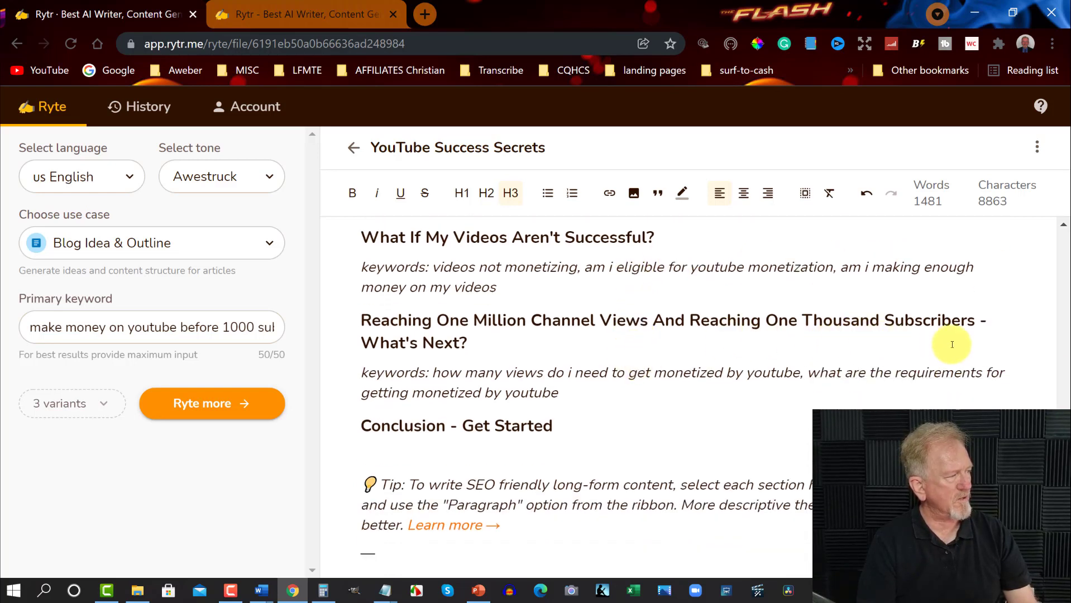
{"action": "scroll", "scroll_direction": "down", "scroll_amount": 3}
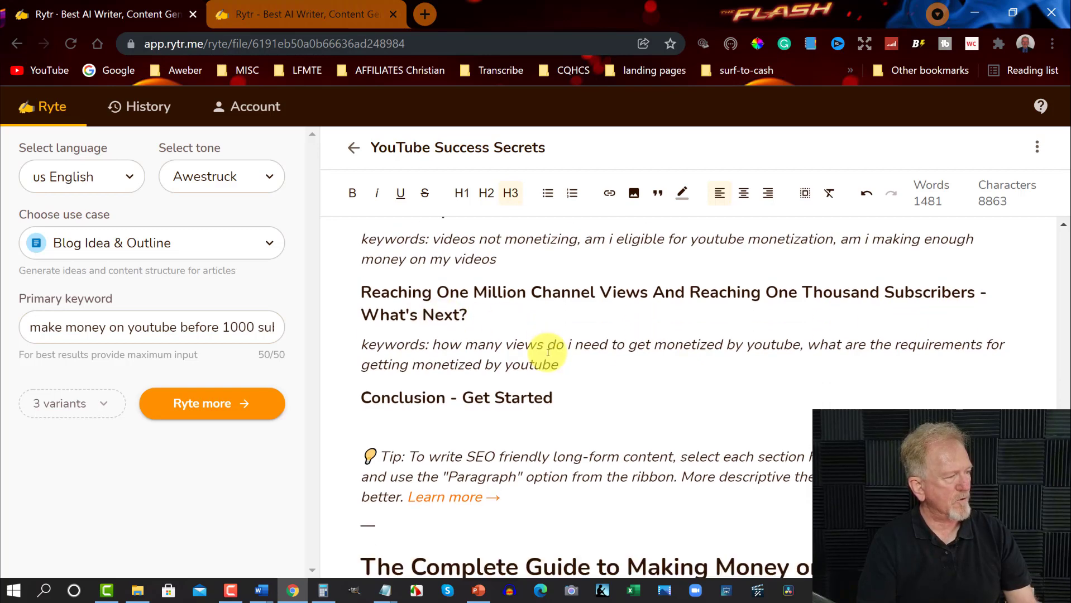
{"action": "scroll", "scroll_direction": "down", "scroll_amount": 3}
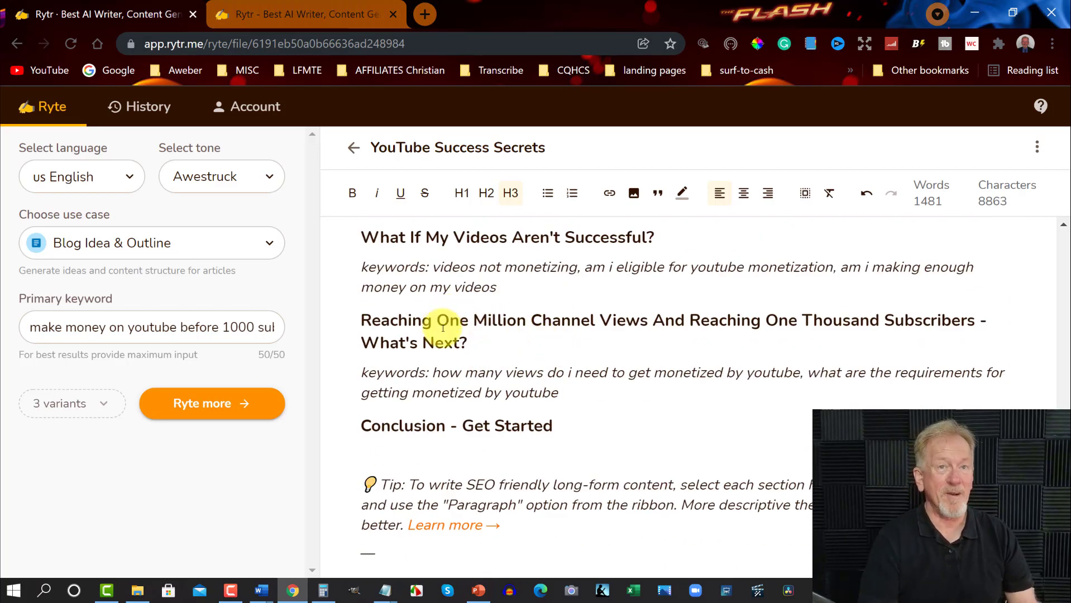
{"action": "mouse_move", "coordinate": [618, 331]}
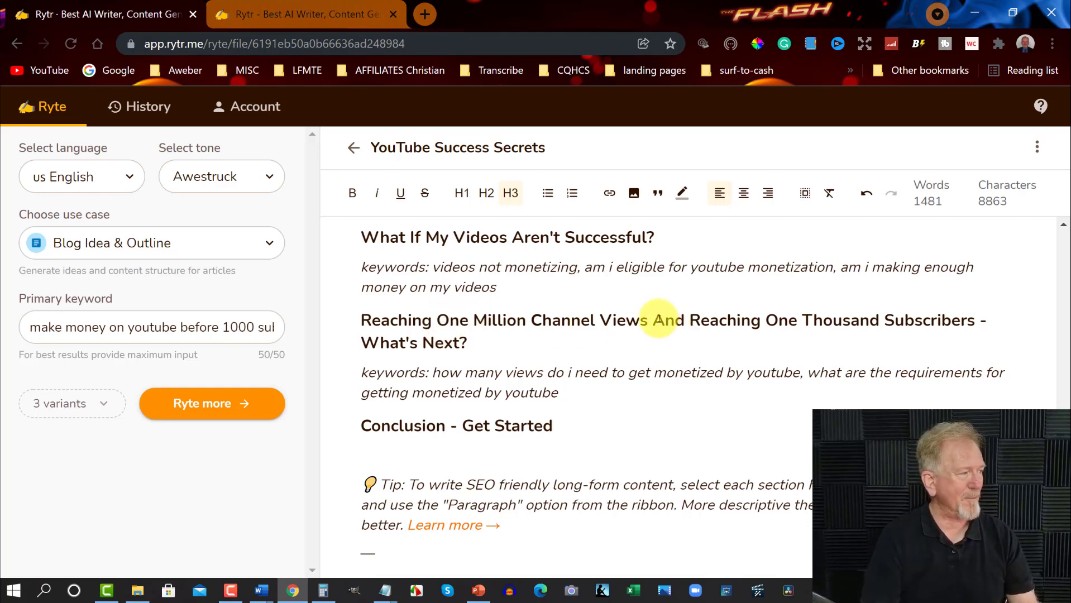
{"action": "double_click", "coordinate": [621, 320]}
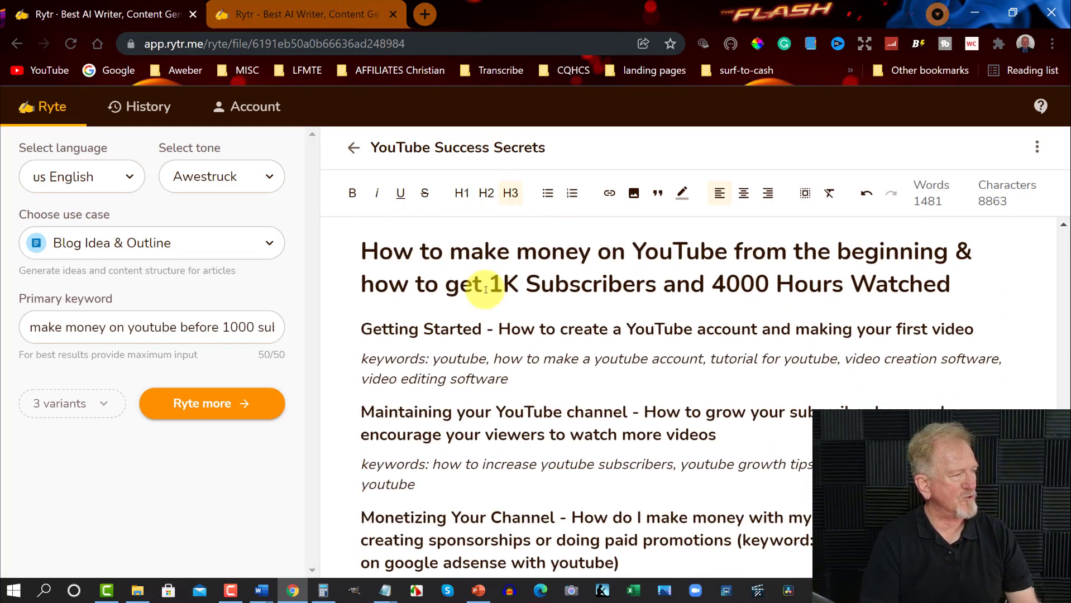
{"action": "scroll", "scroll_direction": "down", "scroll_amount": 3}
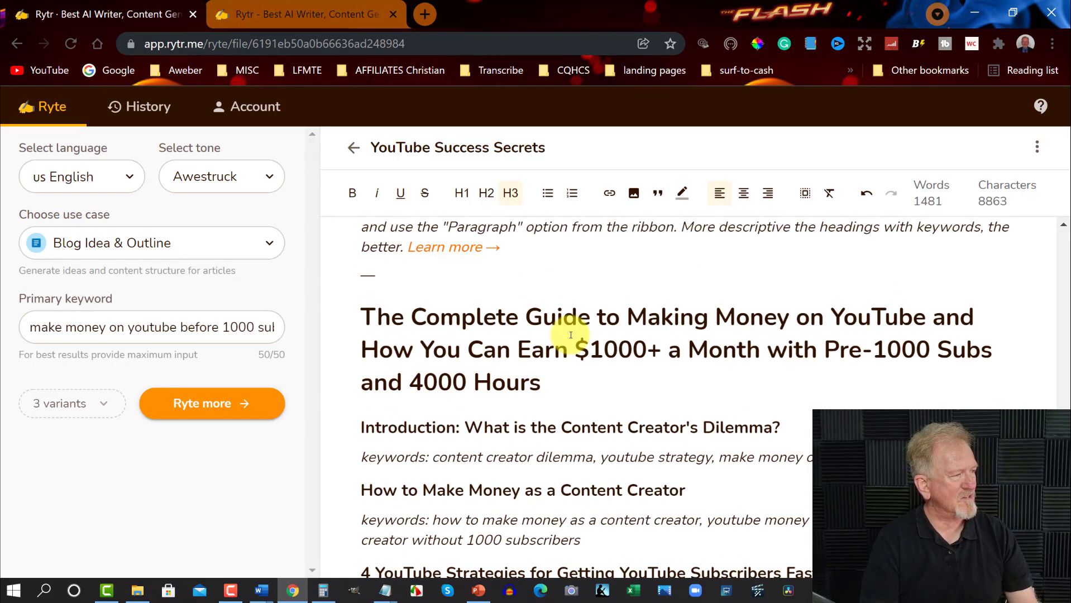
{"action": "scroll", "scroll_direction": "down", "scroll_amount": 3}
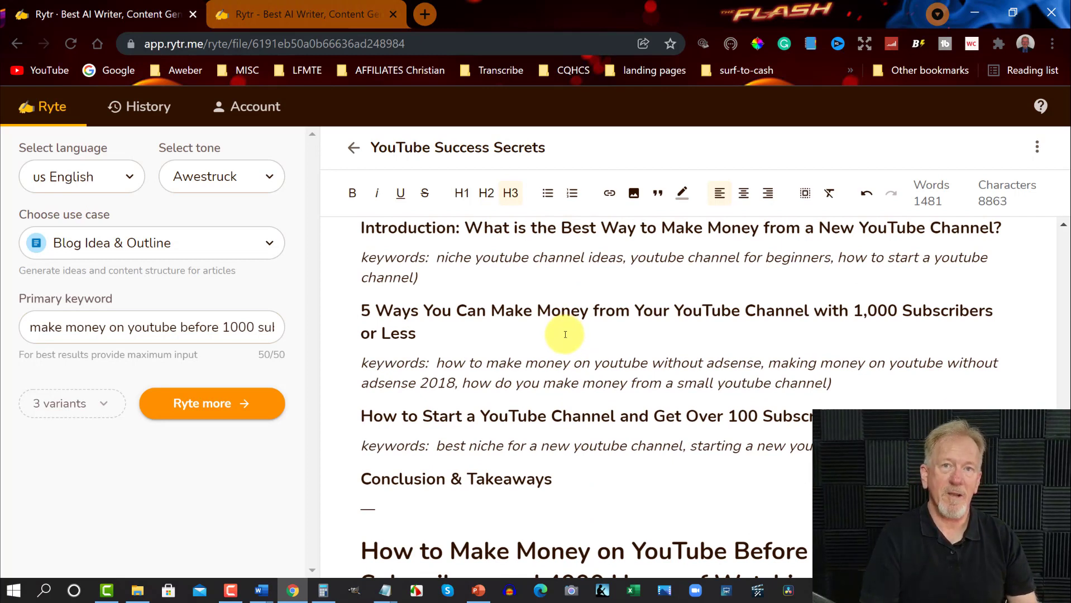
{"action": "mouse_move", "coordinate": [557, 331]}
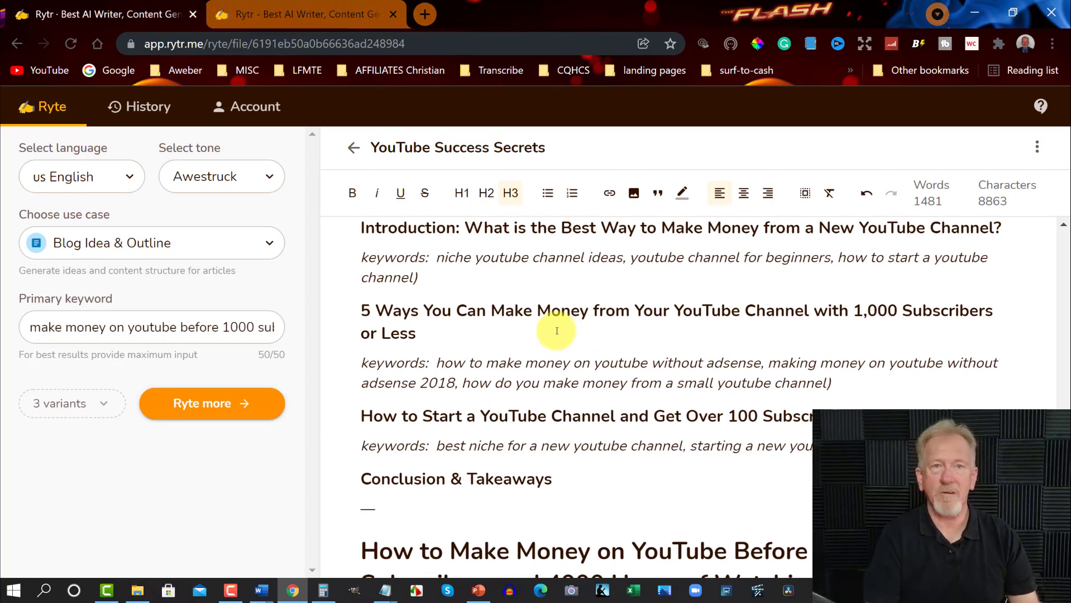